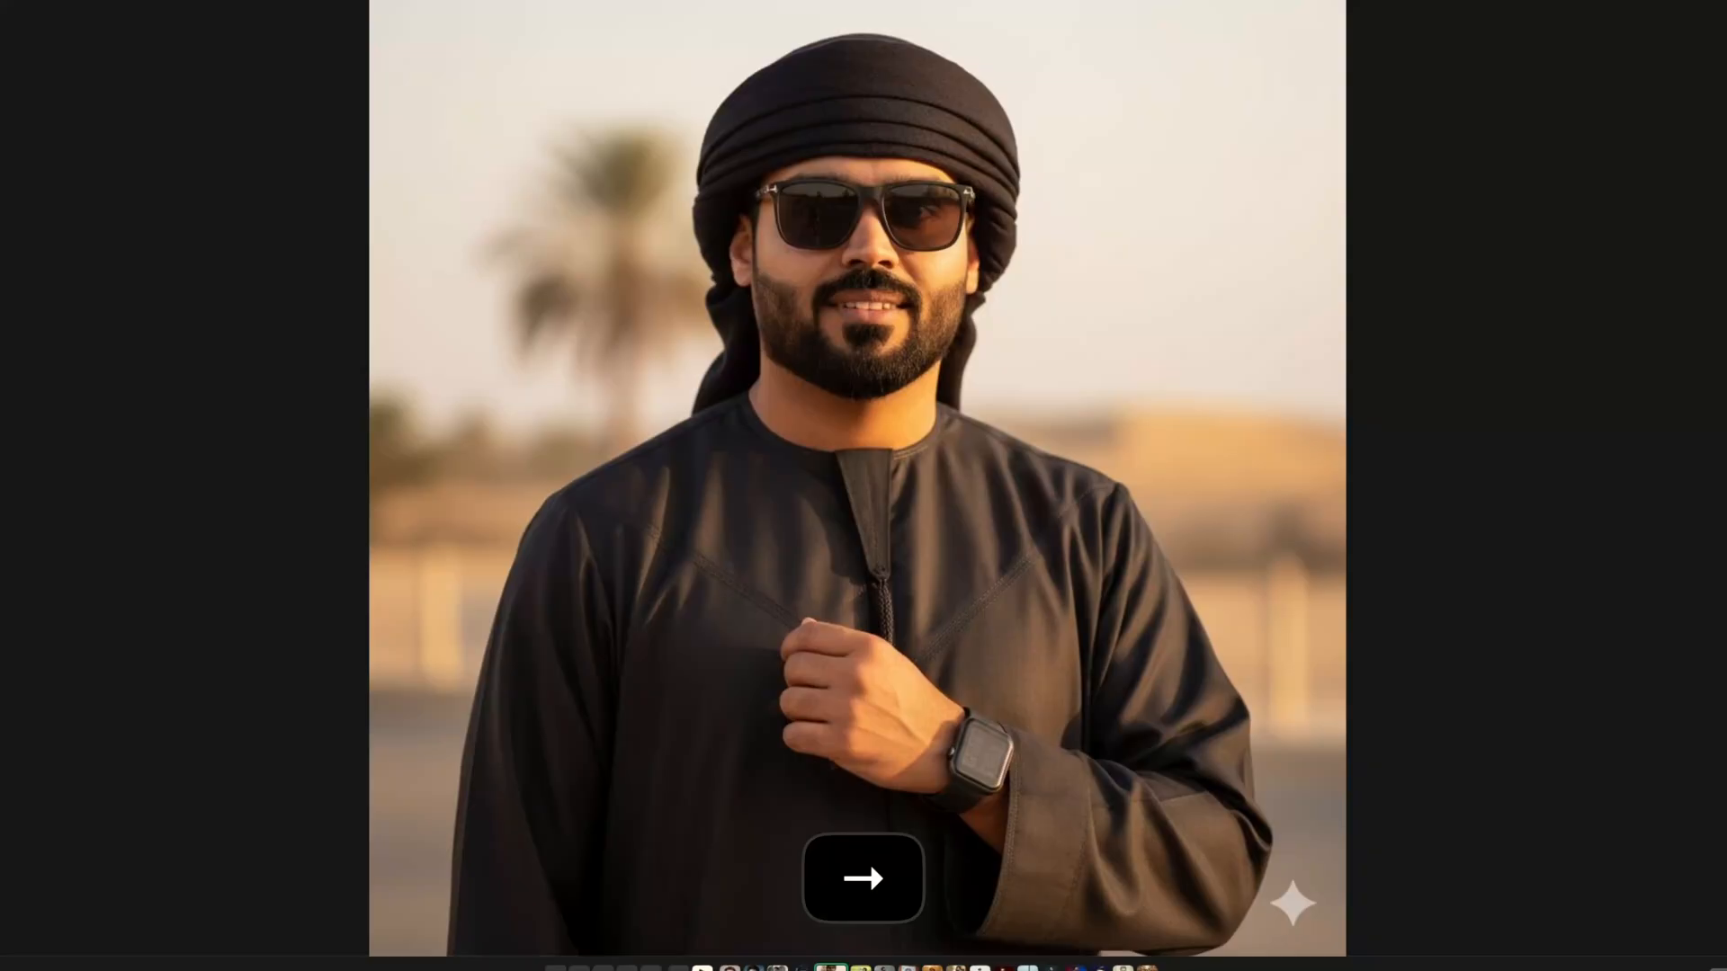
- Advance the slideshow through the next three AI-generated sample portraits
left_click(863, 878)
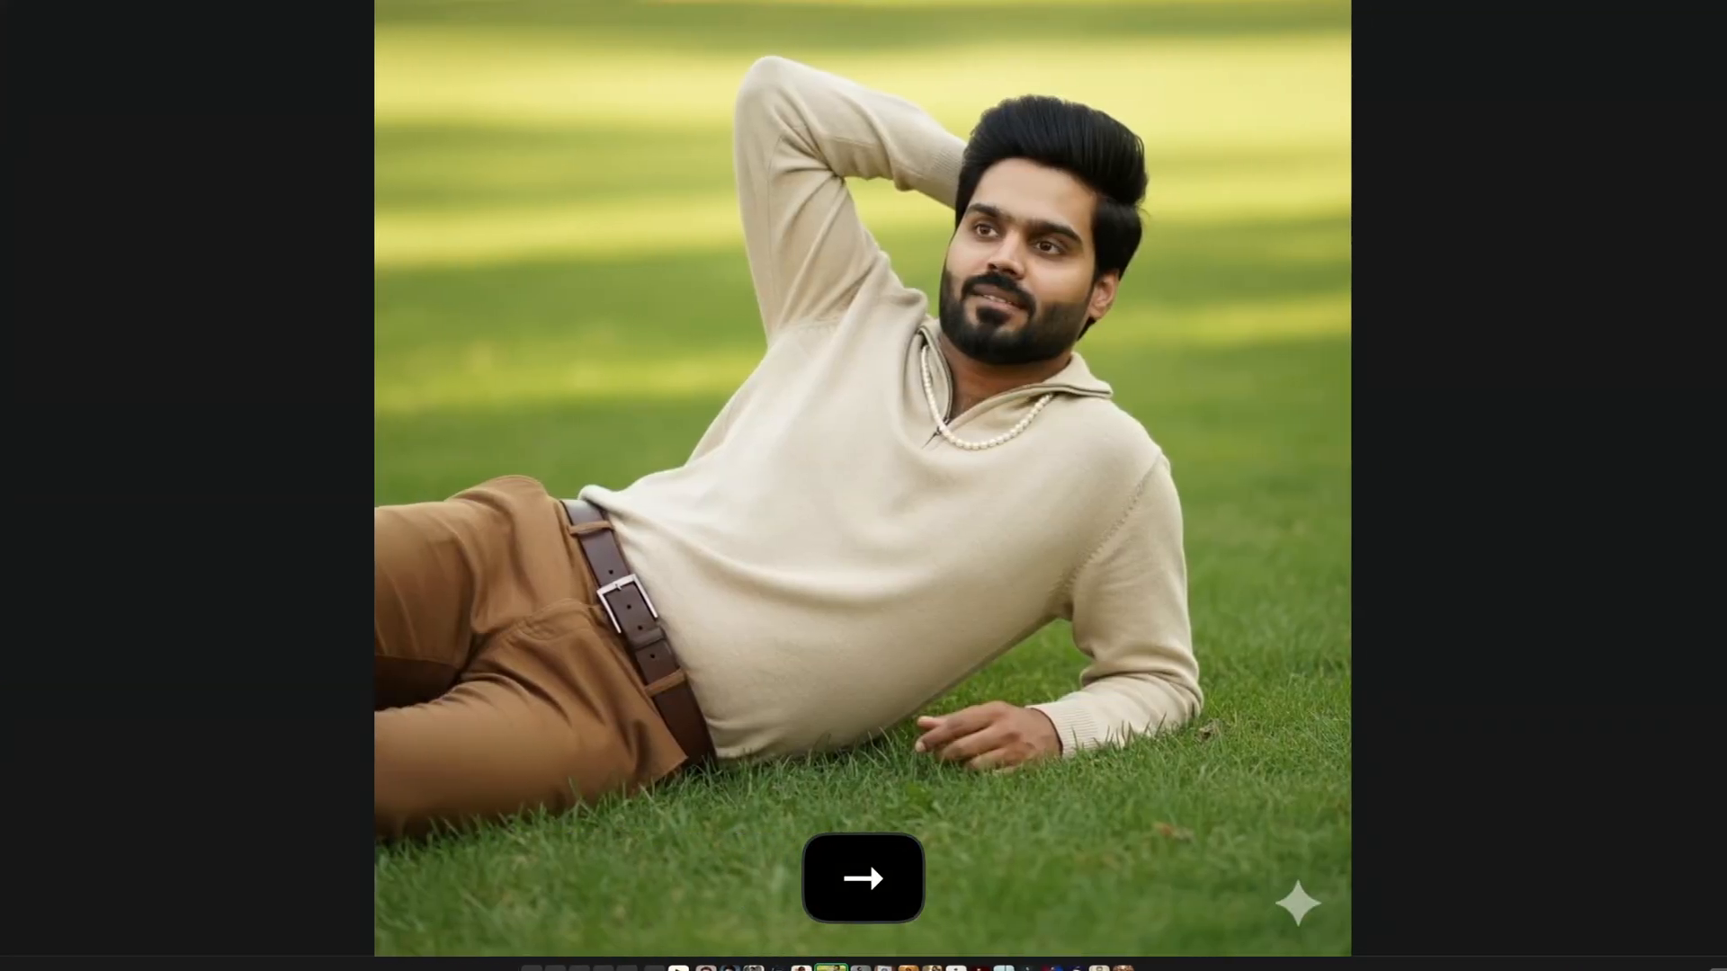
left_click(863, 878)
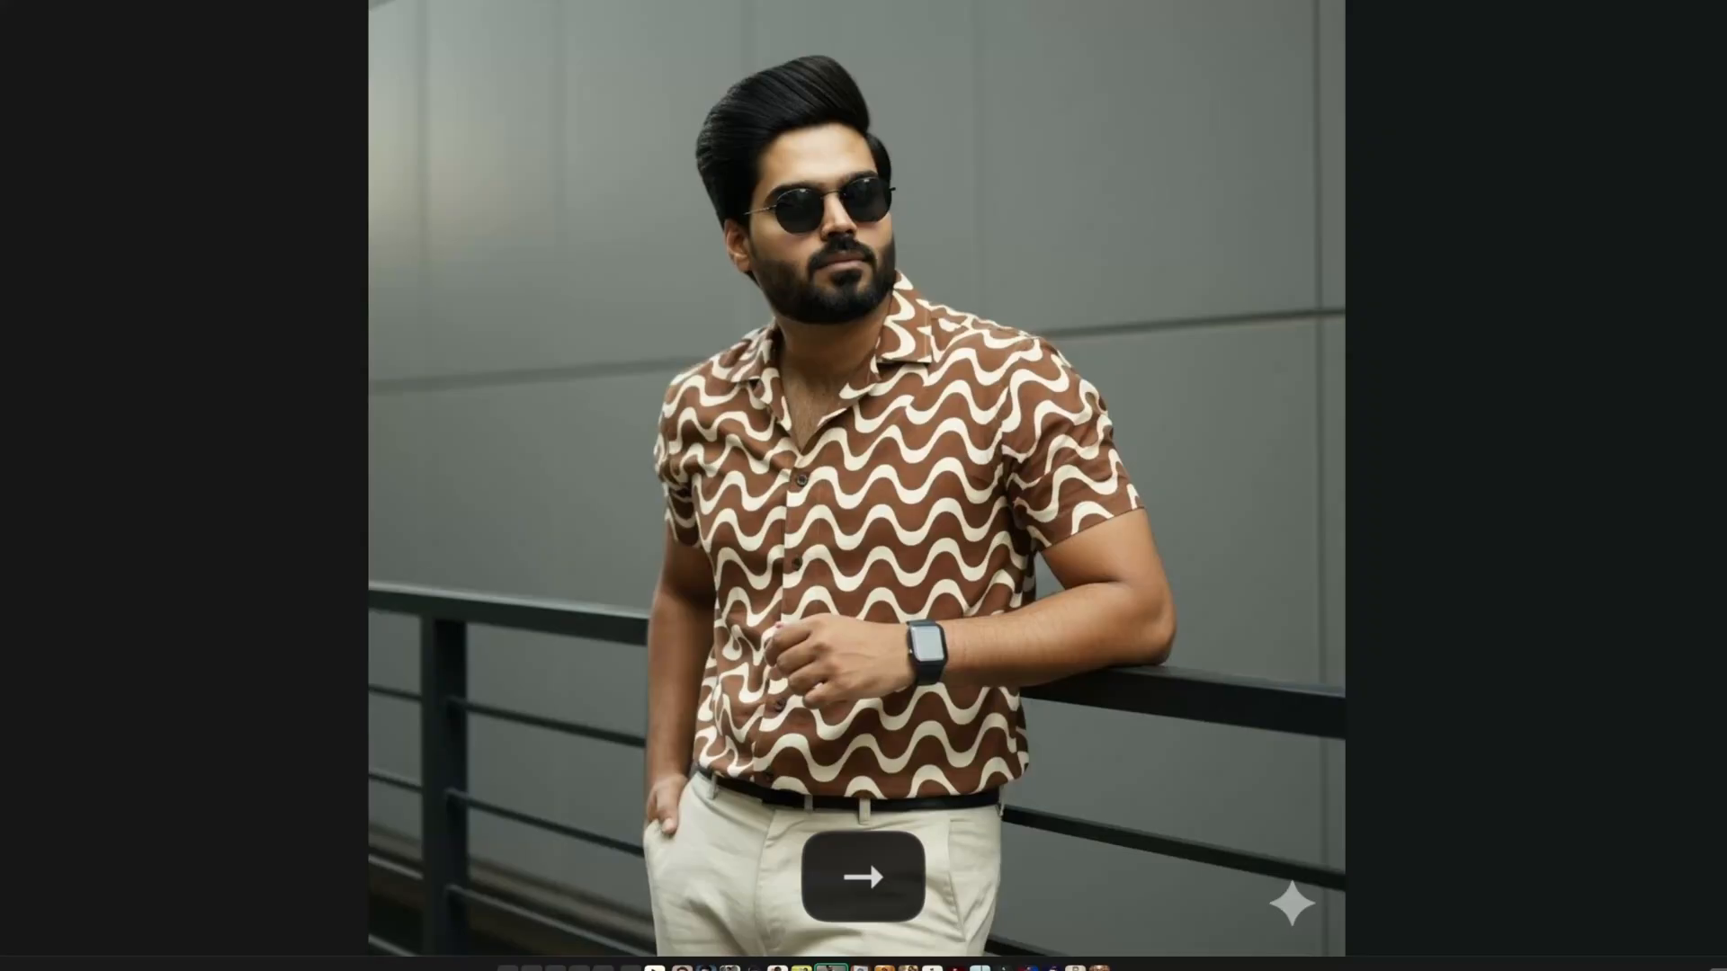
left_click(862, 876)
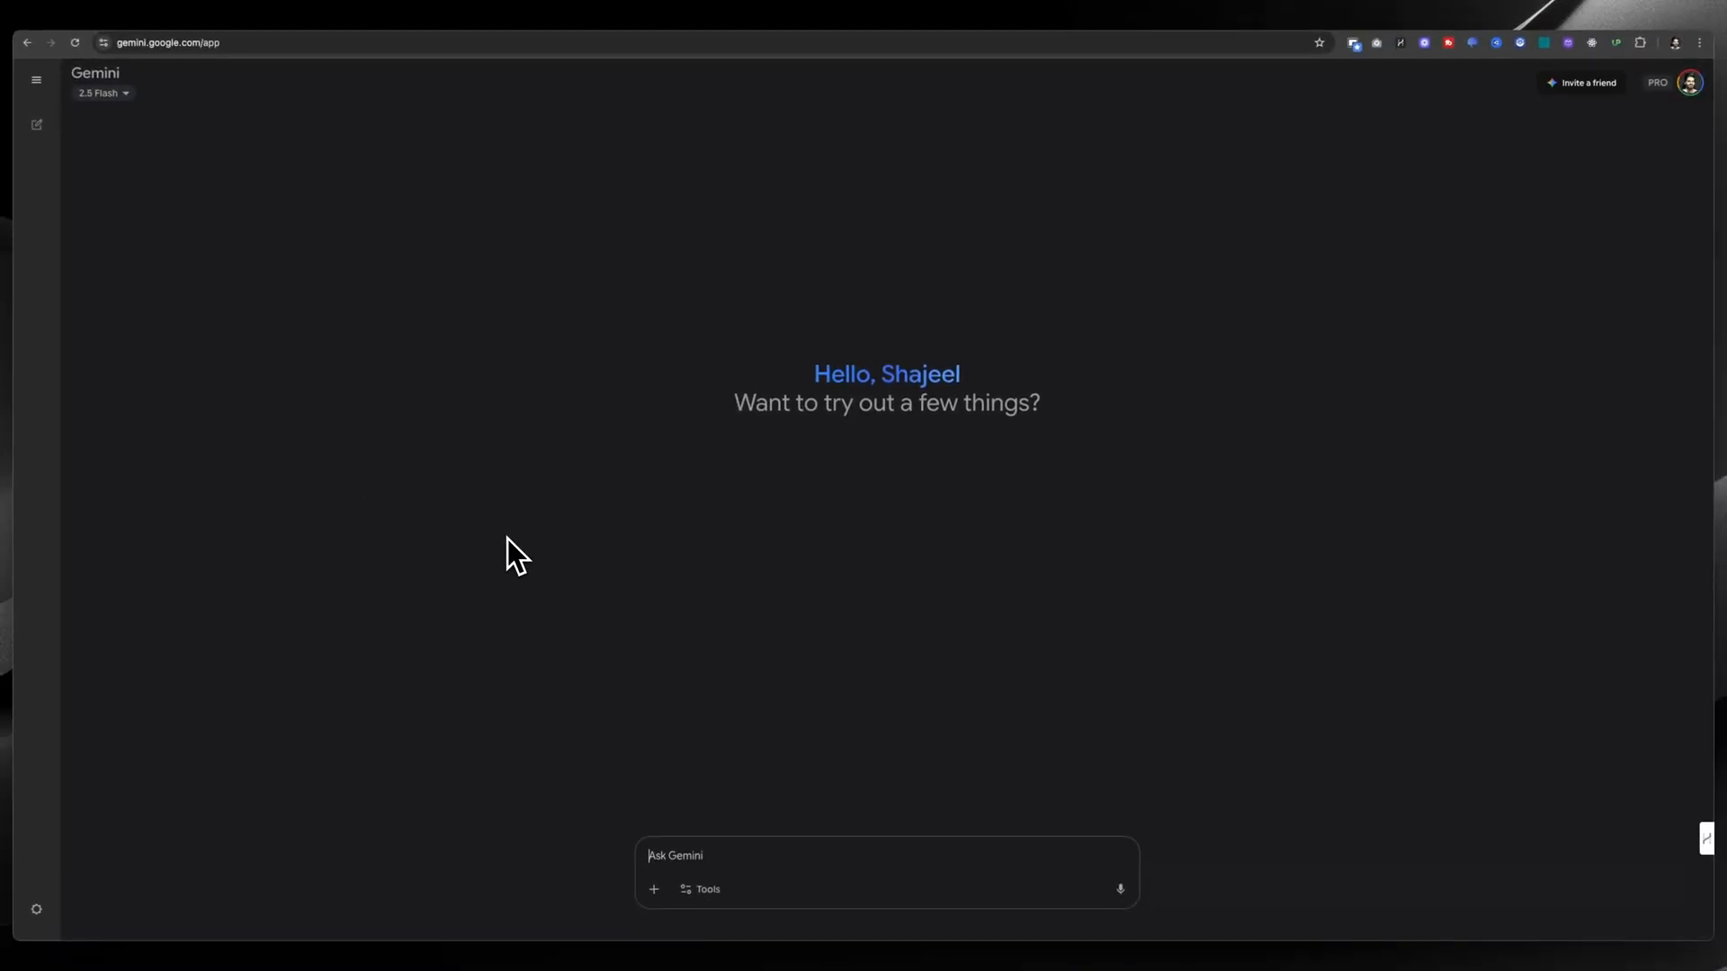
mouse_move(730, 868)
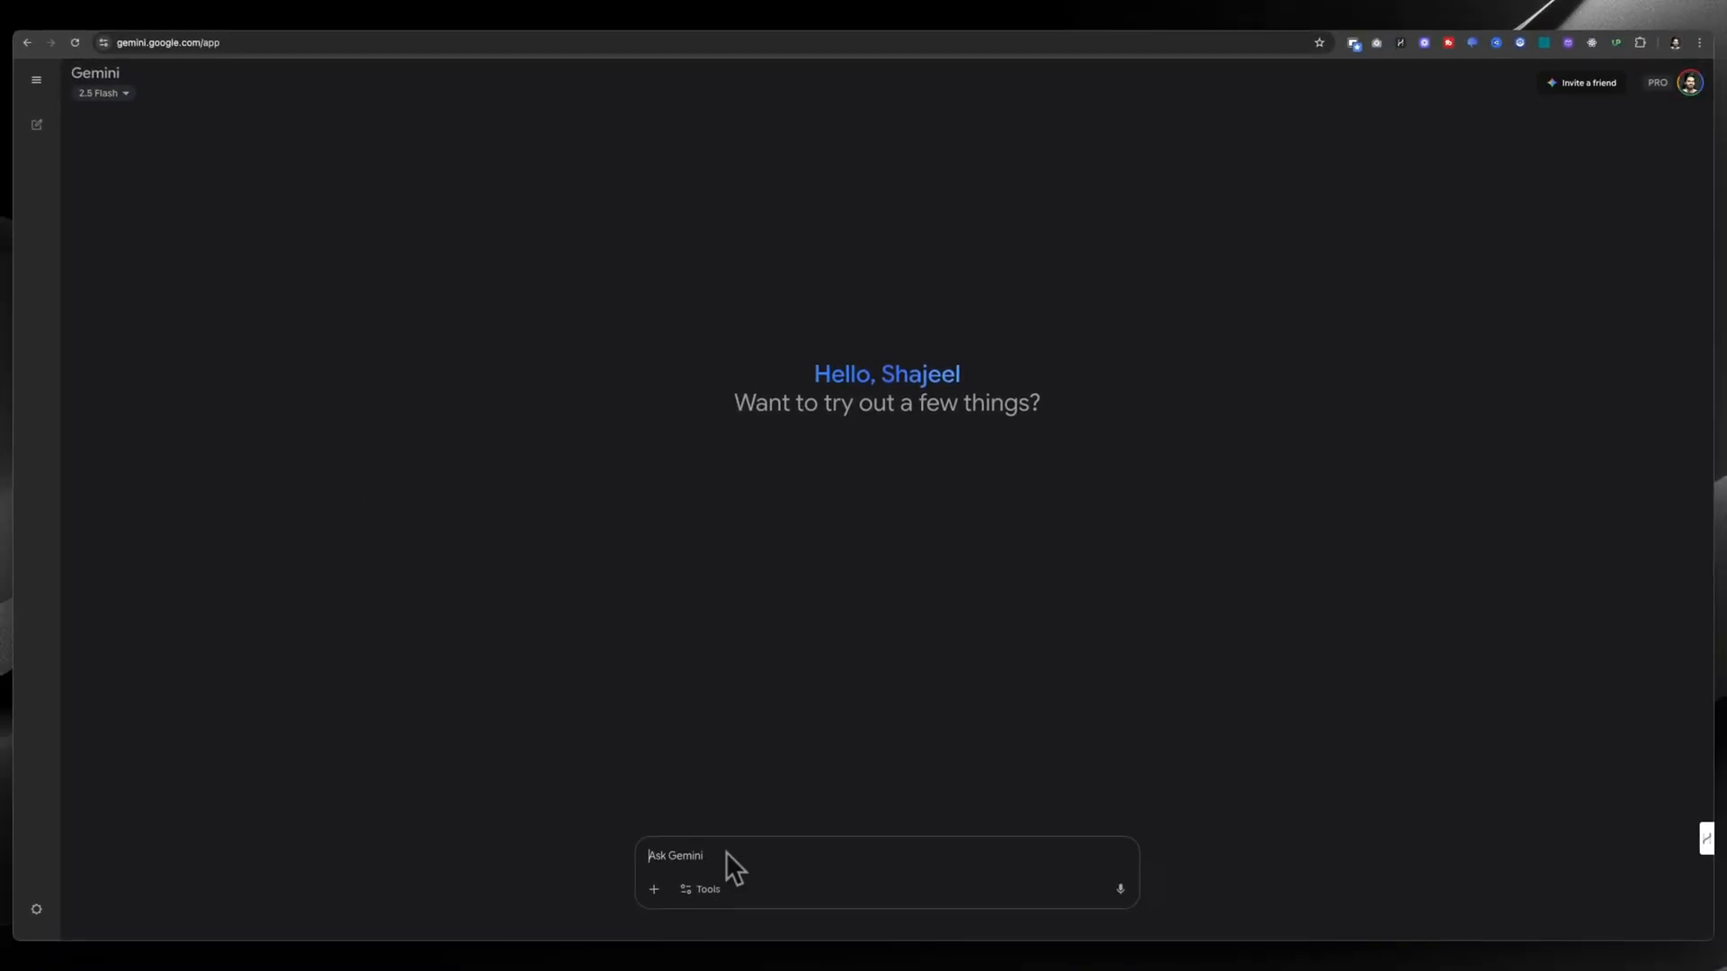
mouse_move(923, 635)
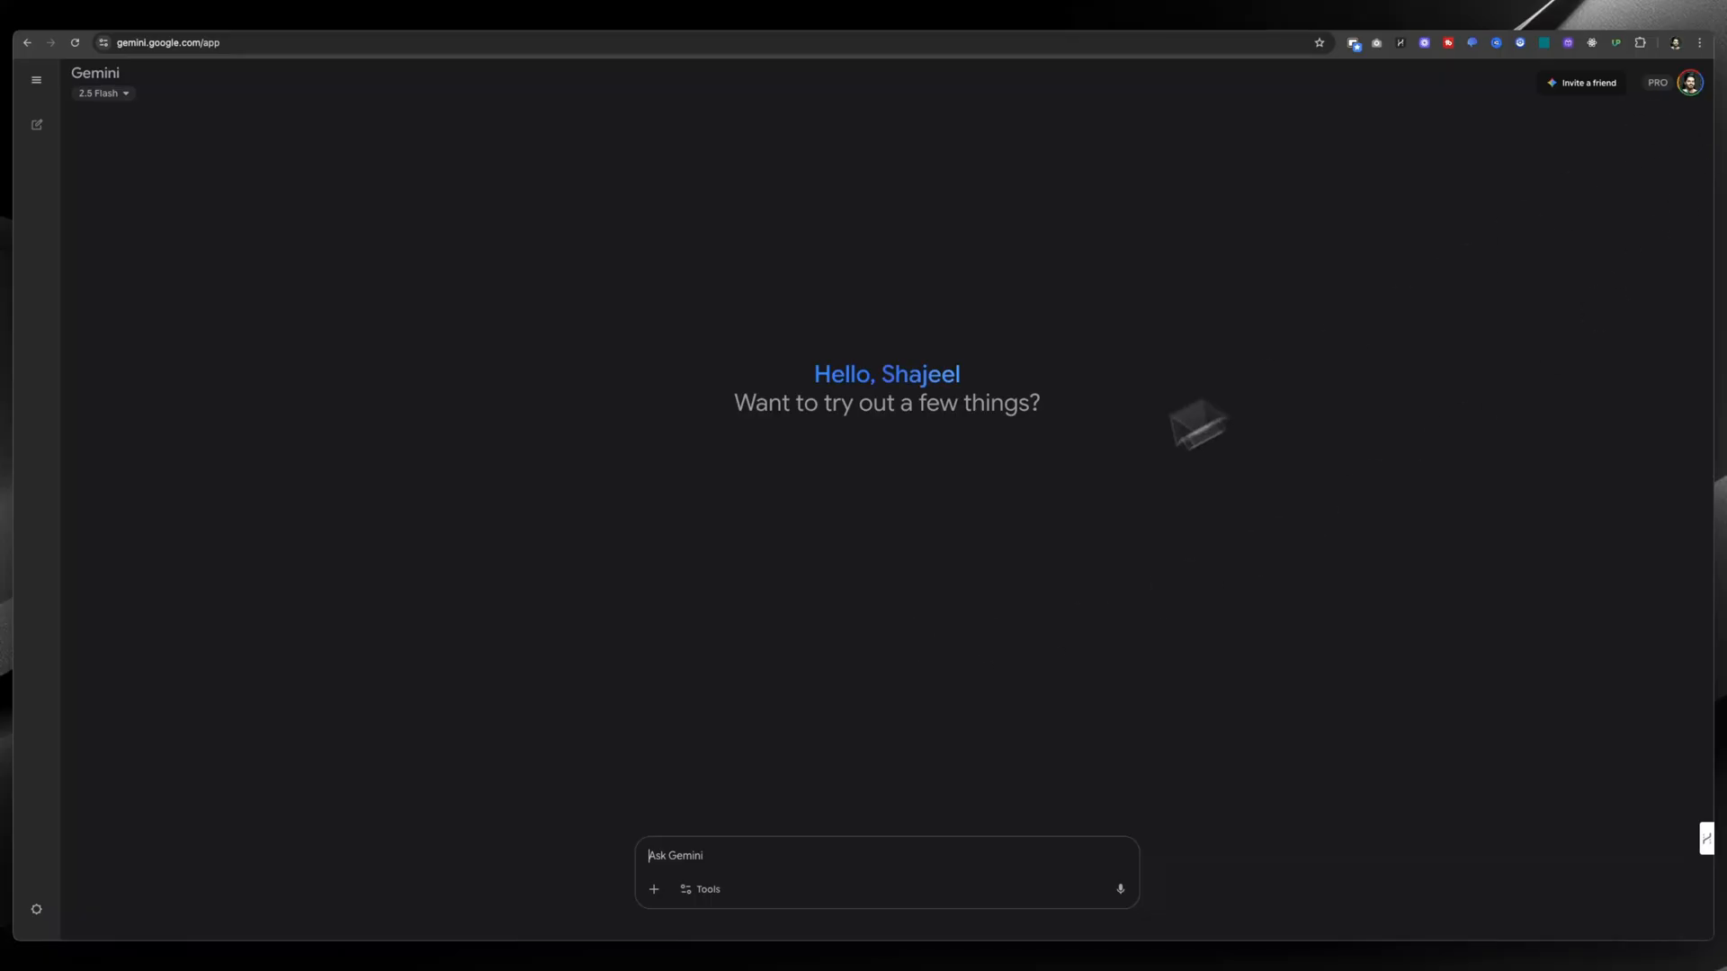
mouse_move(764, 875)
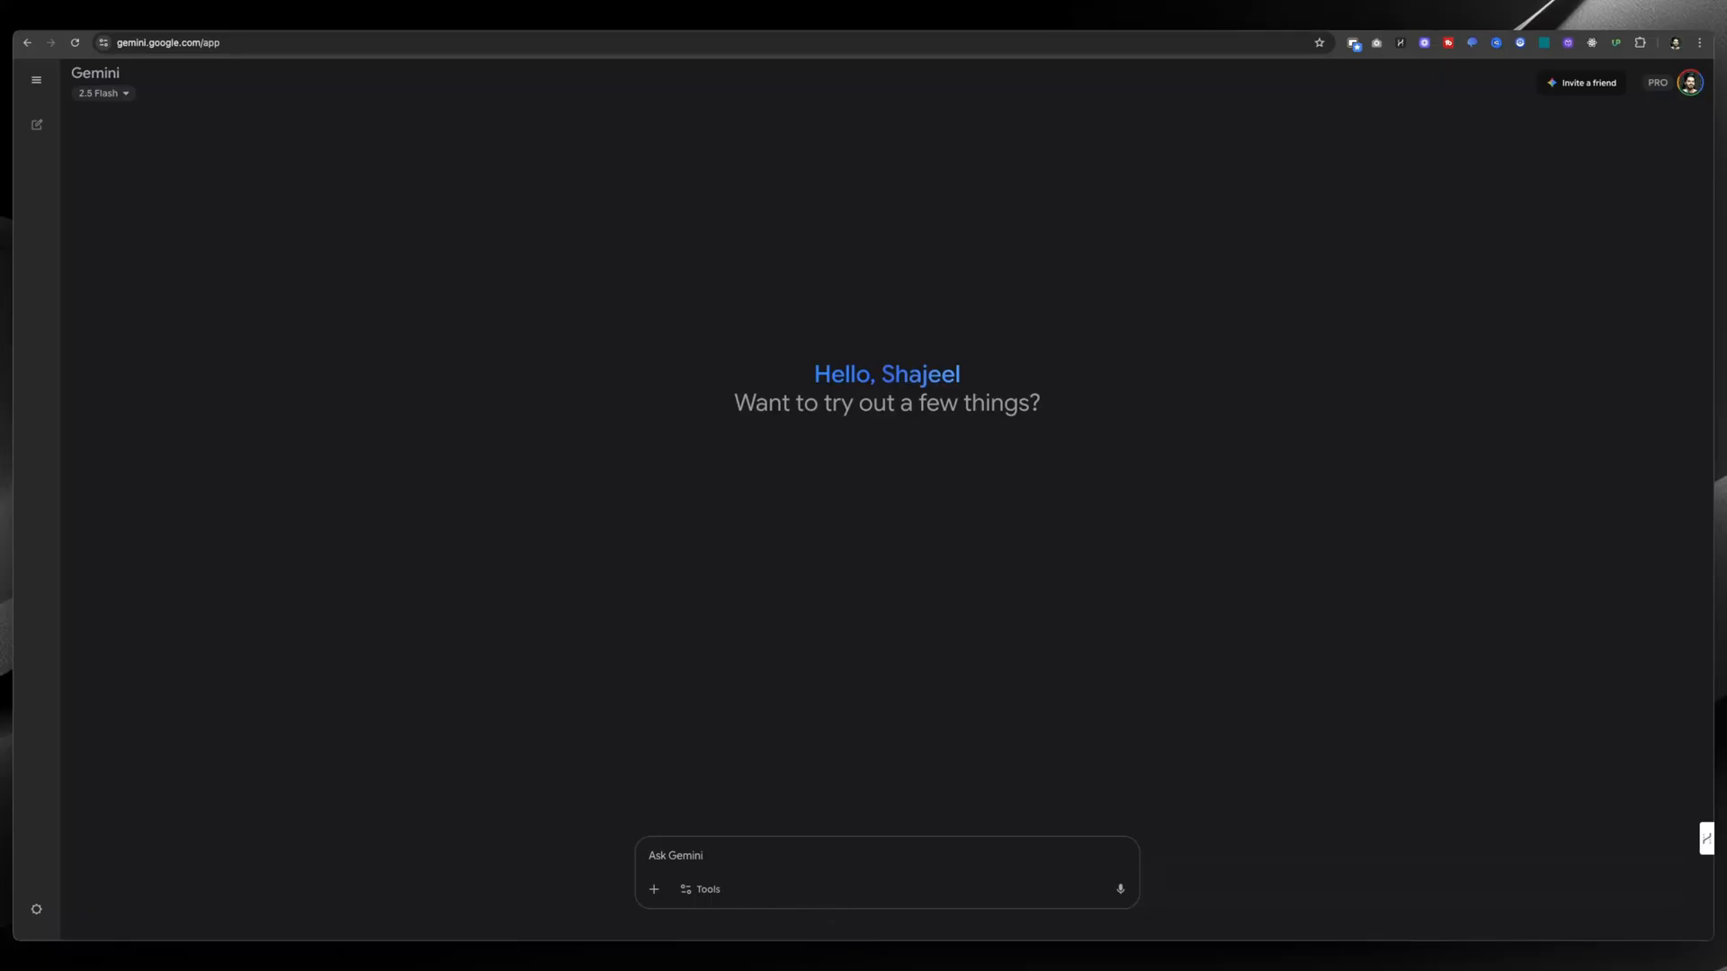
mouse_move(773, 791)
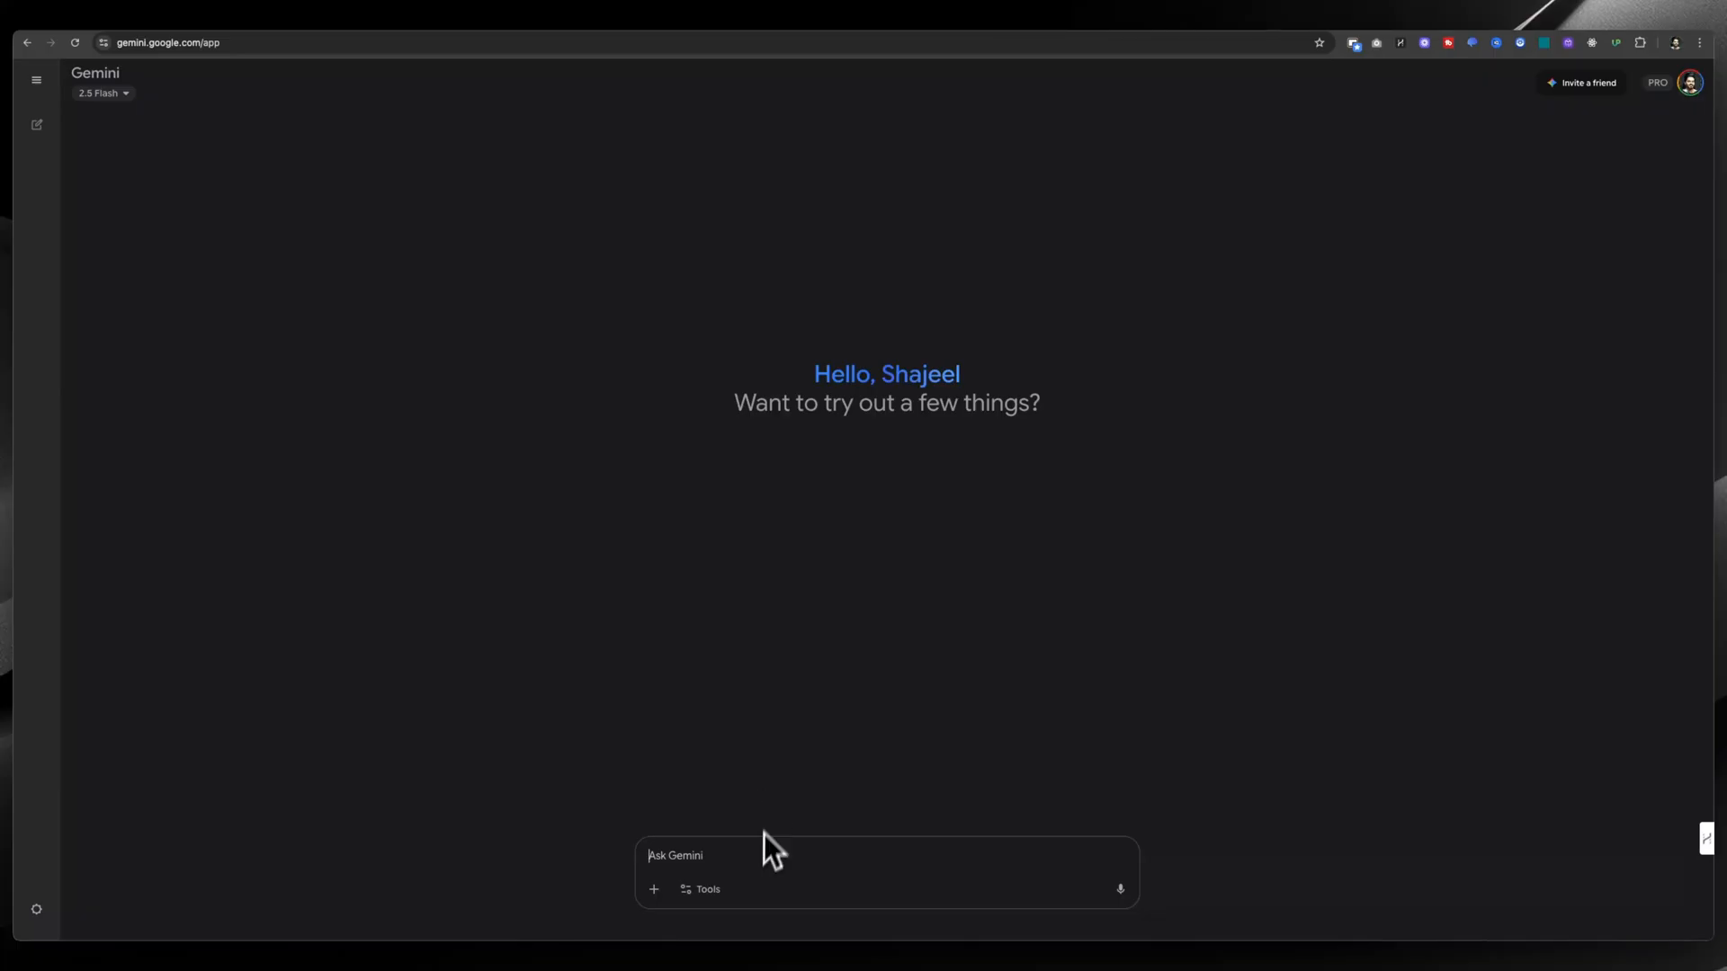
mouse_move(909, 843)
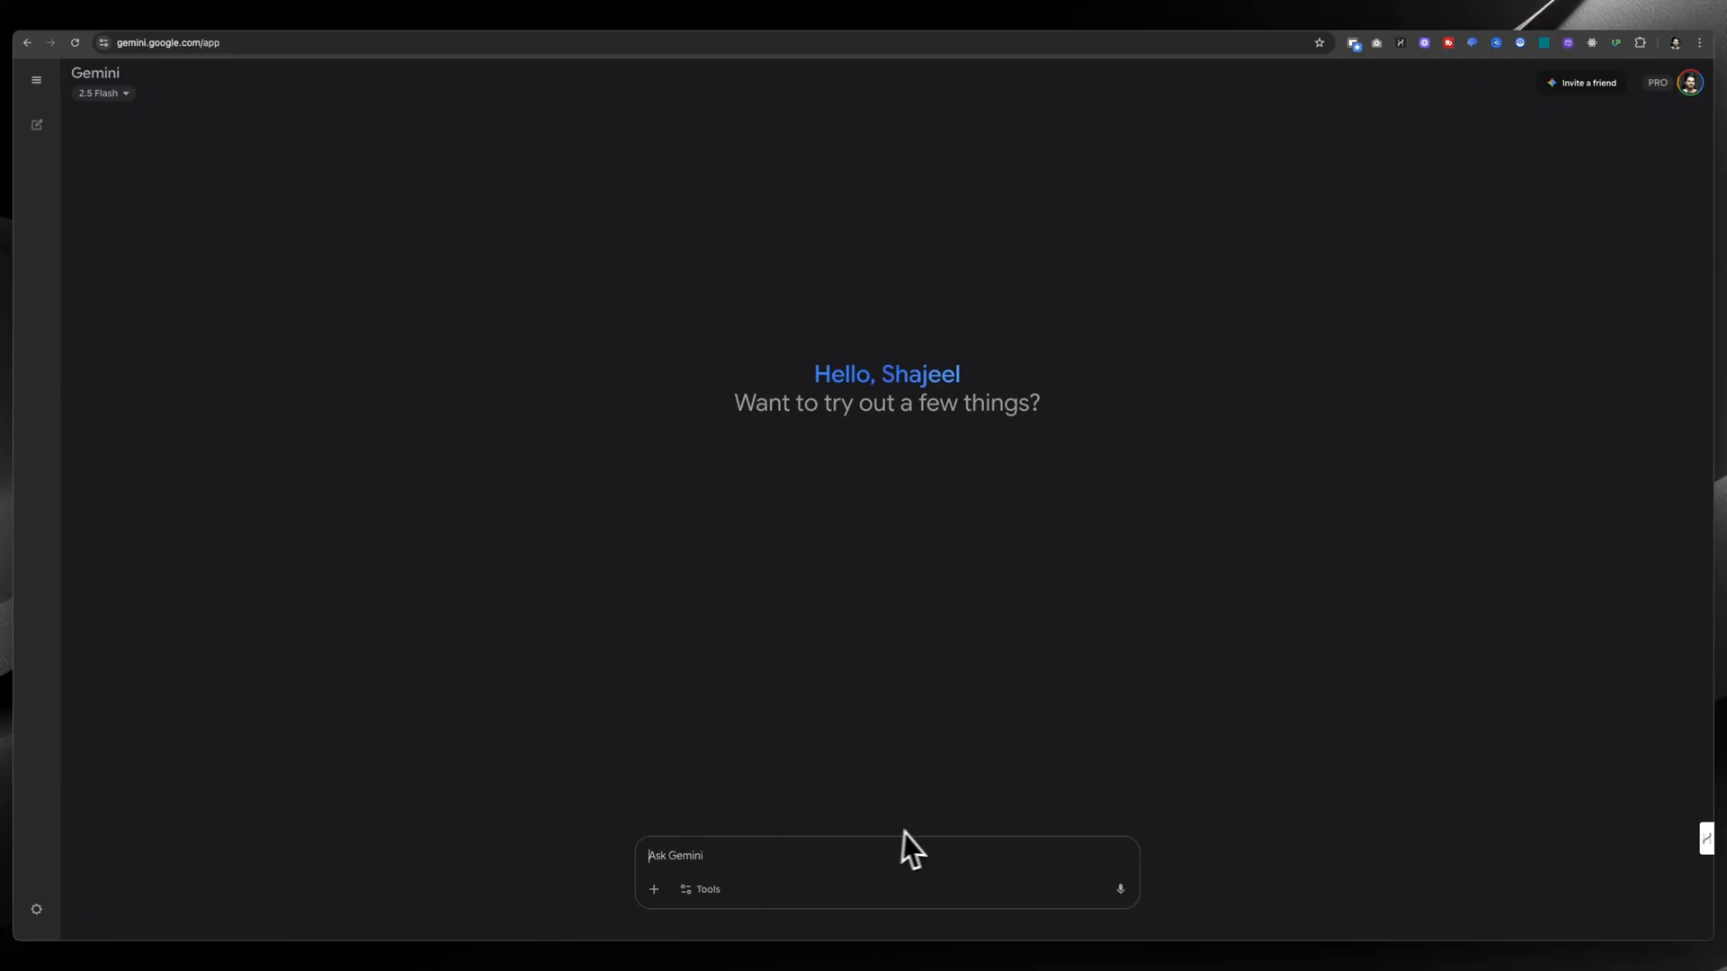
- Enable Gemini's Create images tool so the Image chip appears, keeping 2.5 Flash
left_click(102, 93)
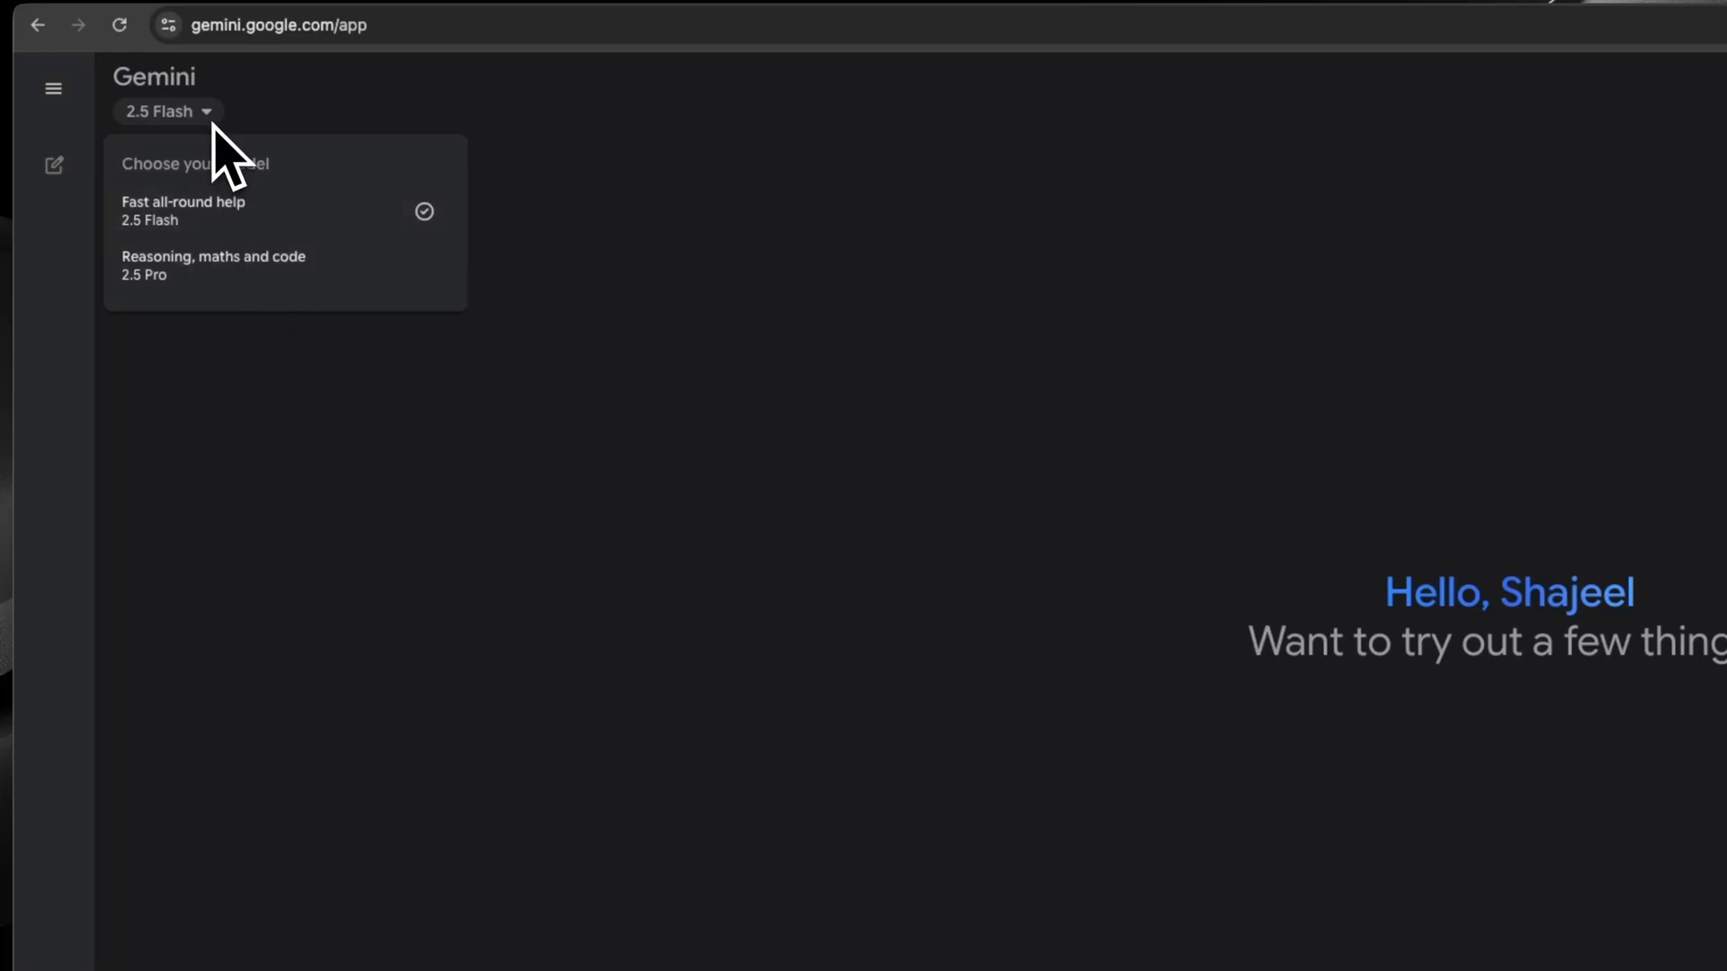
left_click(778, 870)
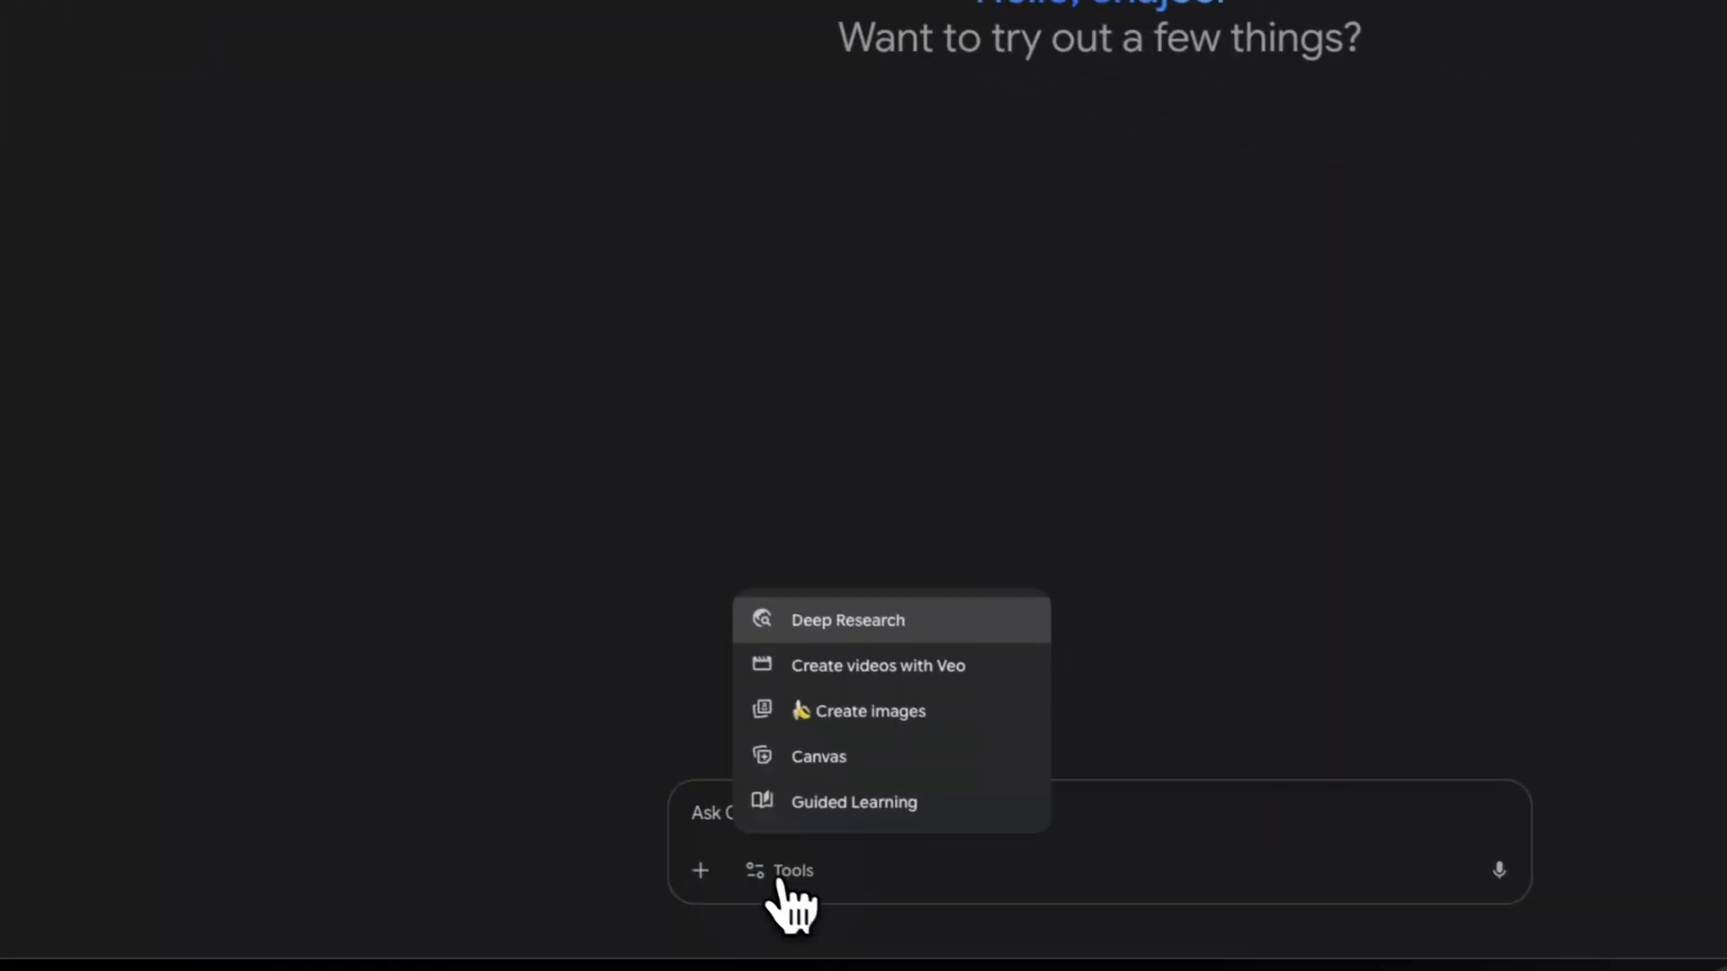
left_click(869, 711)
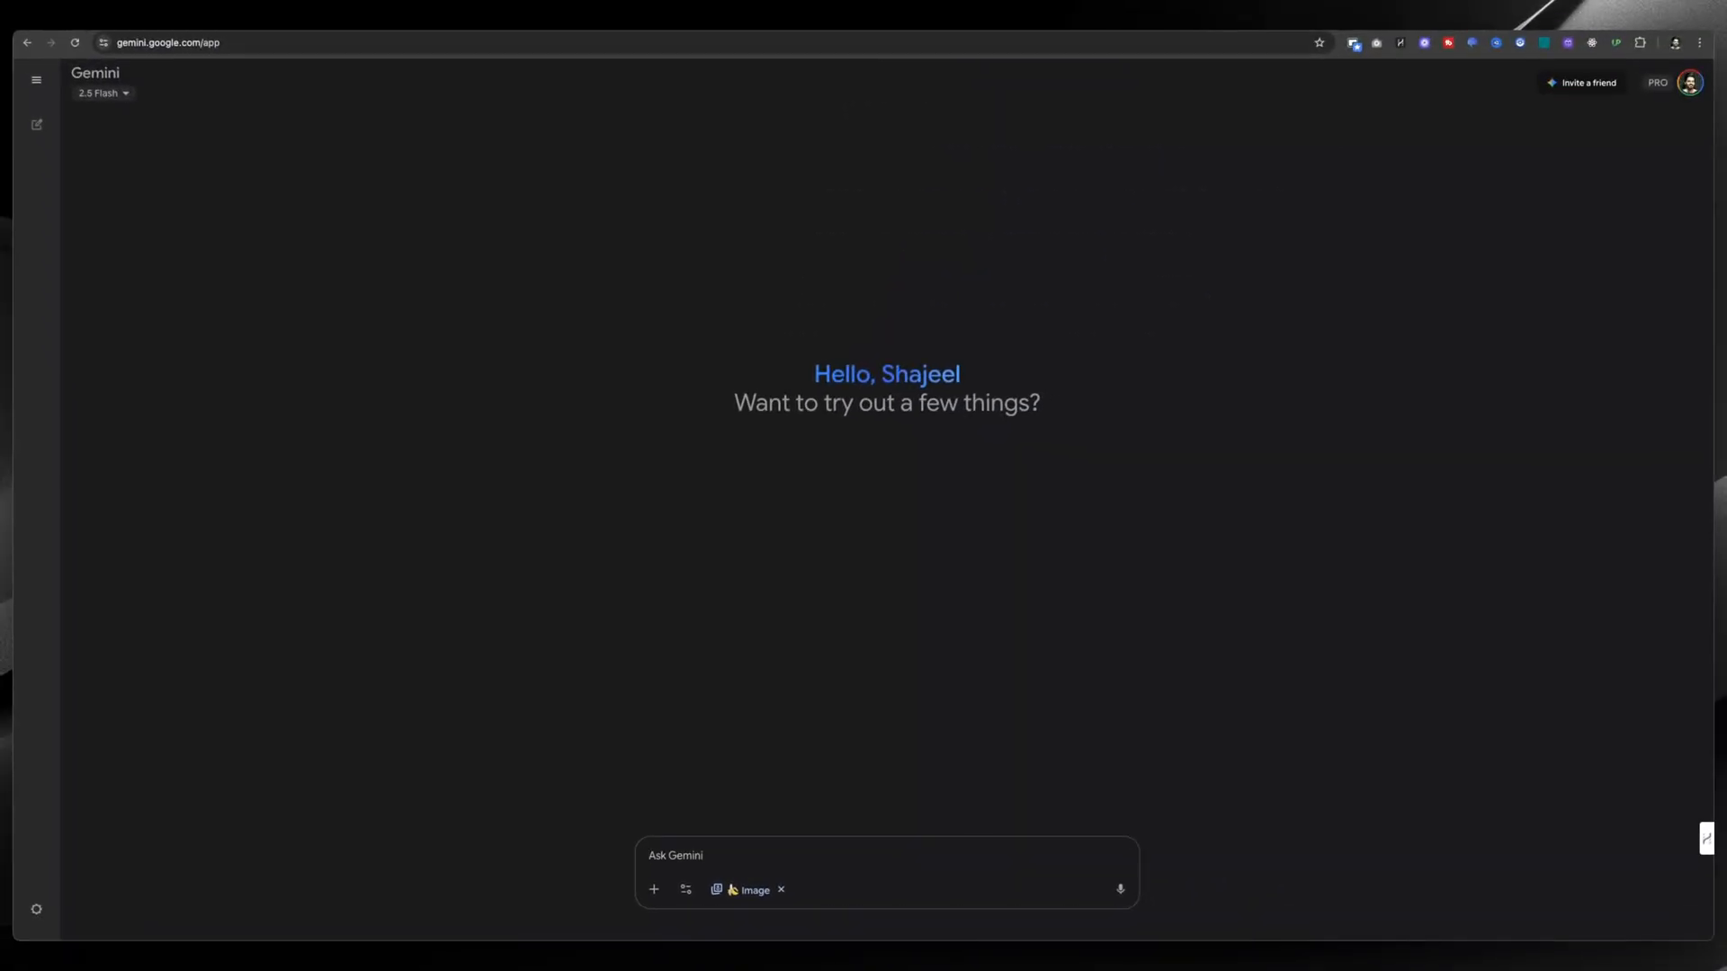
mouse_move(692, 876)
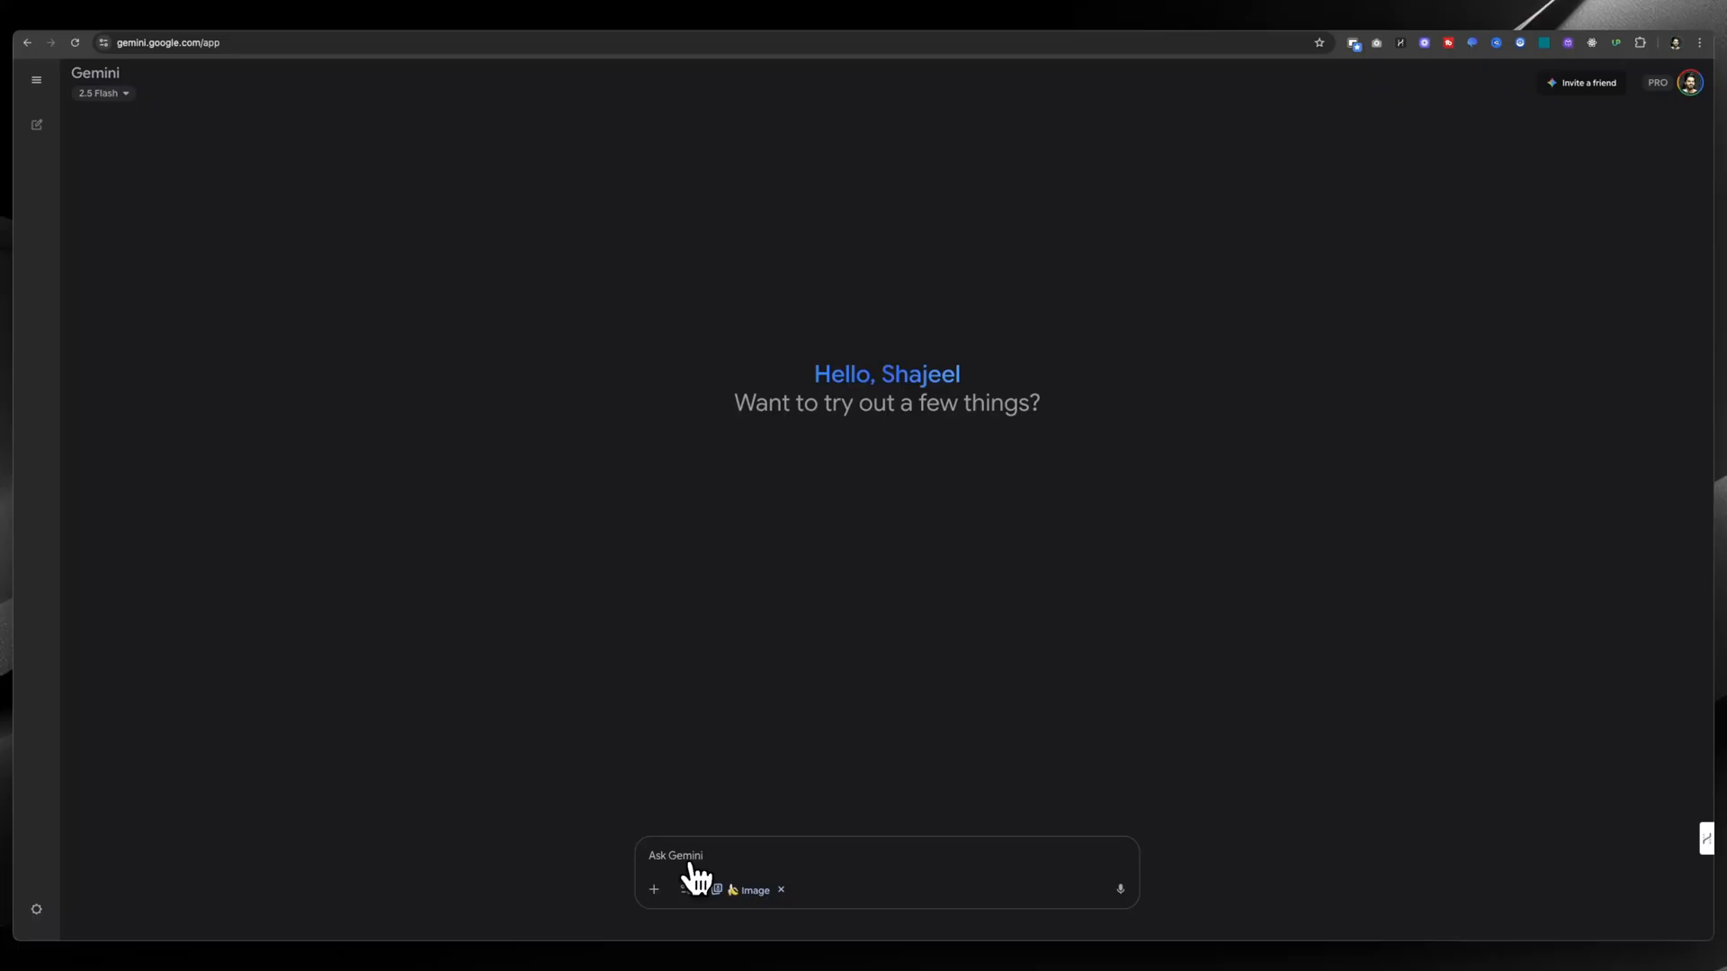
left_click(706, 870)
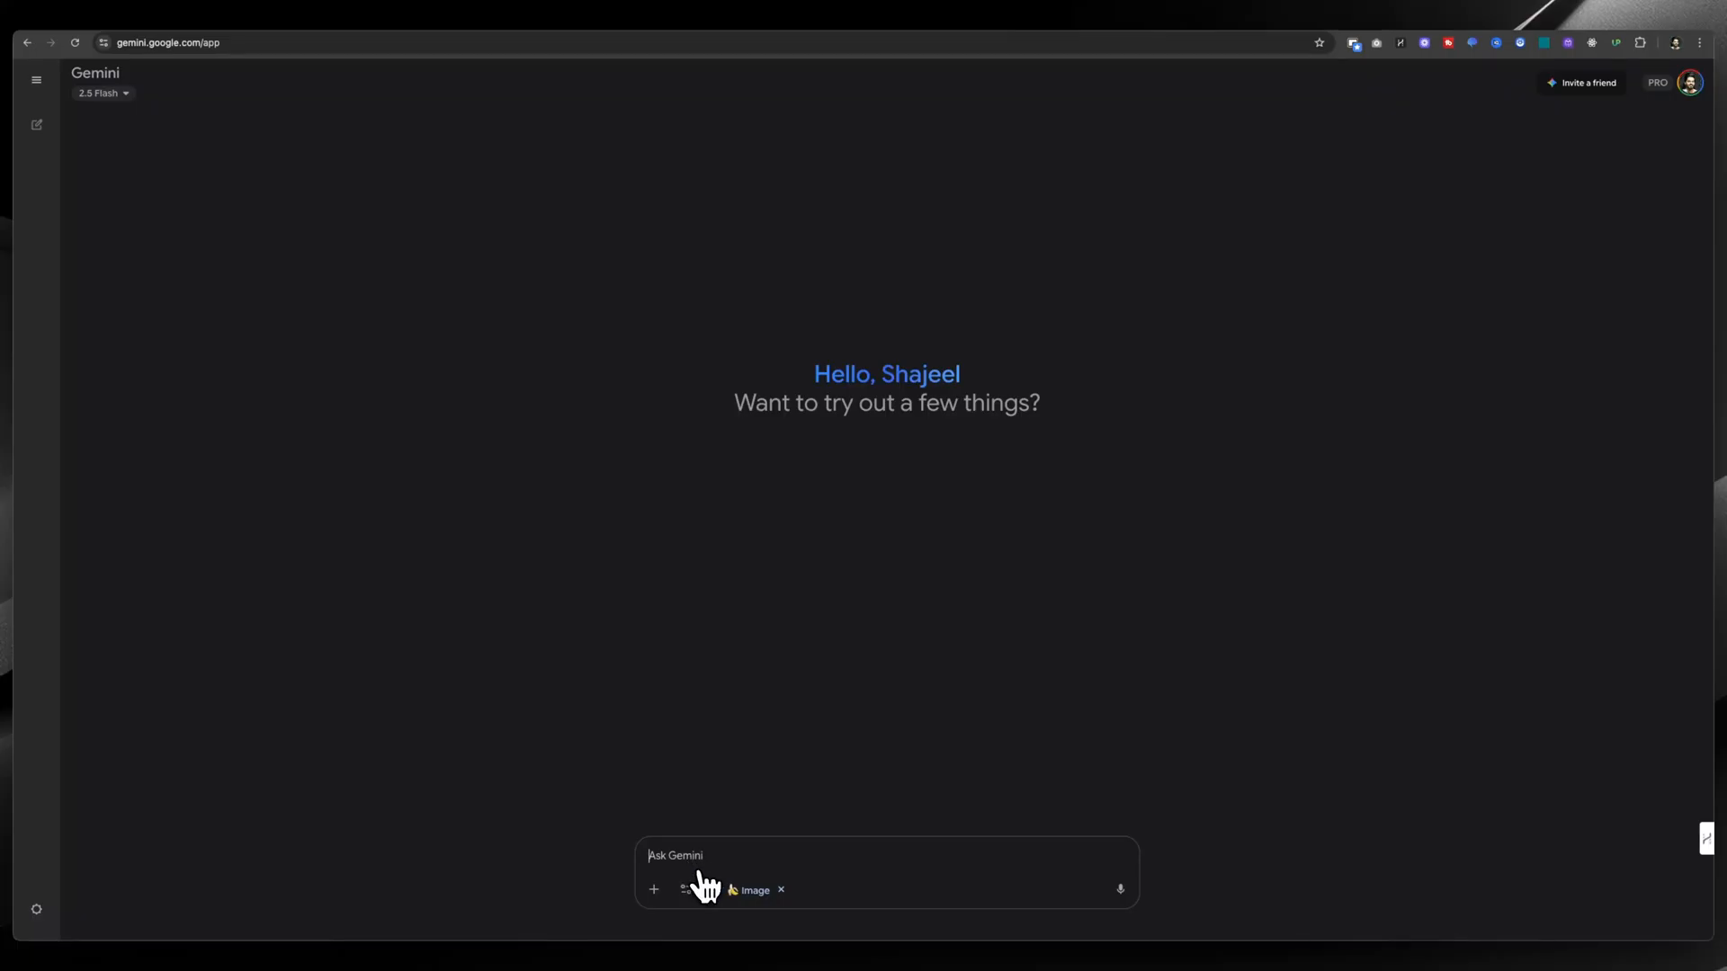
mouse_move(905, 831)
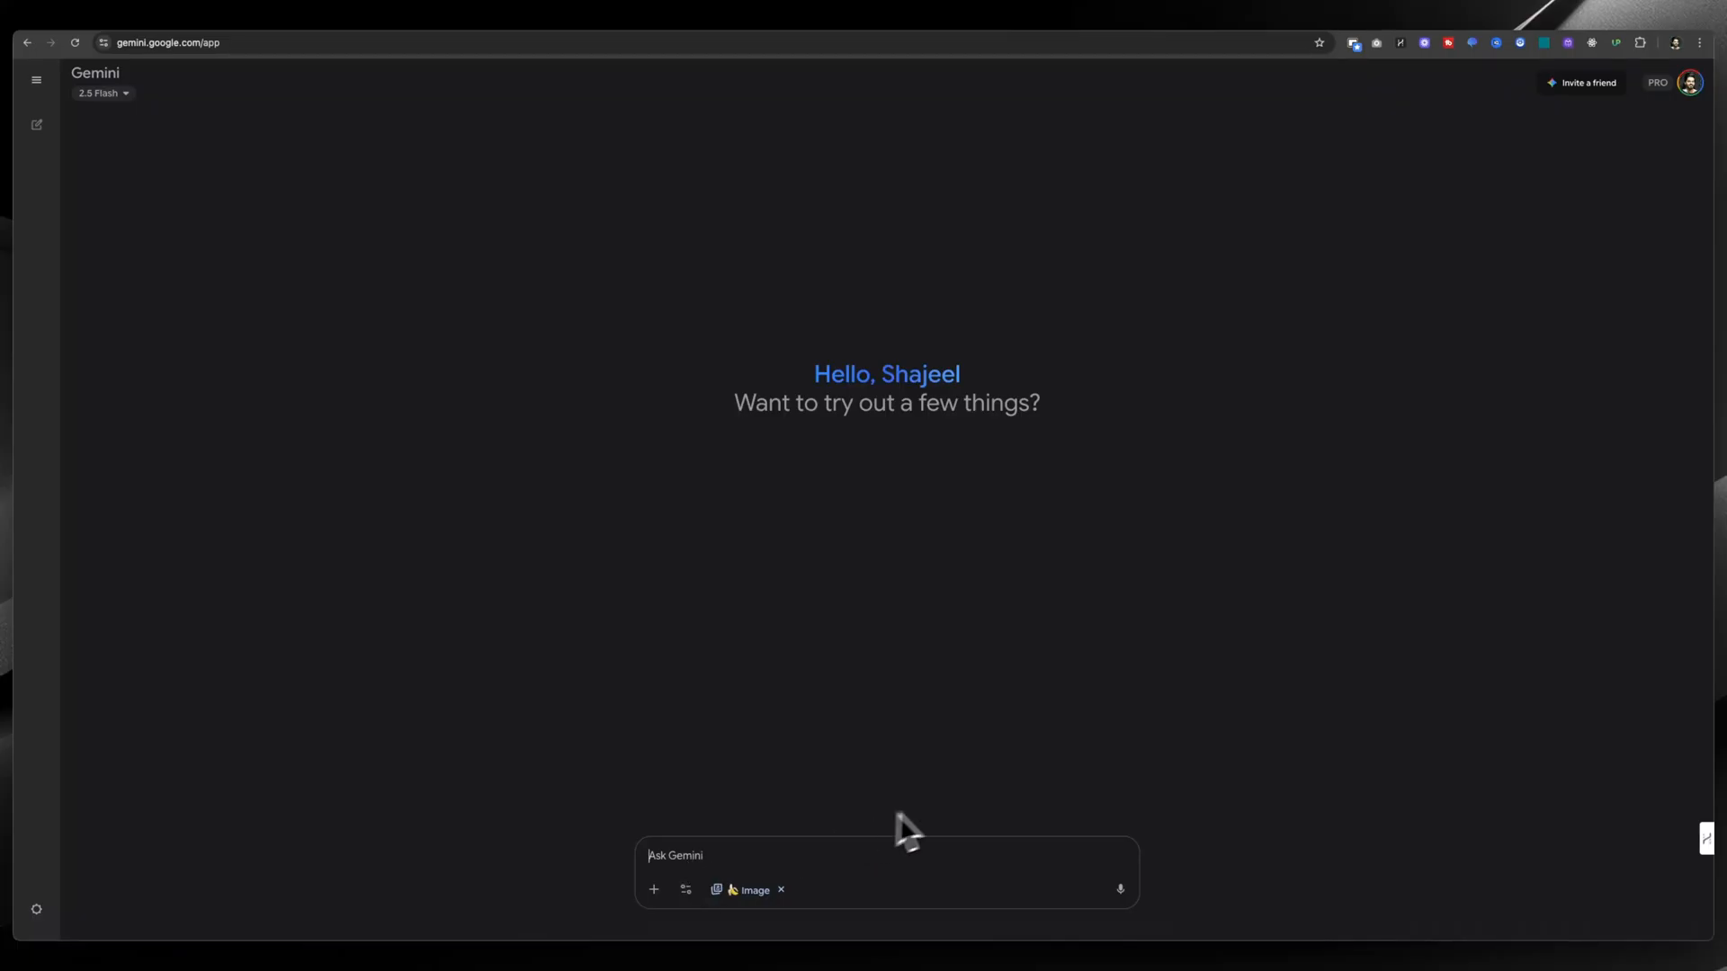
mouse_move(480, 50)
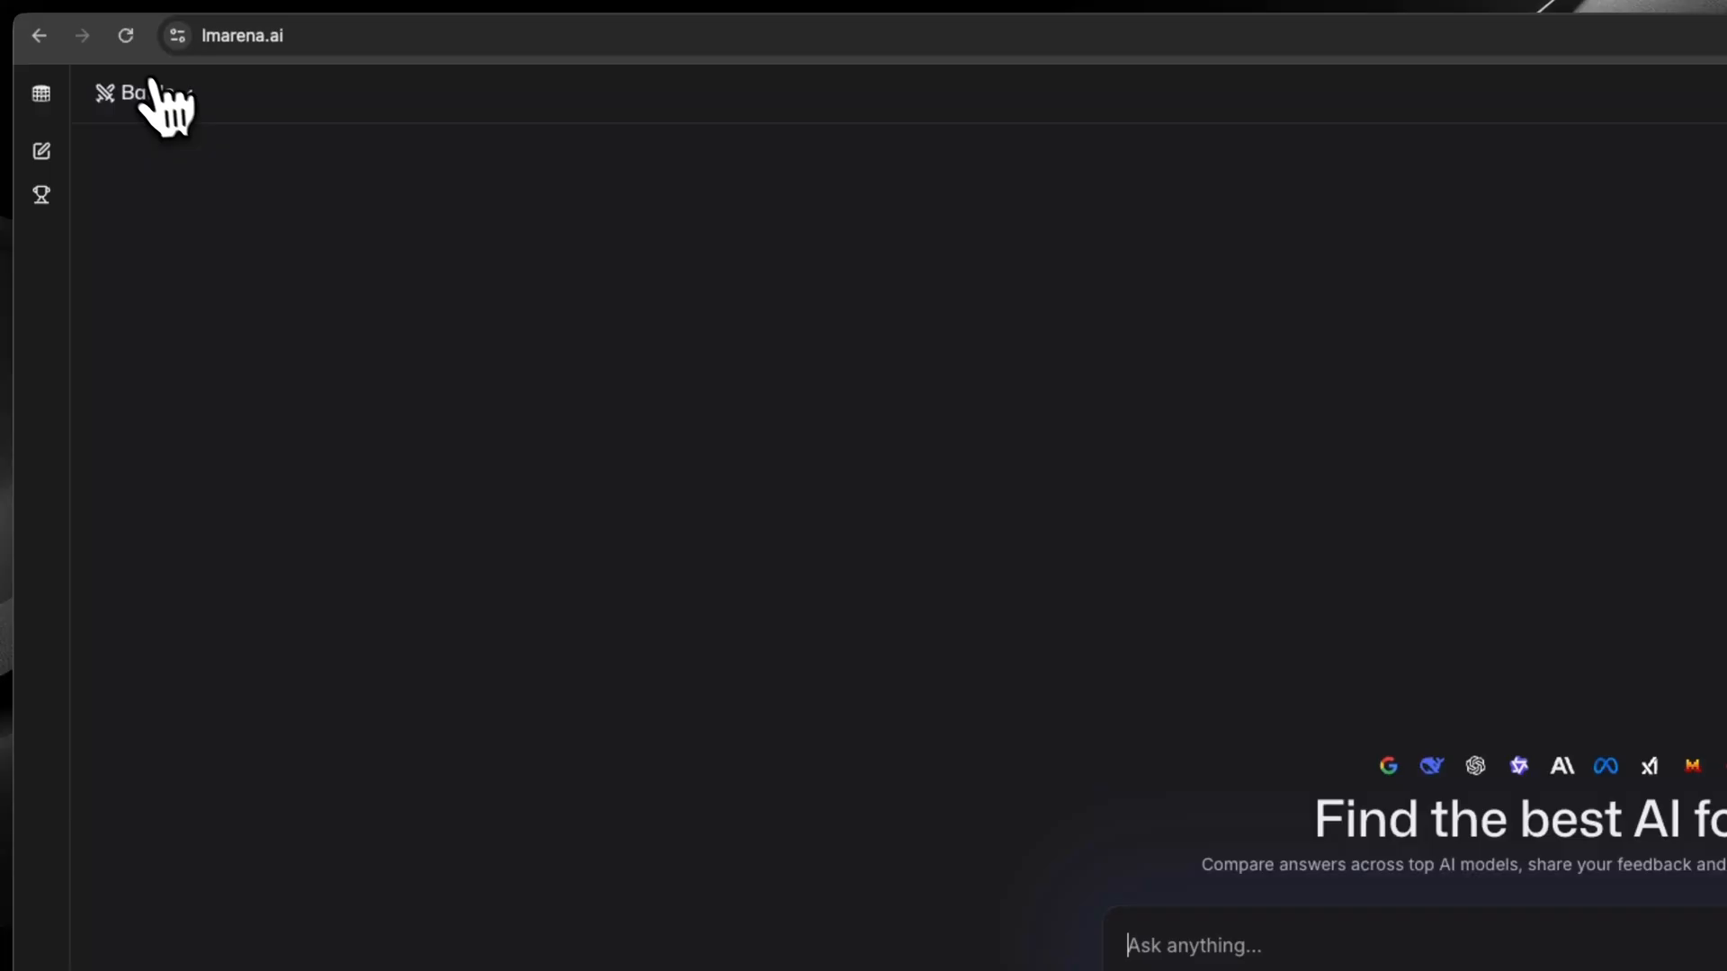
- Start a Direct Chat with gemini-2.5-flash-image-preview (nano-banana) in Image mode
left_click(143, 93)
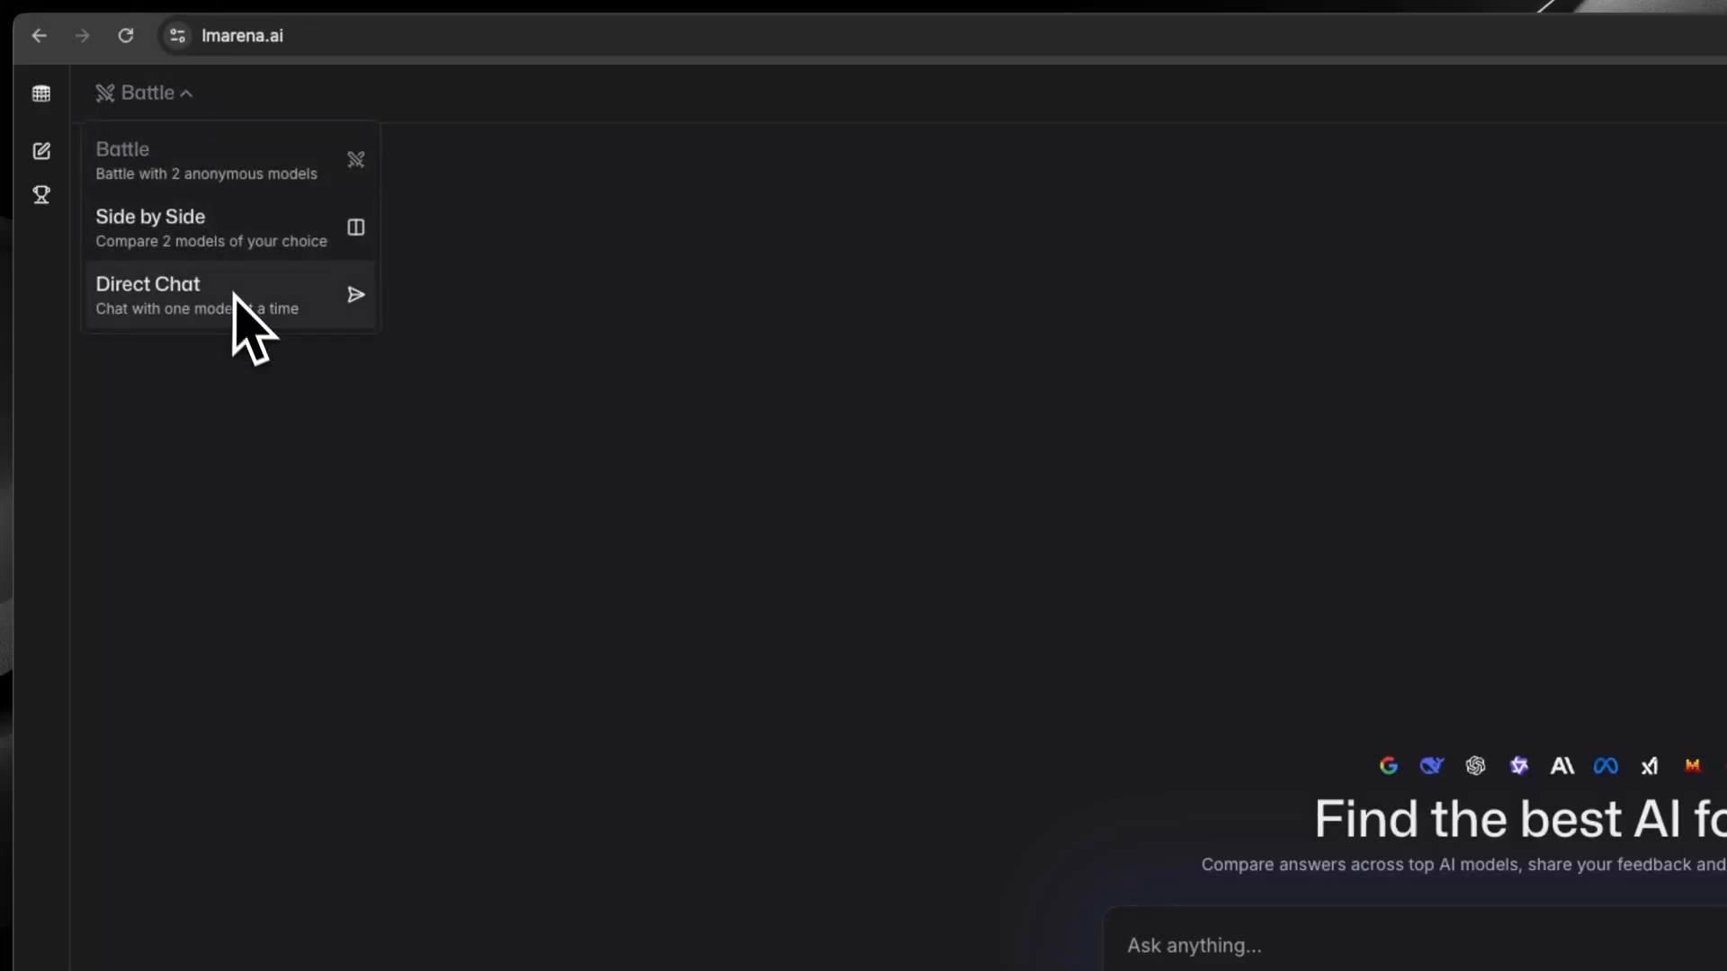
left_click(198, 296)
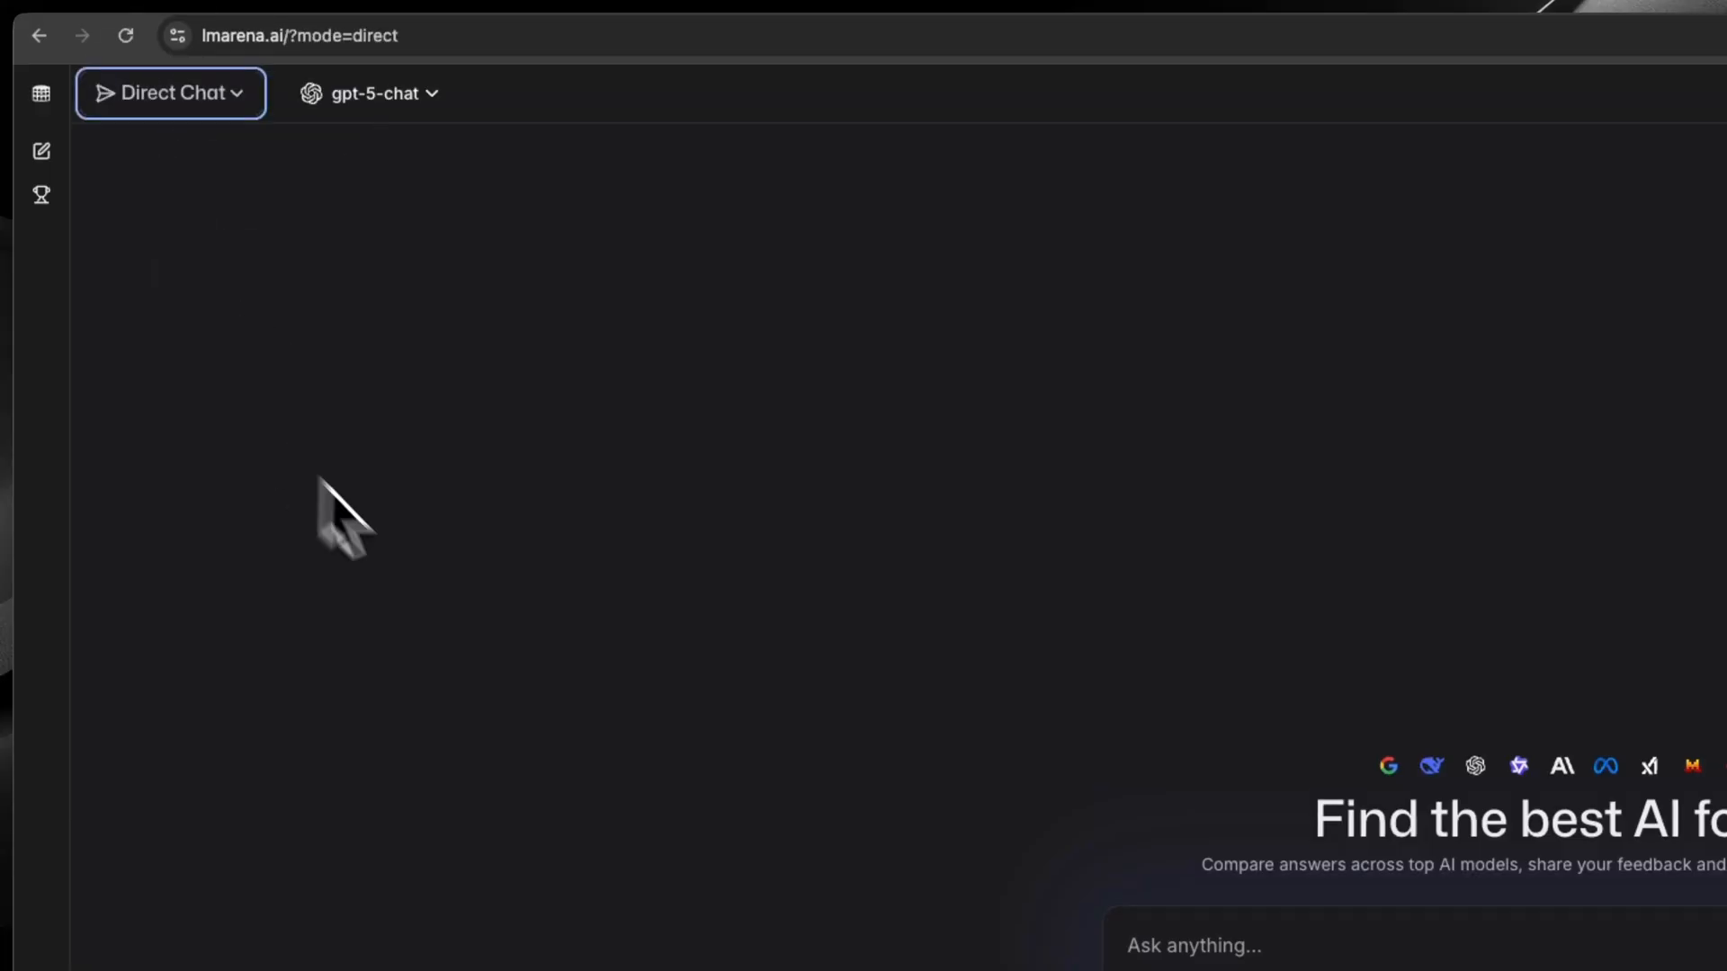
left_click(367, 92)
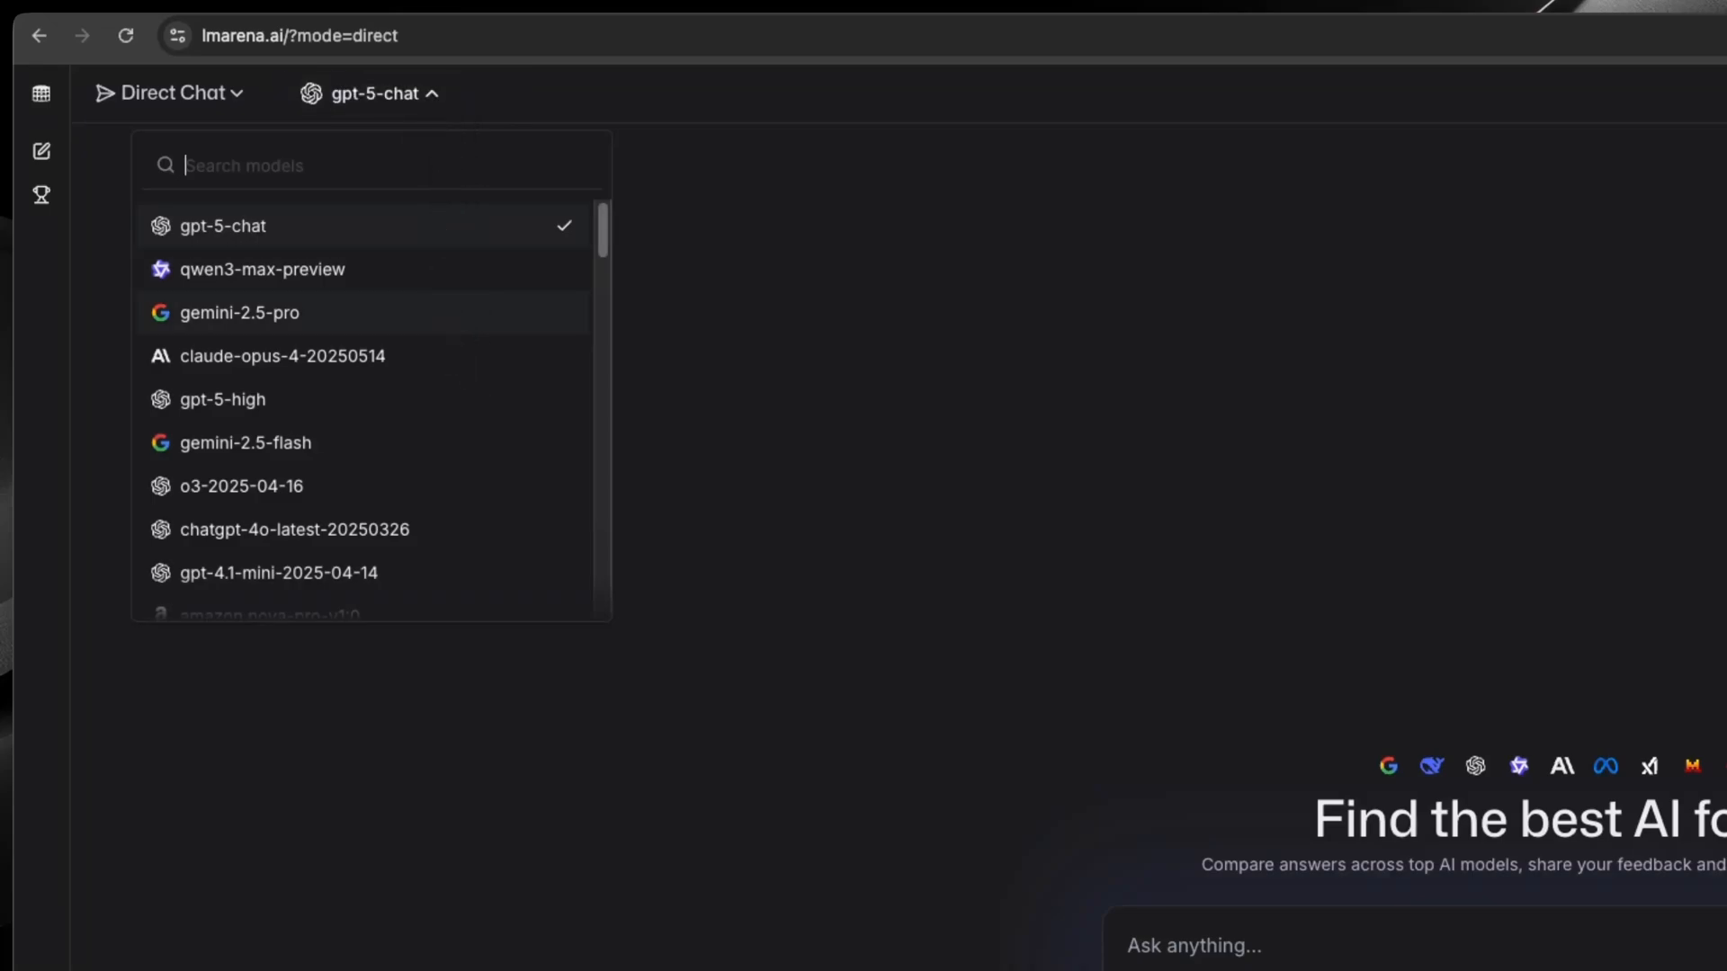
left_click(245, 442)
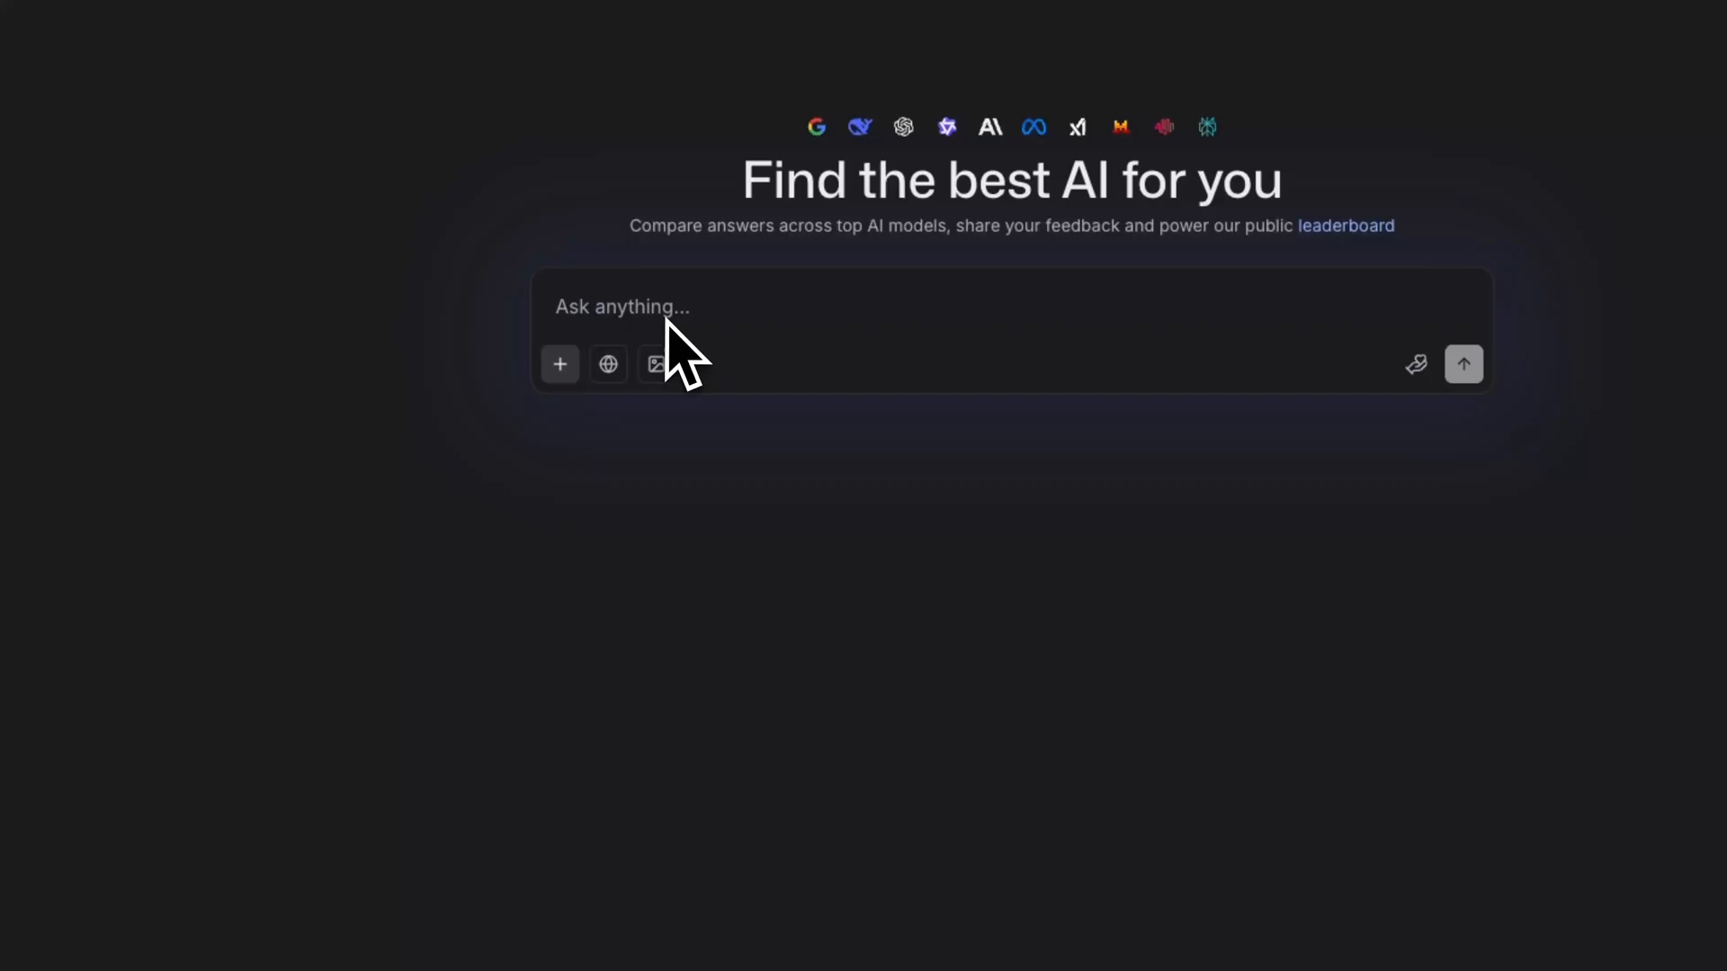
left_click(656, 364)
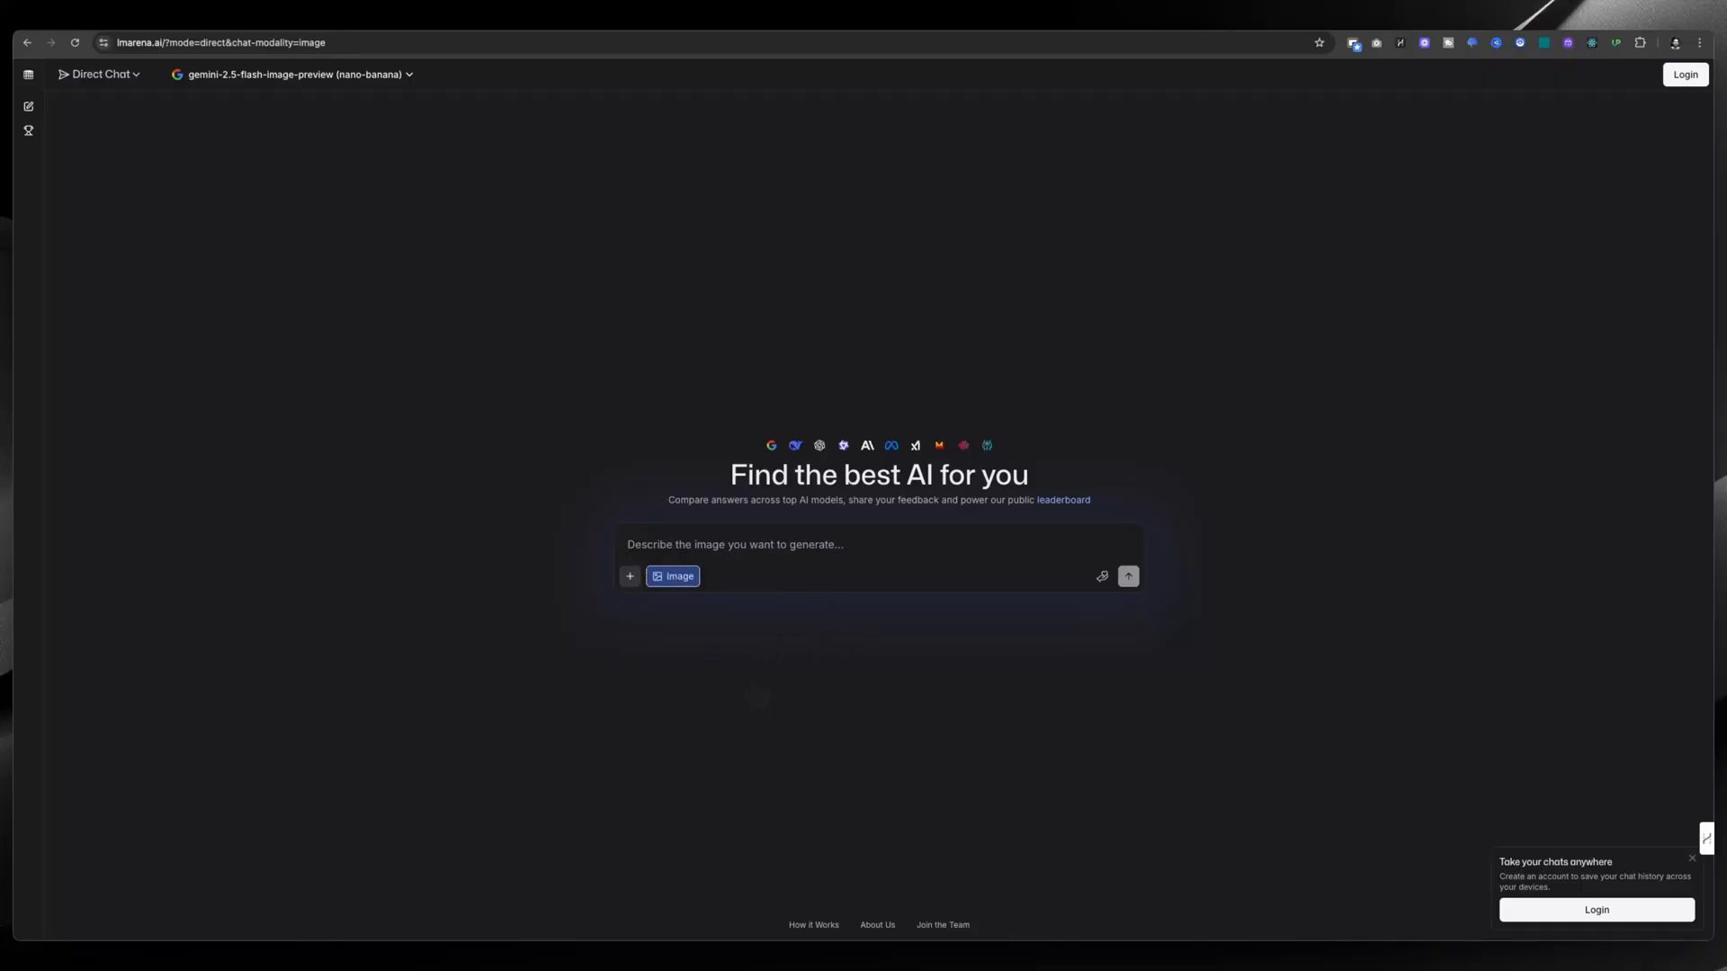
left_click(734, 545)
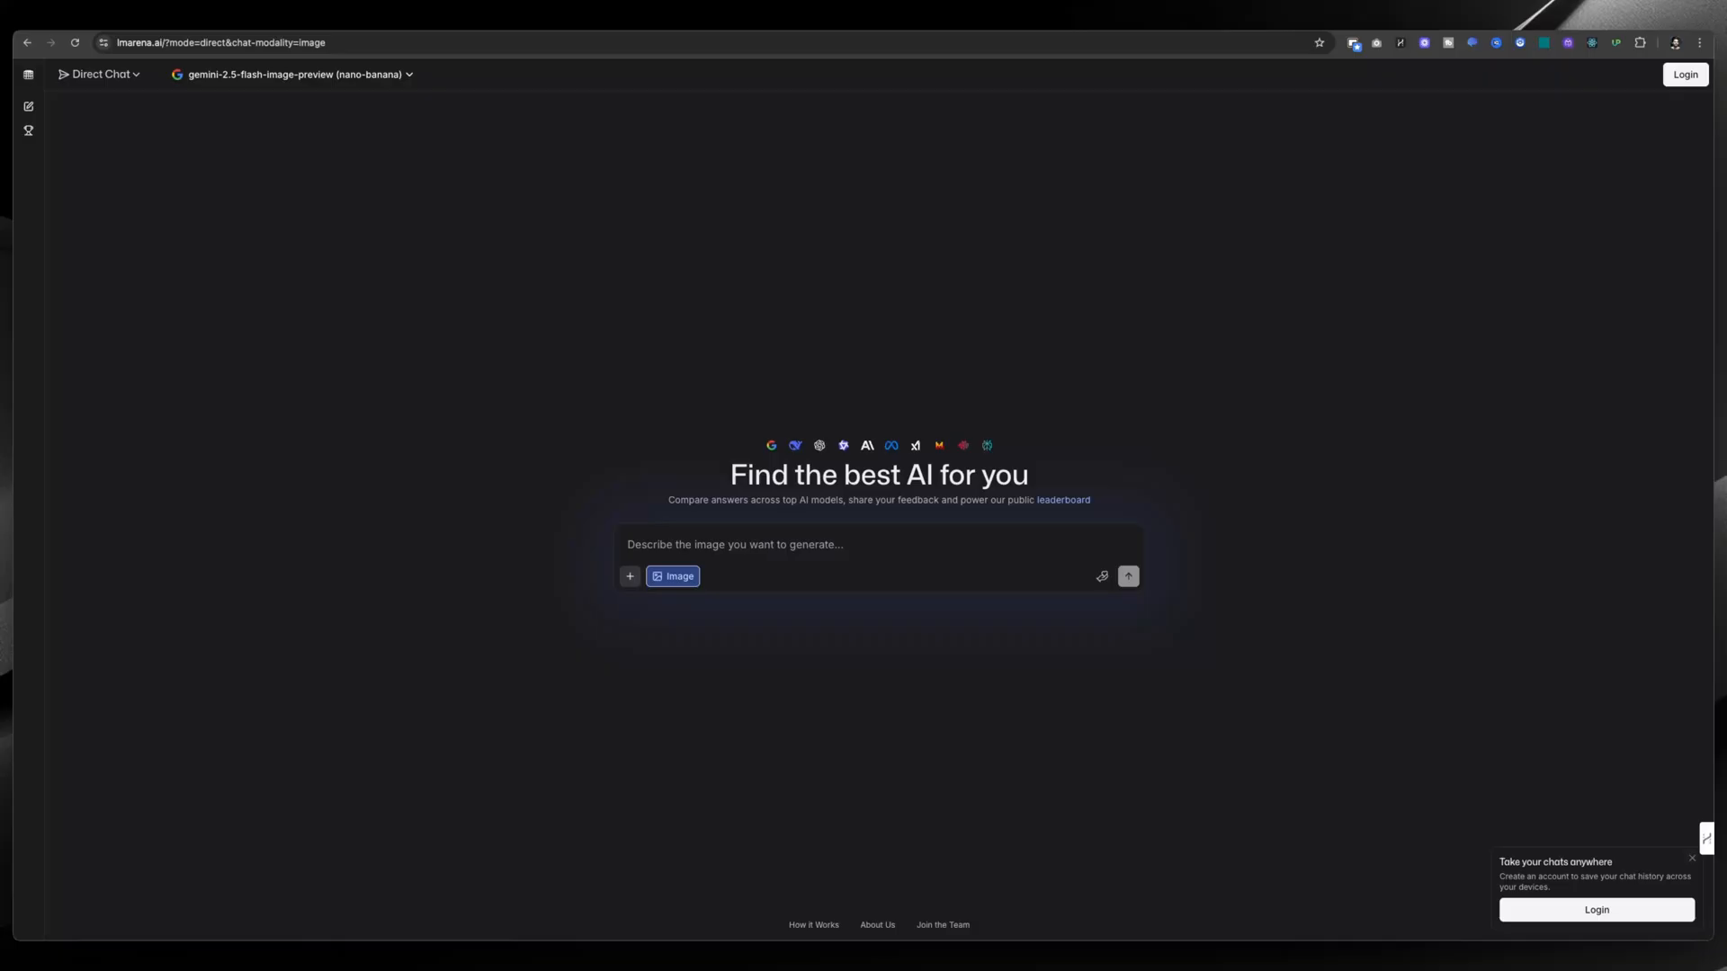
mouse_move(756, 703)
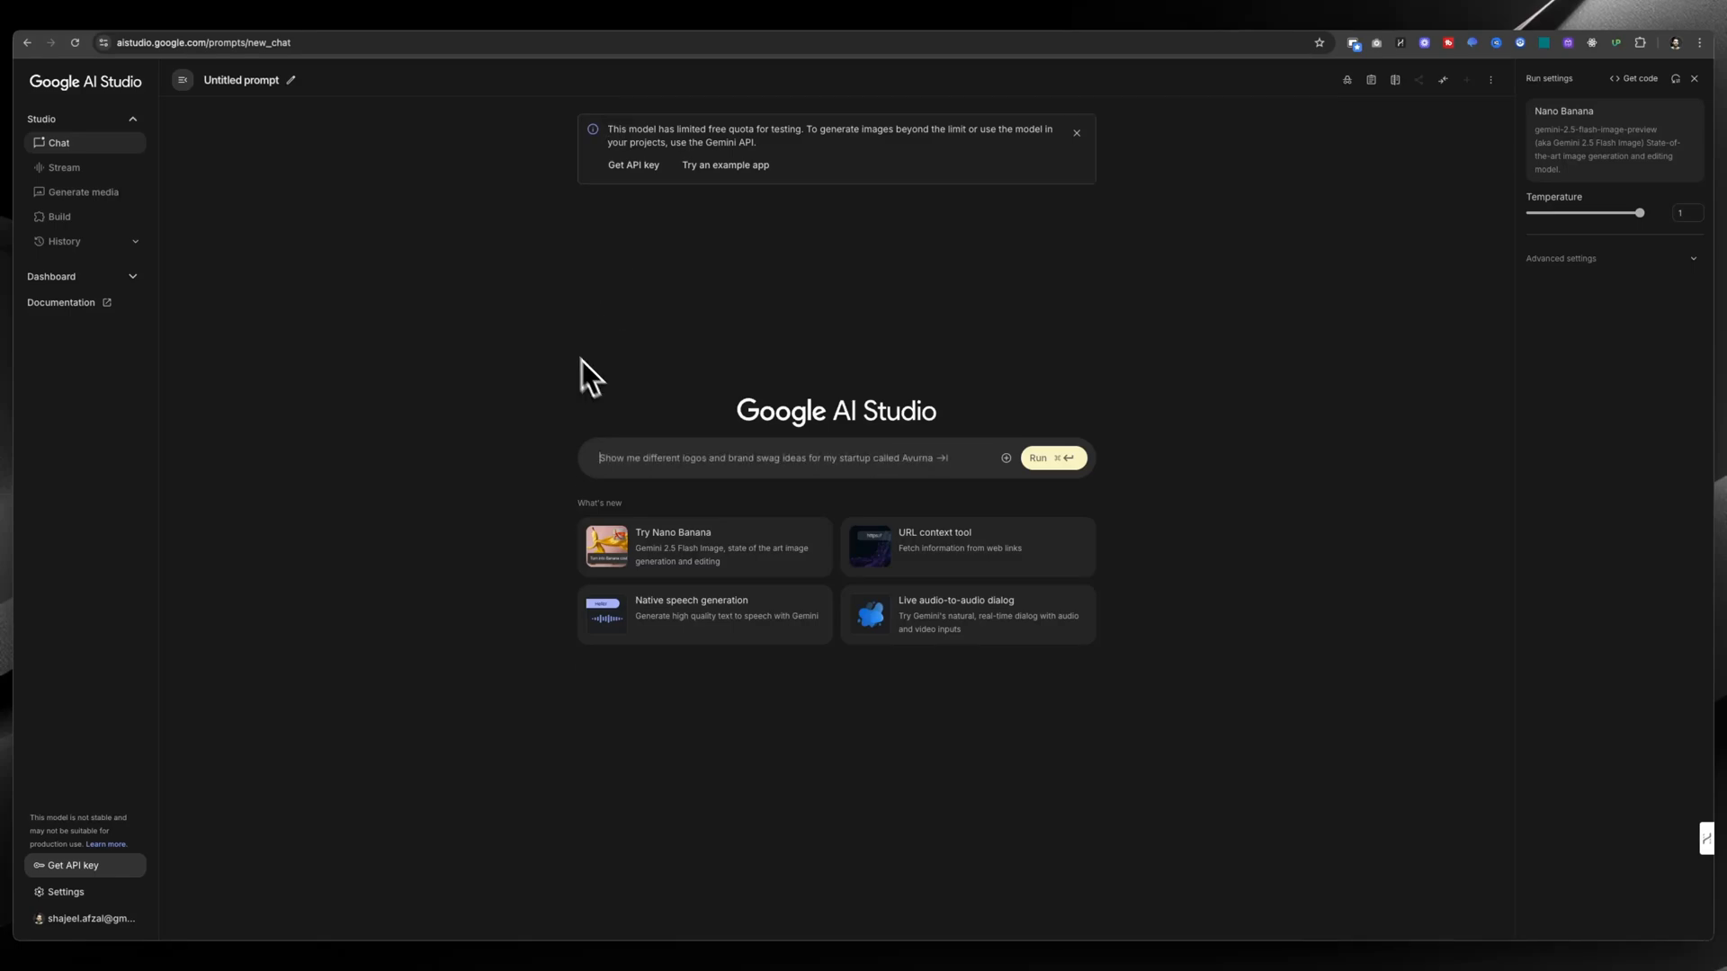
mouse_move(163, 197)
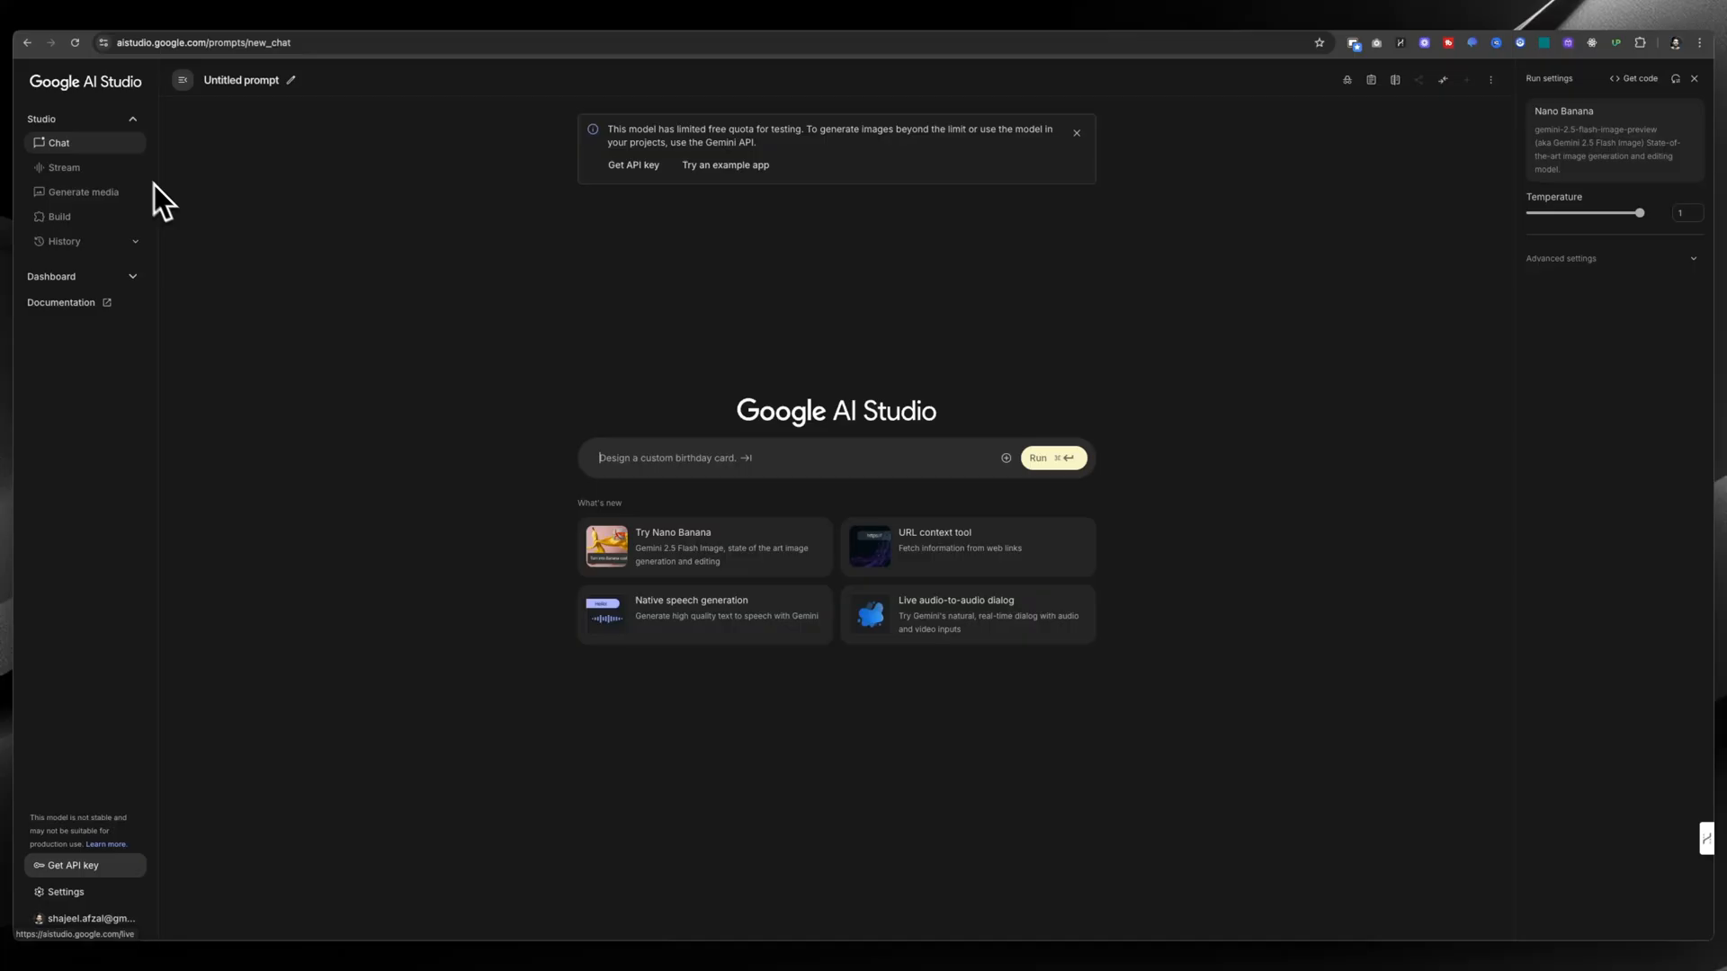
left_click(771, 458)
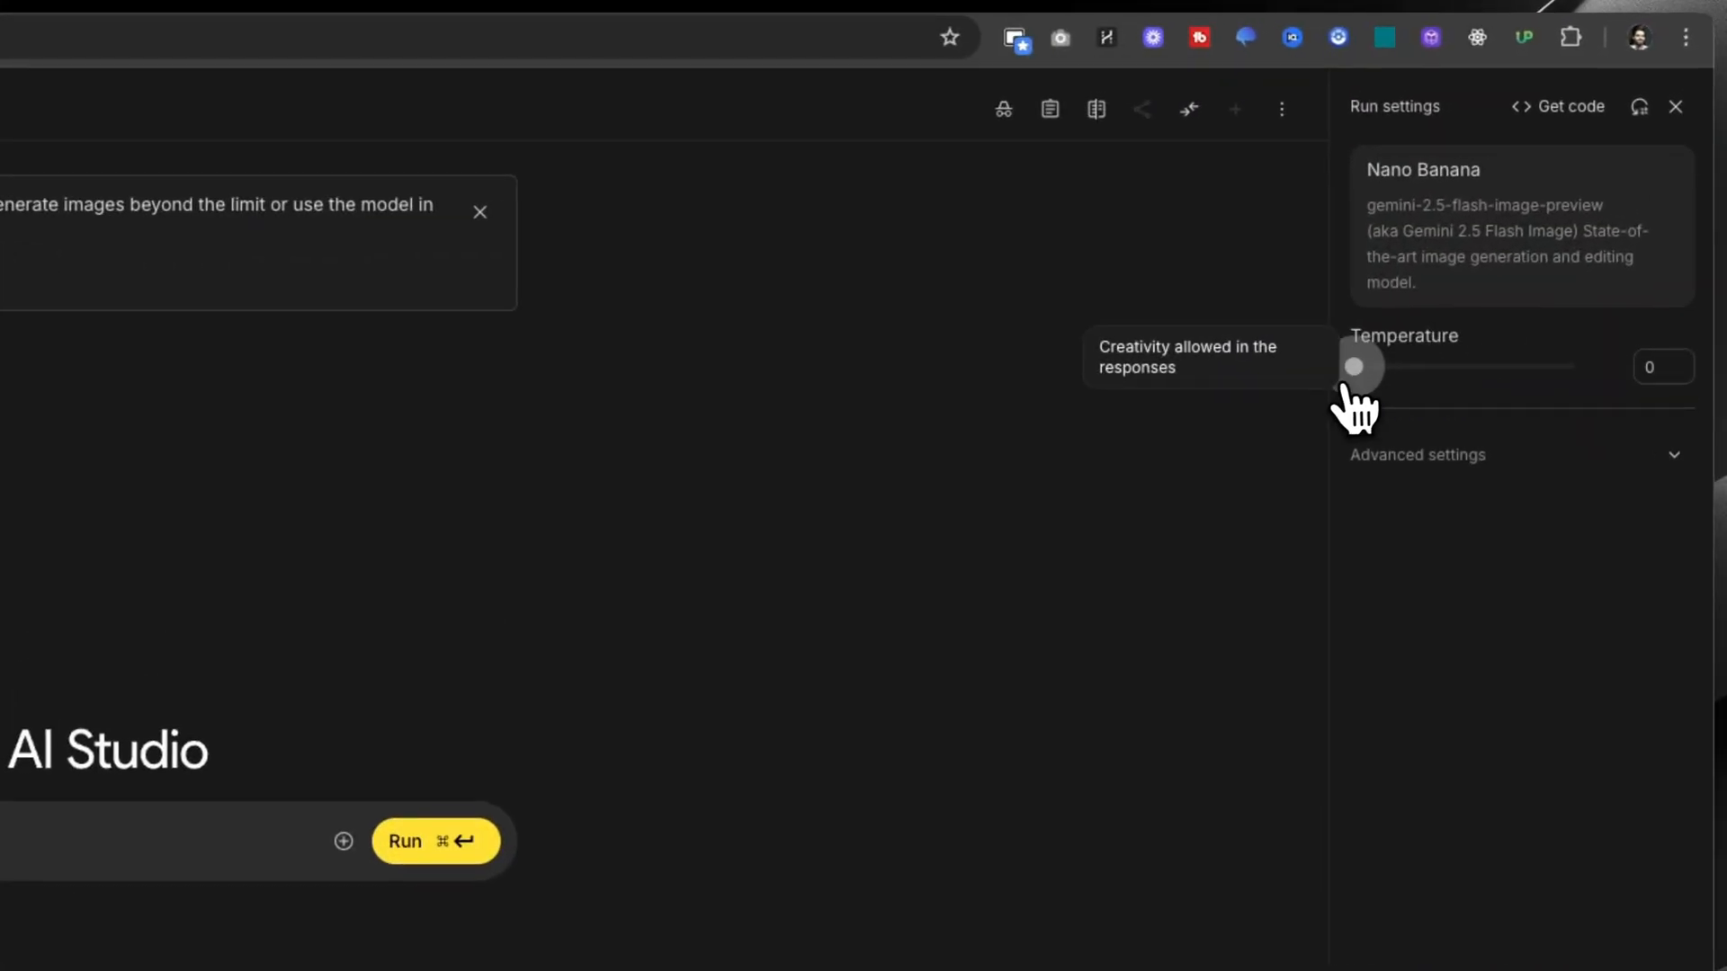
left_click_drag(1358, 366, 1568, 366)
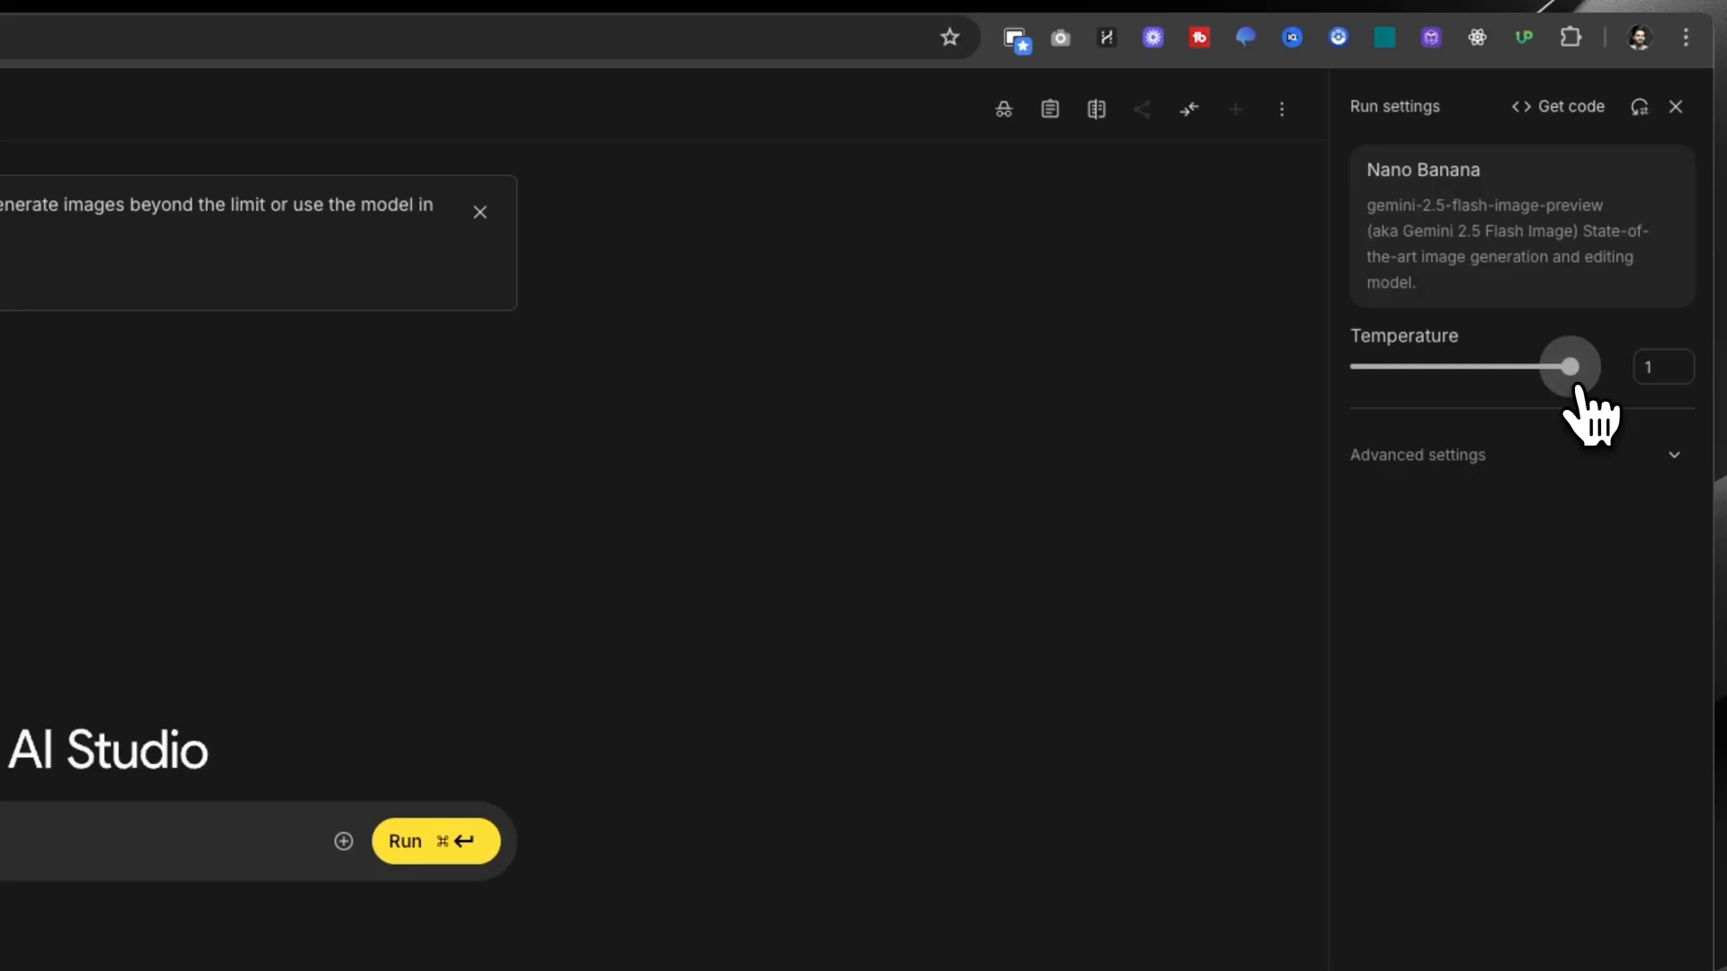
left_click_drag(1569, 366, 1354, 366)
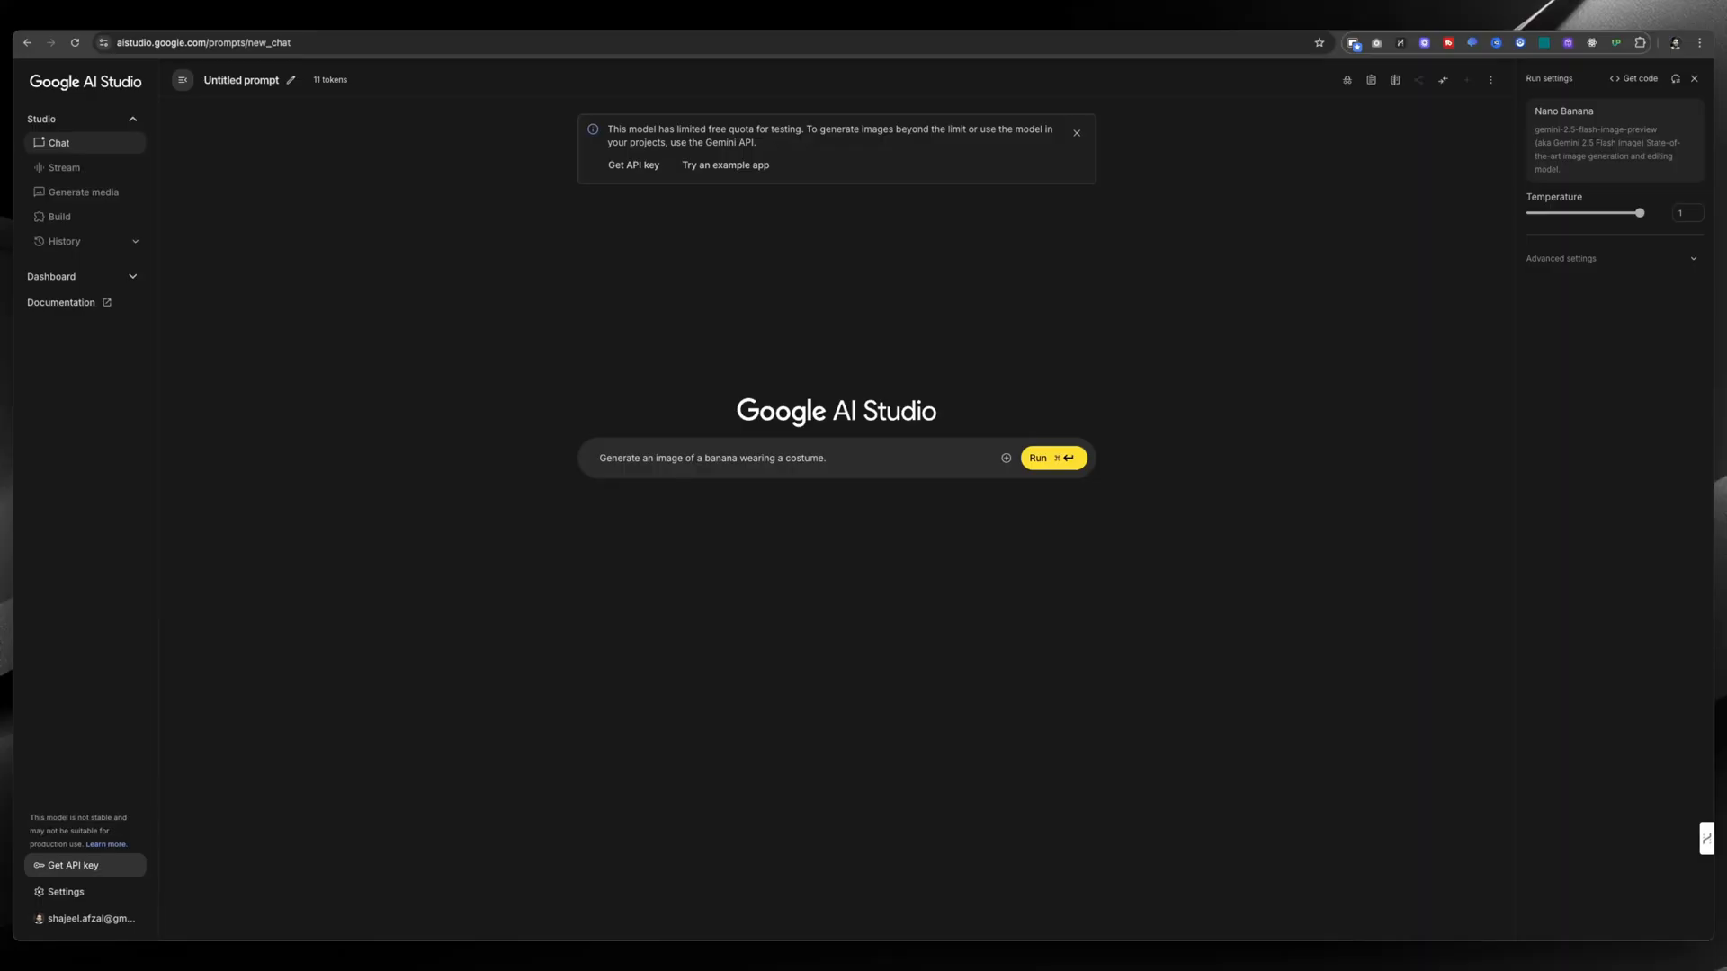
mouse_move(1622, 291)
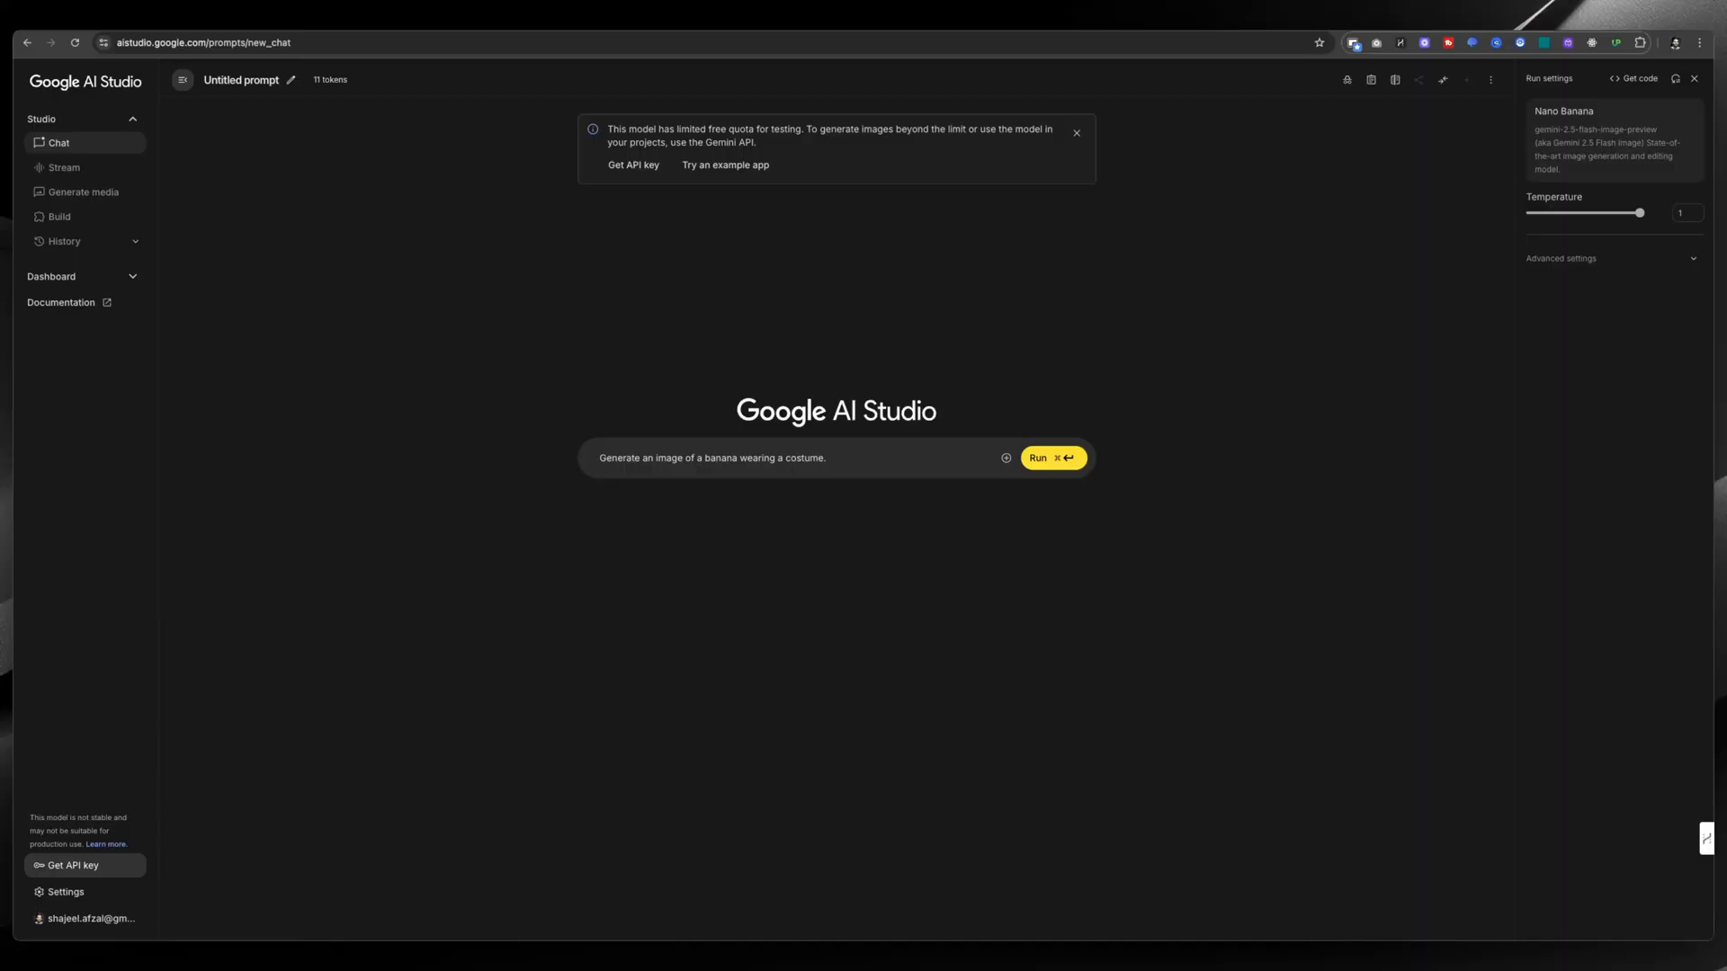
mouse_move(845, 423)
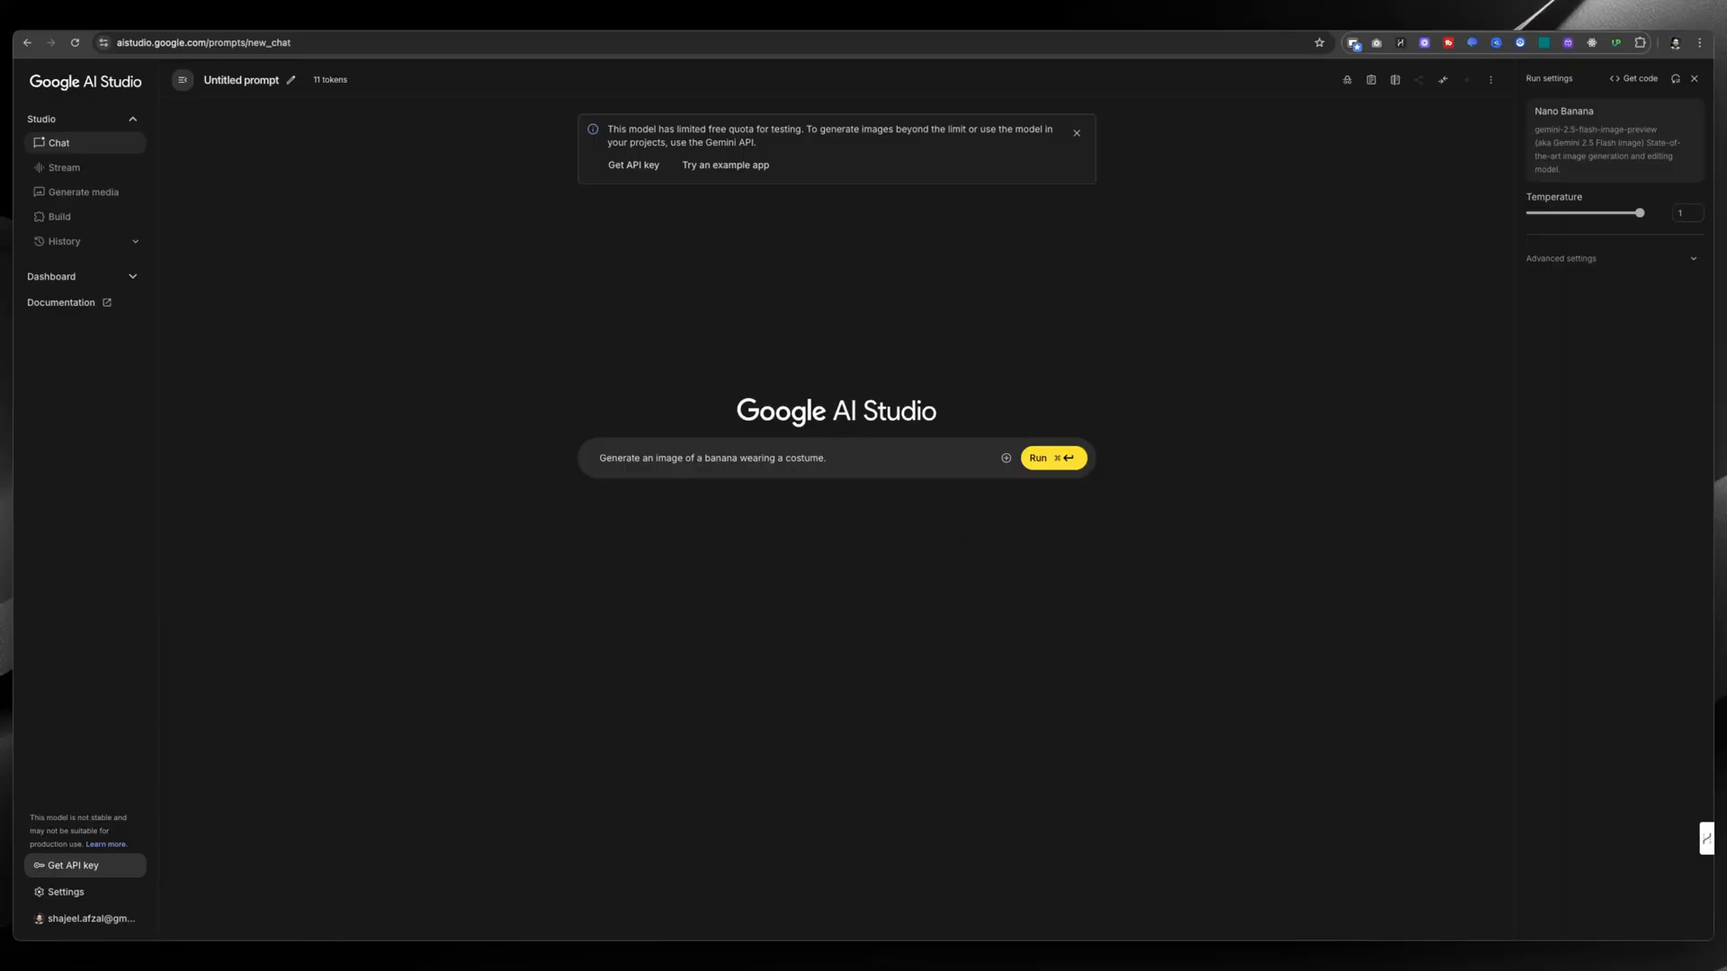
mouse_move(732, 505)
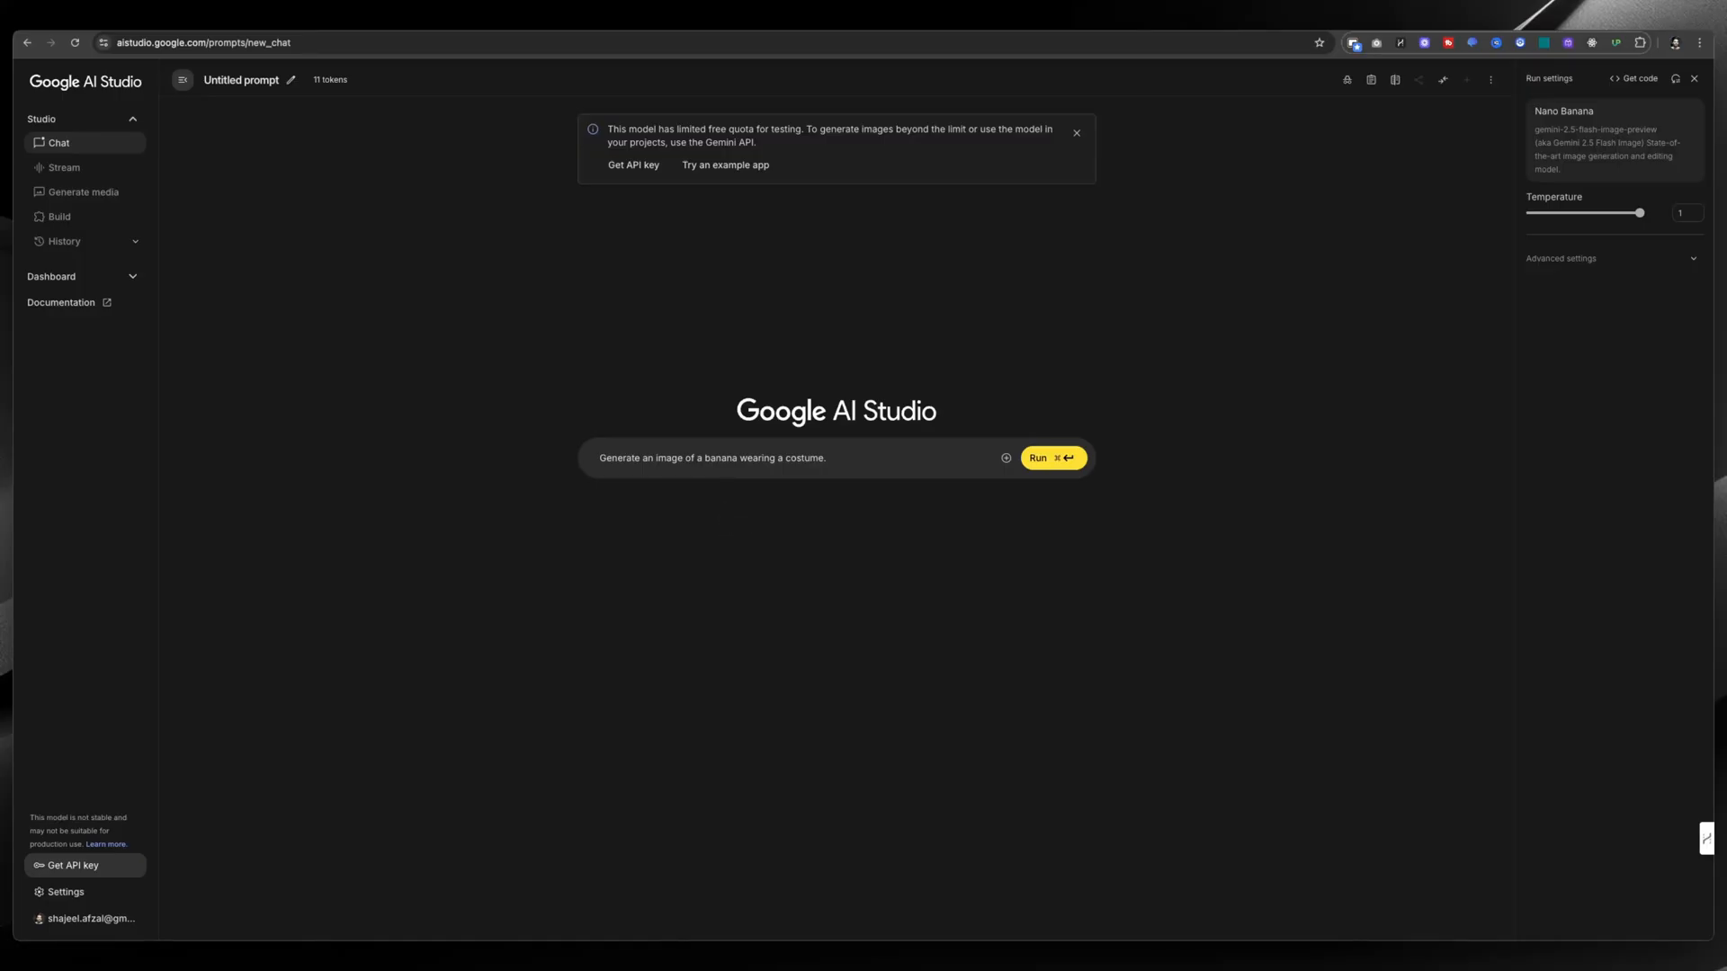
mouse_move(639, 198)
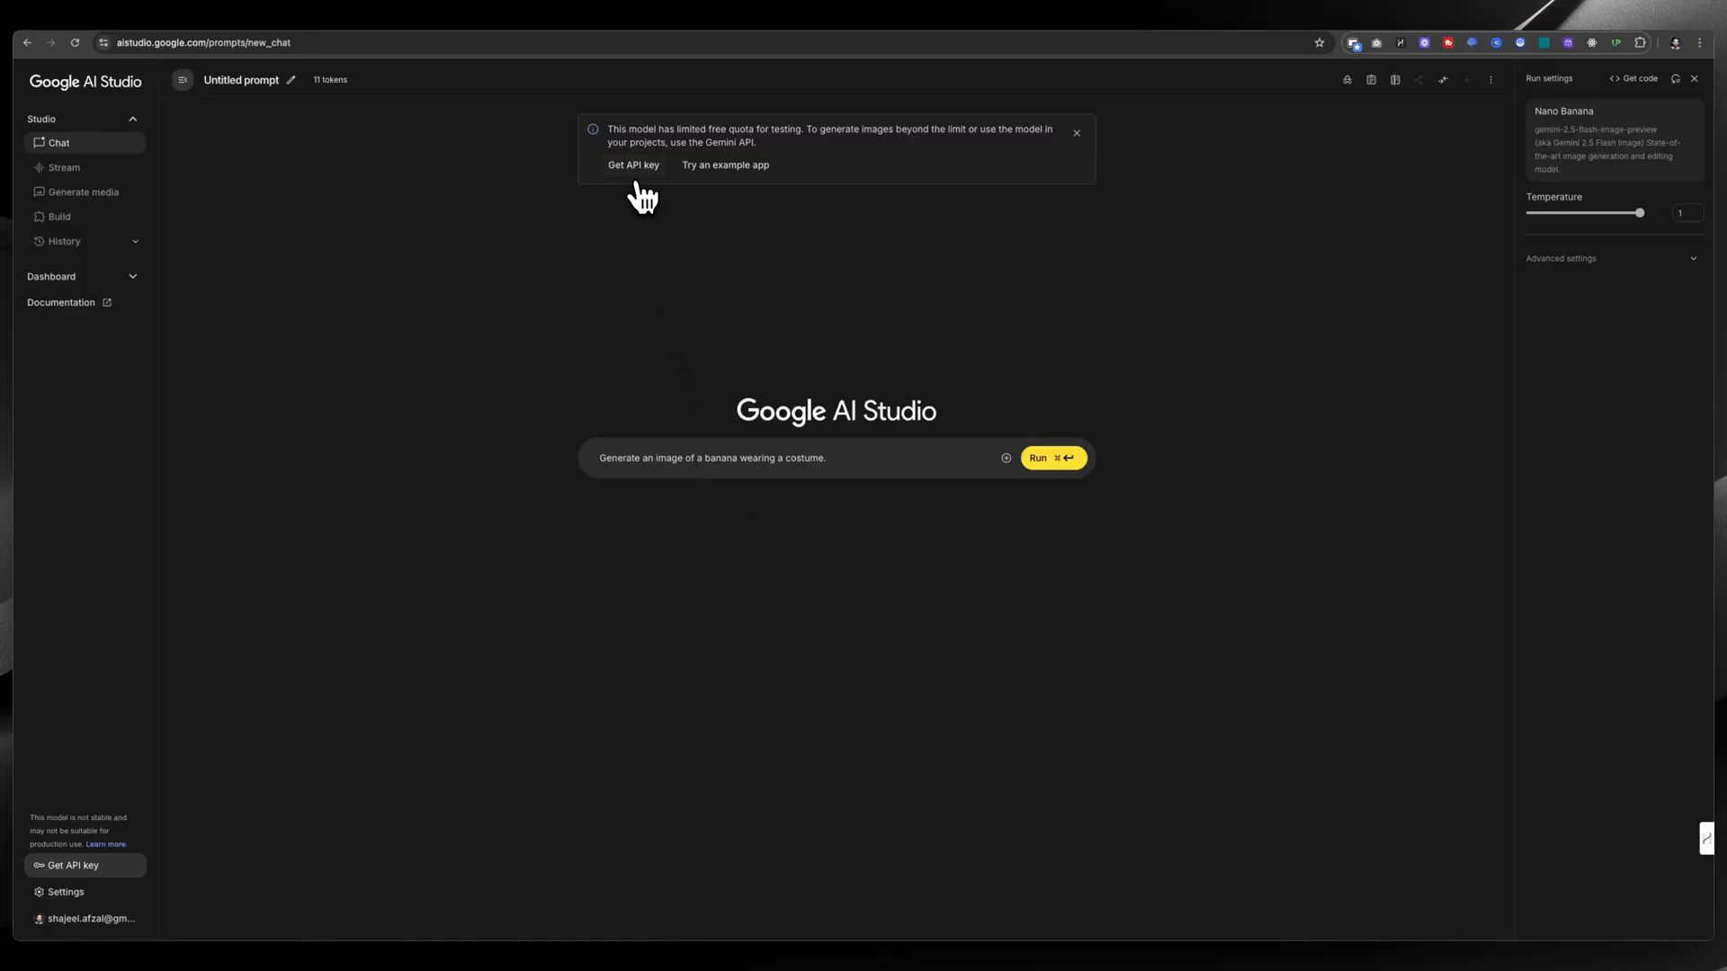
mouse_move(667, 485)
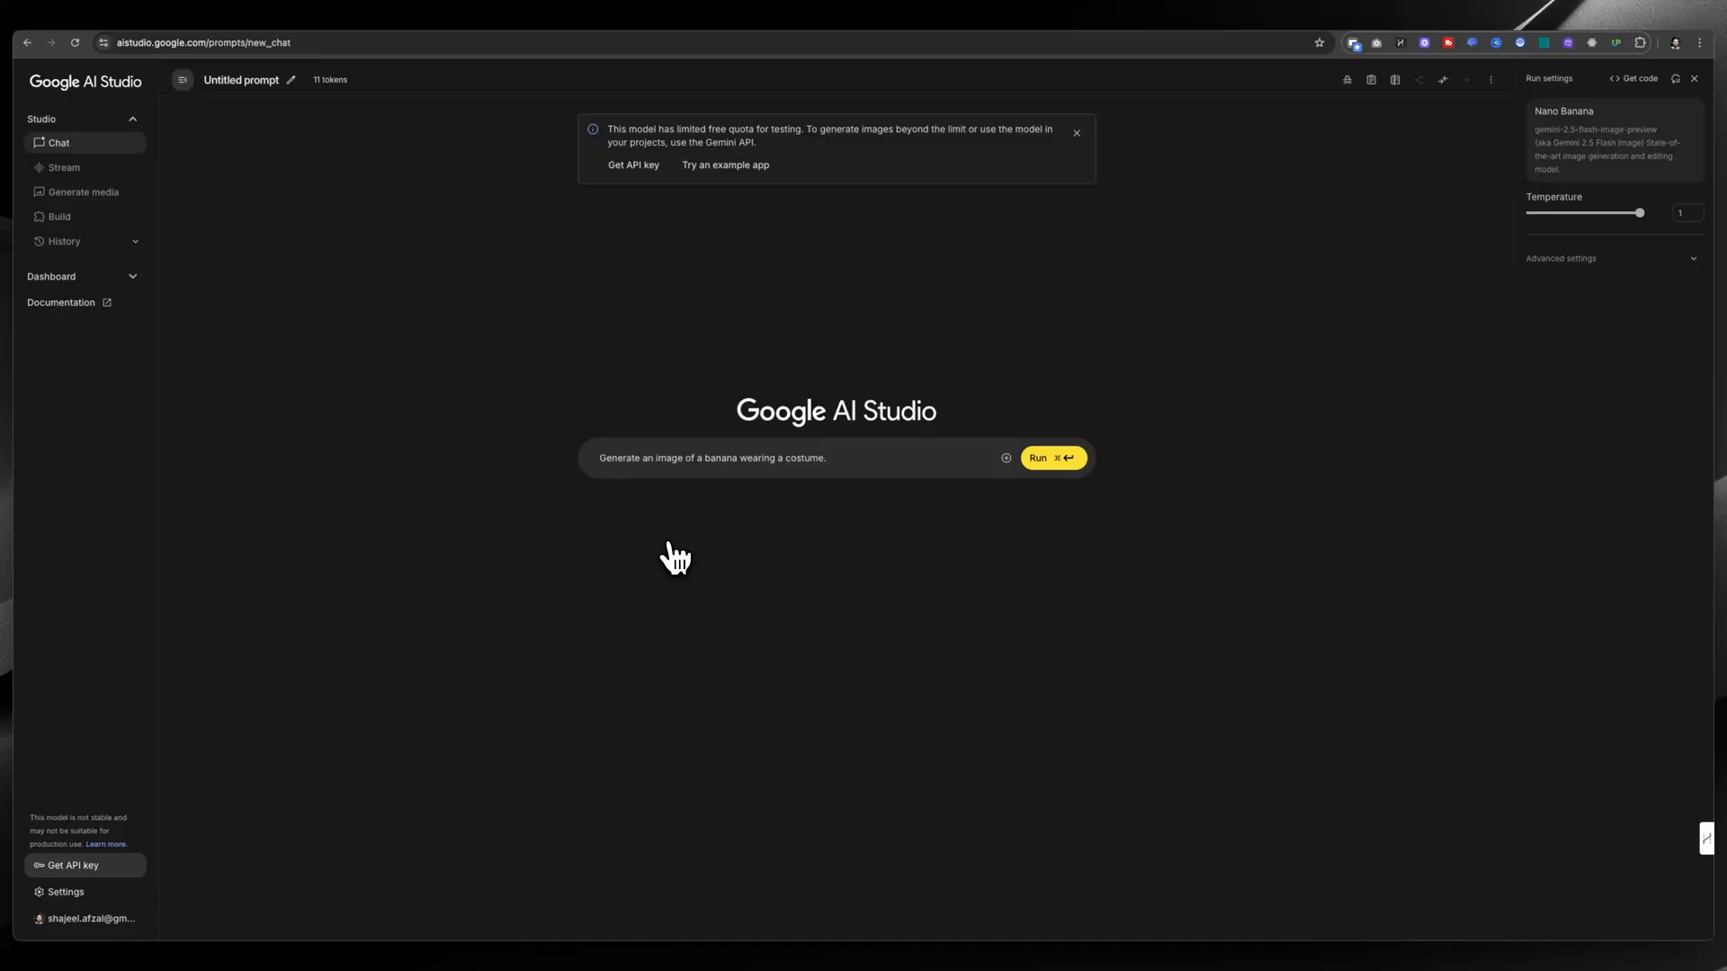
- Open a new blank browser tab with Cmd+T
key("cmd+t")
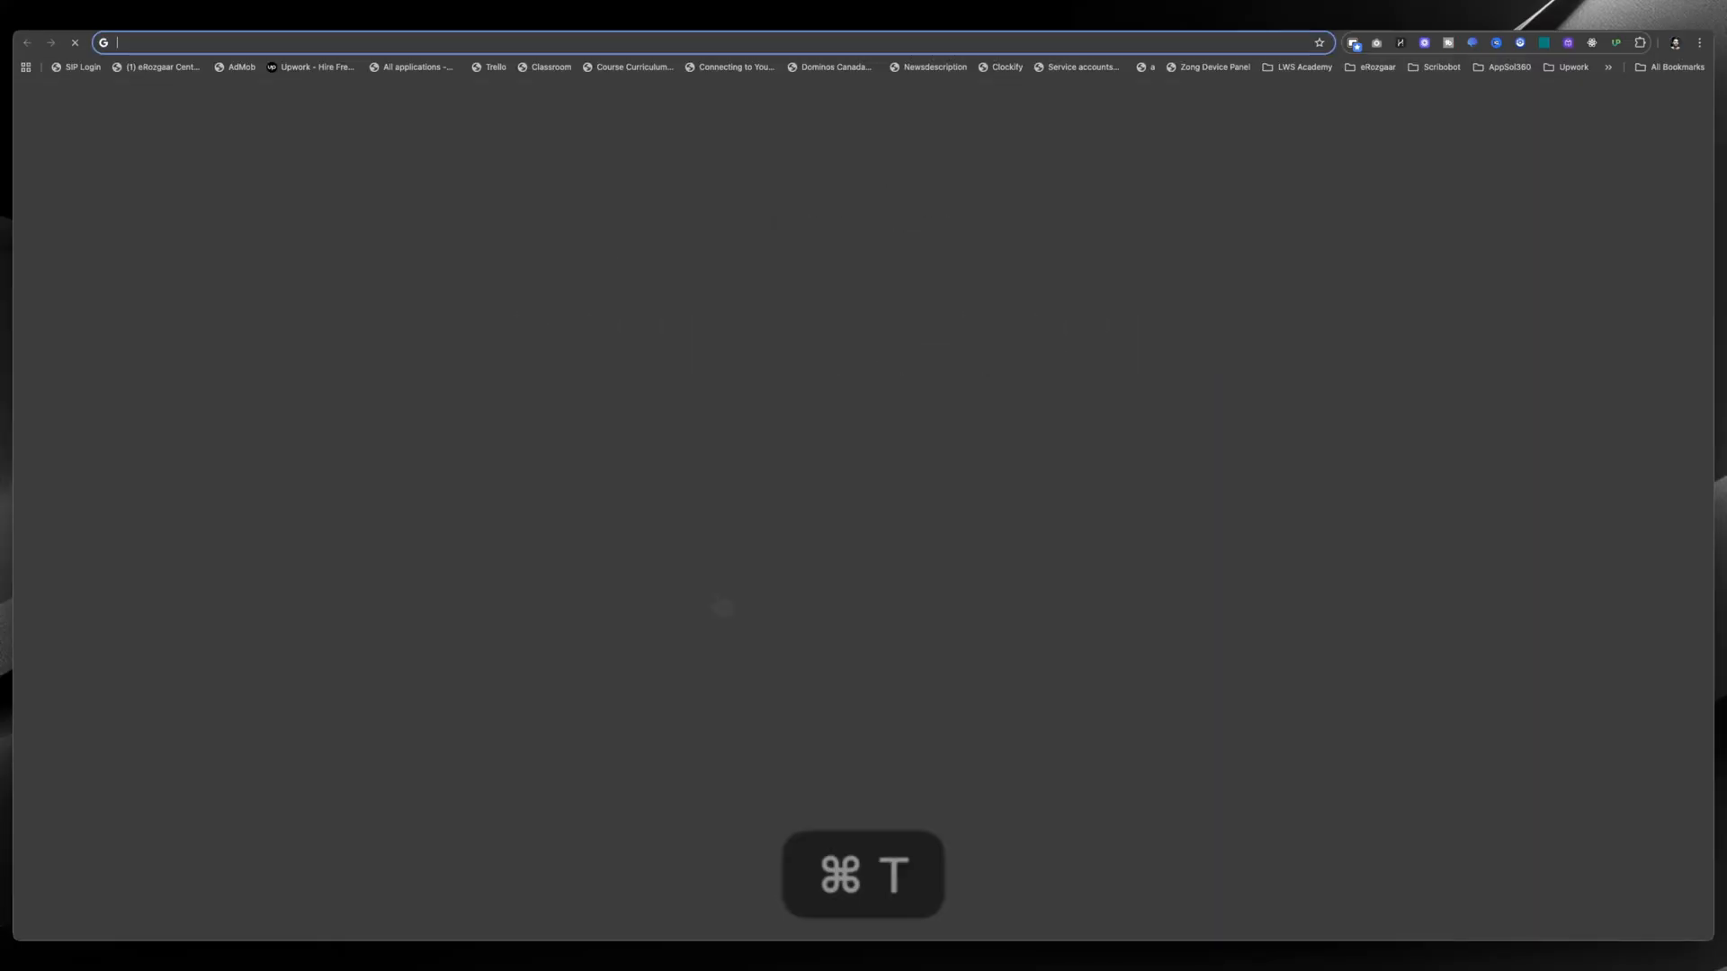
- Load cloud.google.com and switch the console to the Vidverse AI account
type("cloud.google.com/welcome?project=upalerts-4a943")
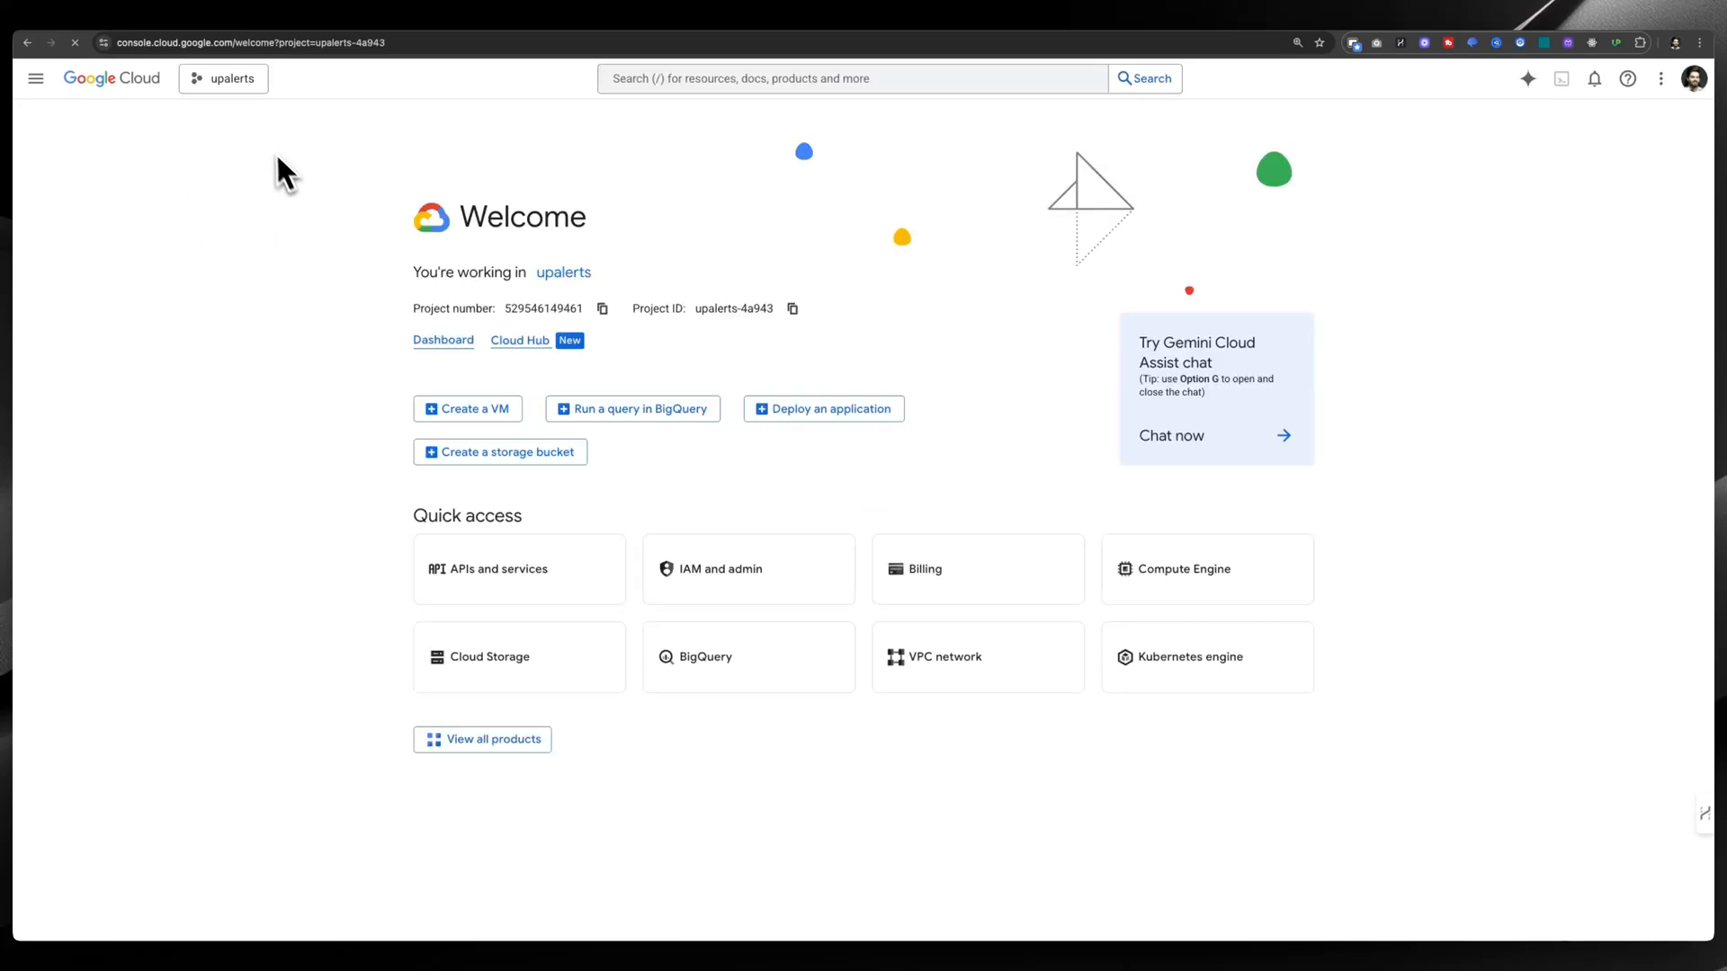
left_click(1697, 79)
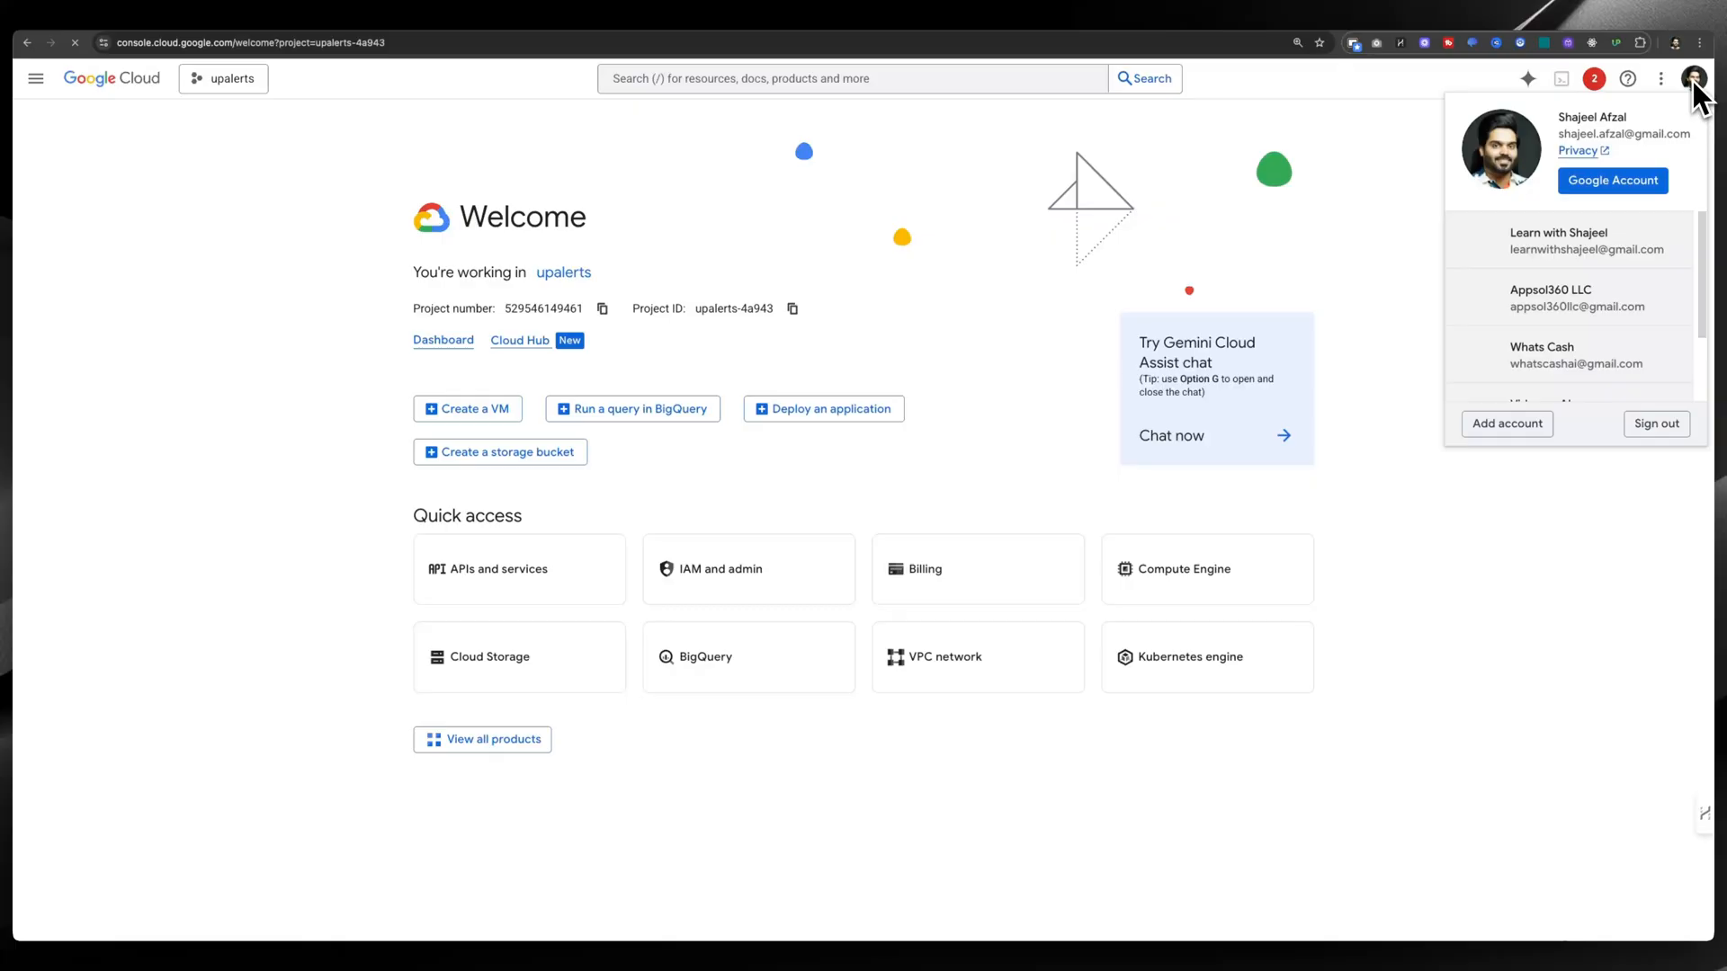
mouse_move(1570, 298)
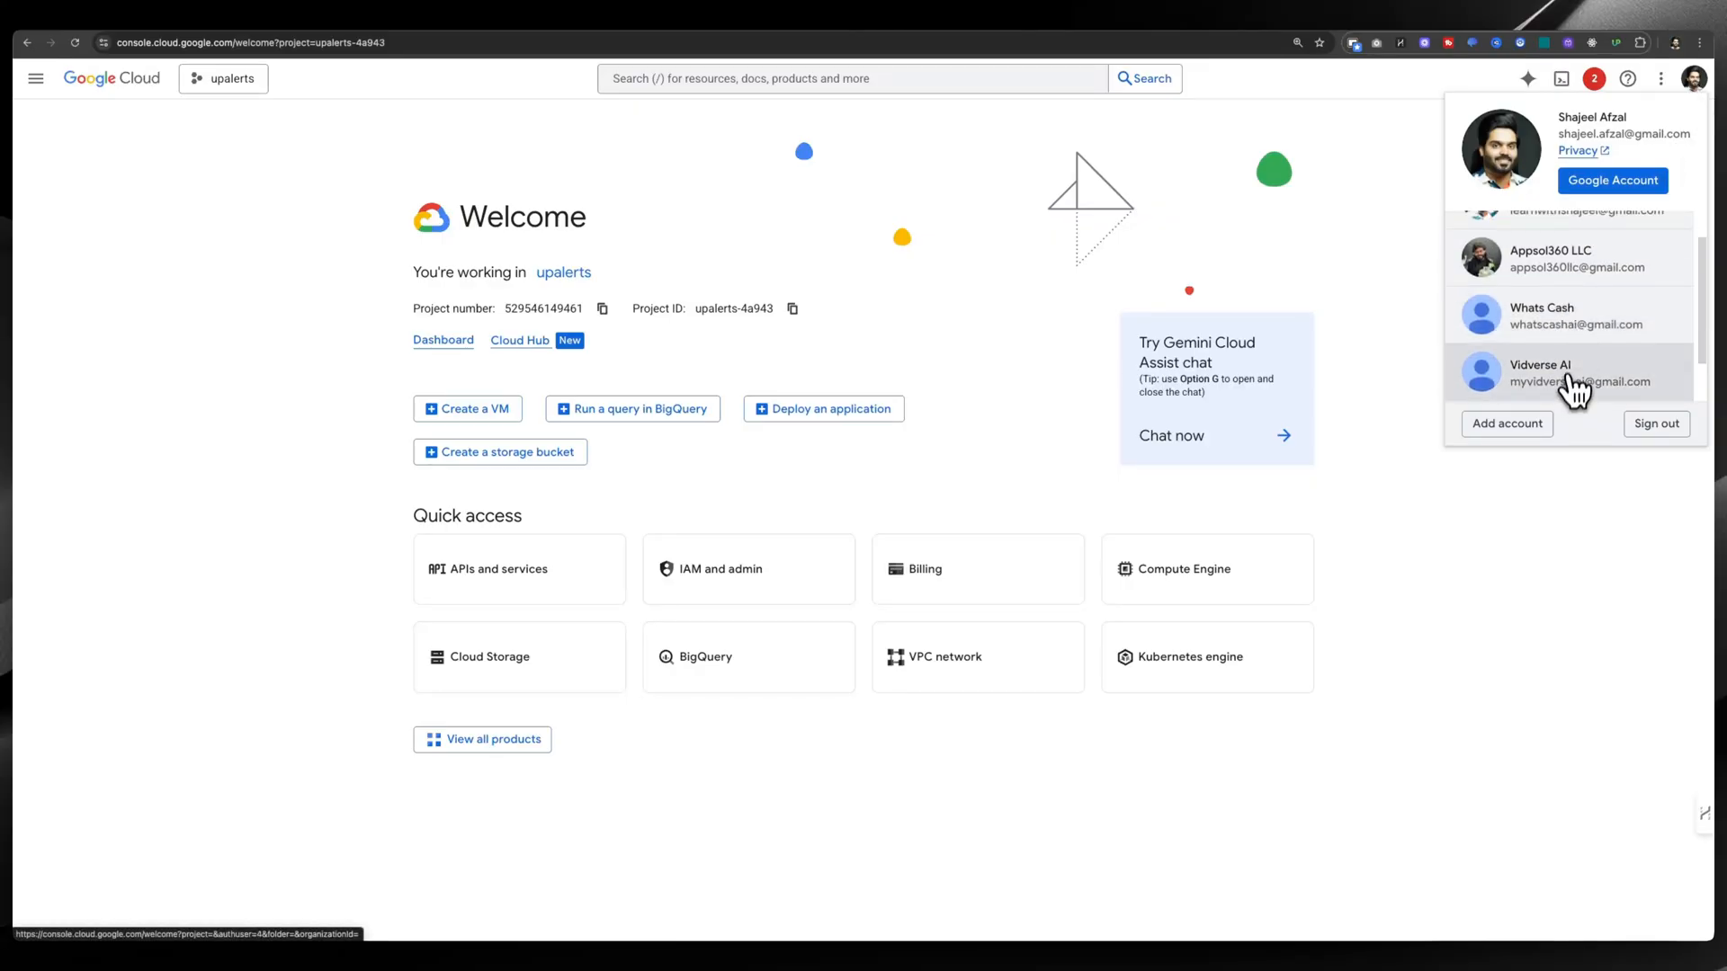
left_click(1571, 373)
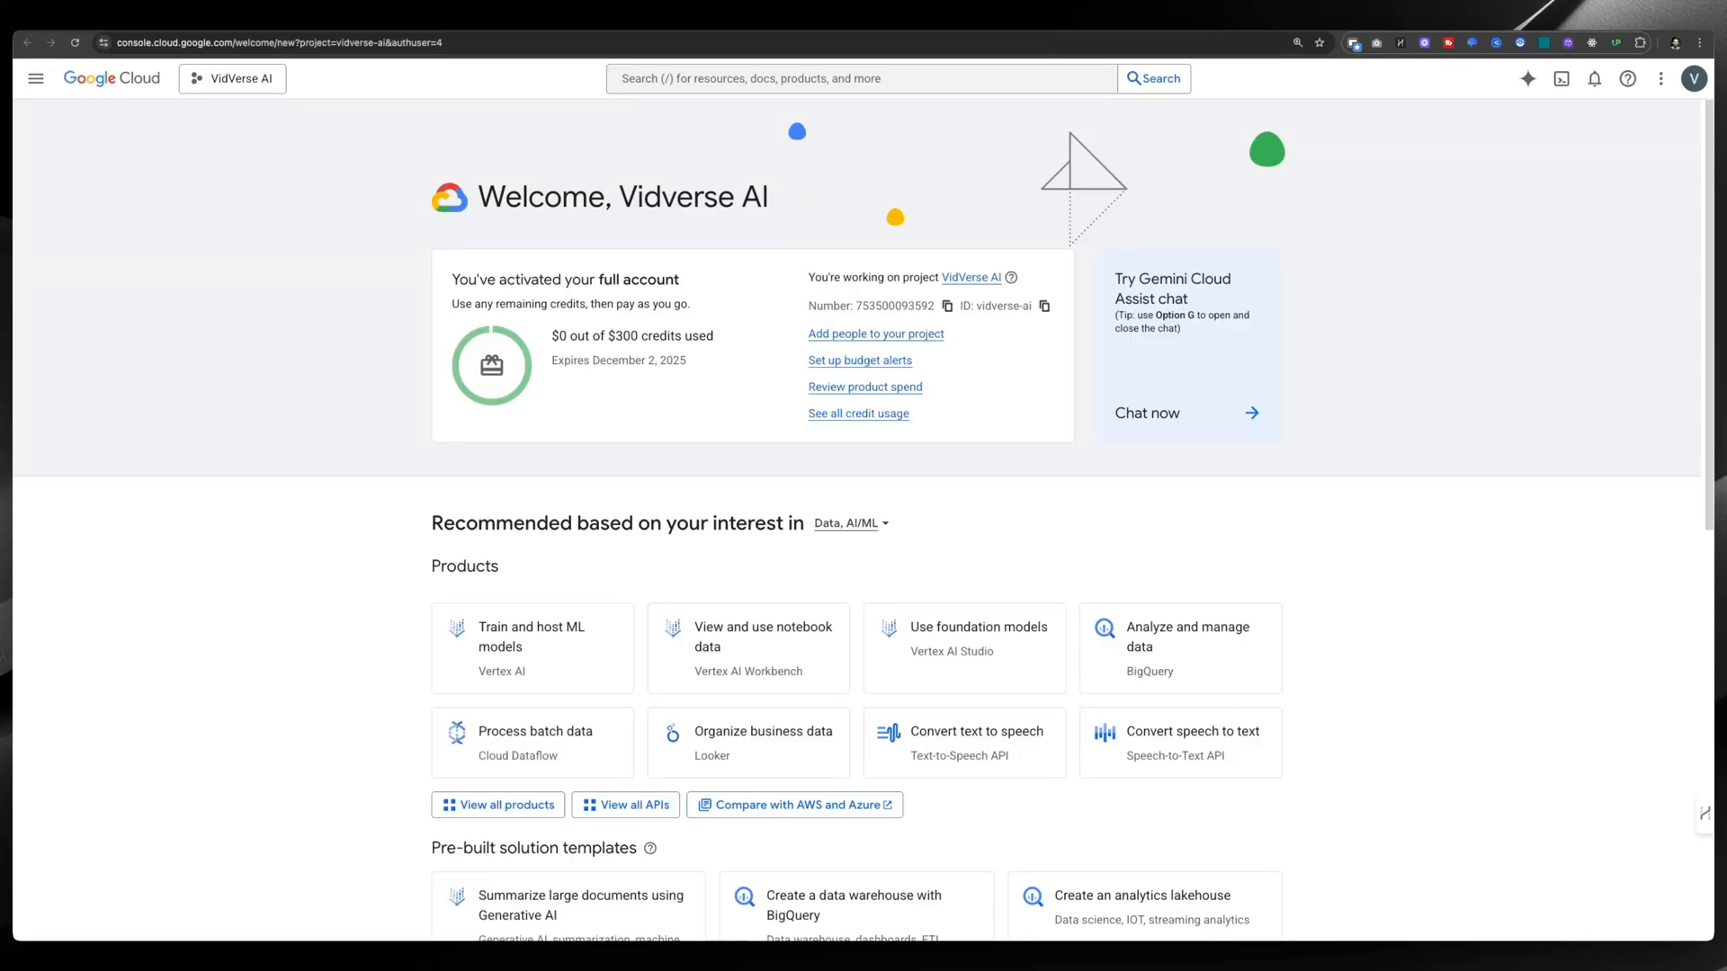
mouse_move(646, 510)
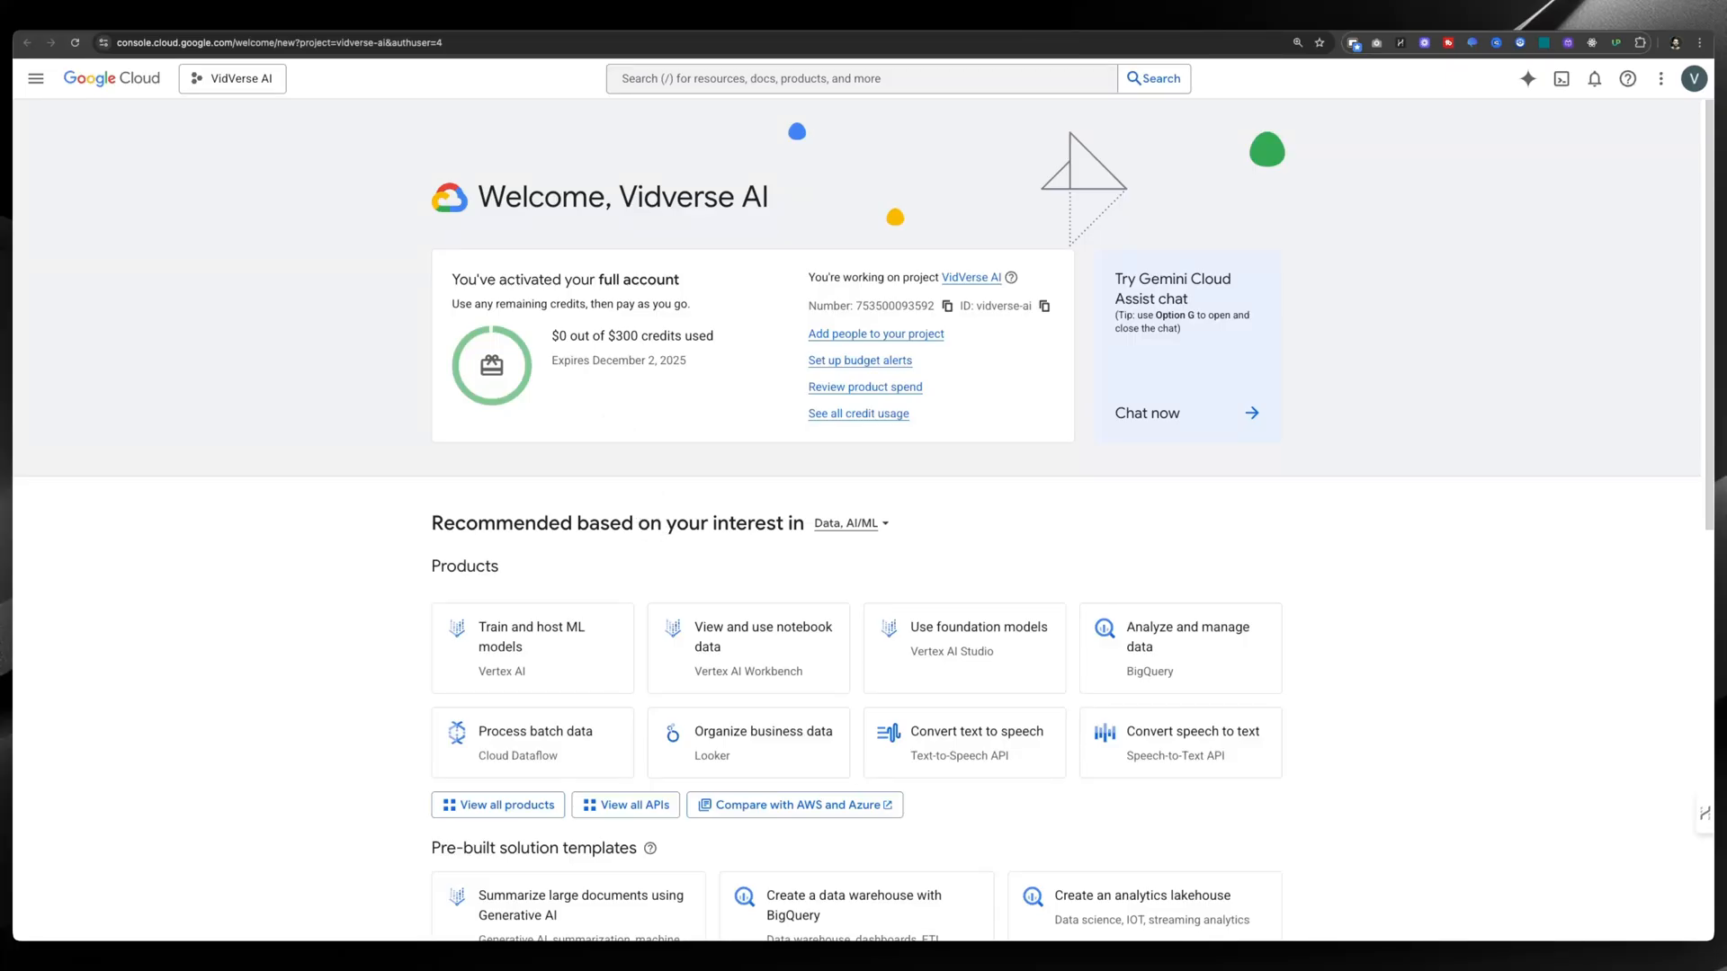
mouse_move(714, 461)
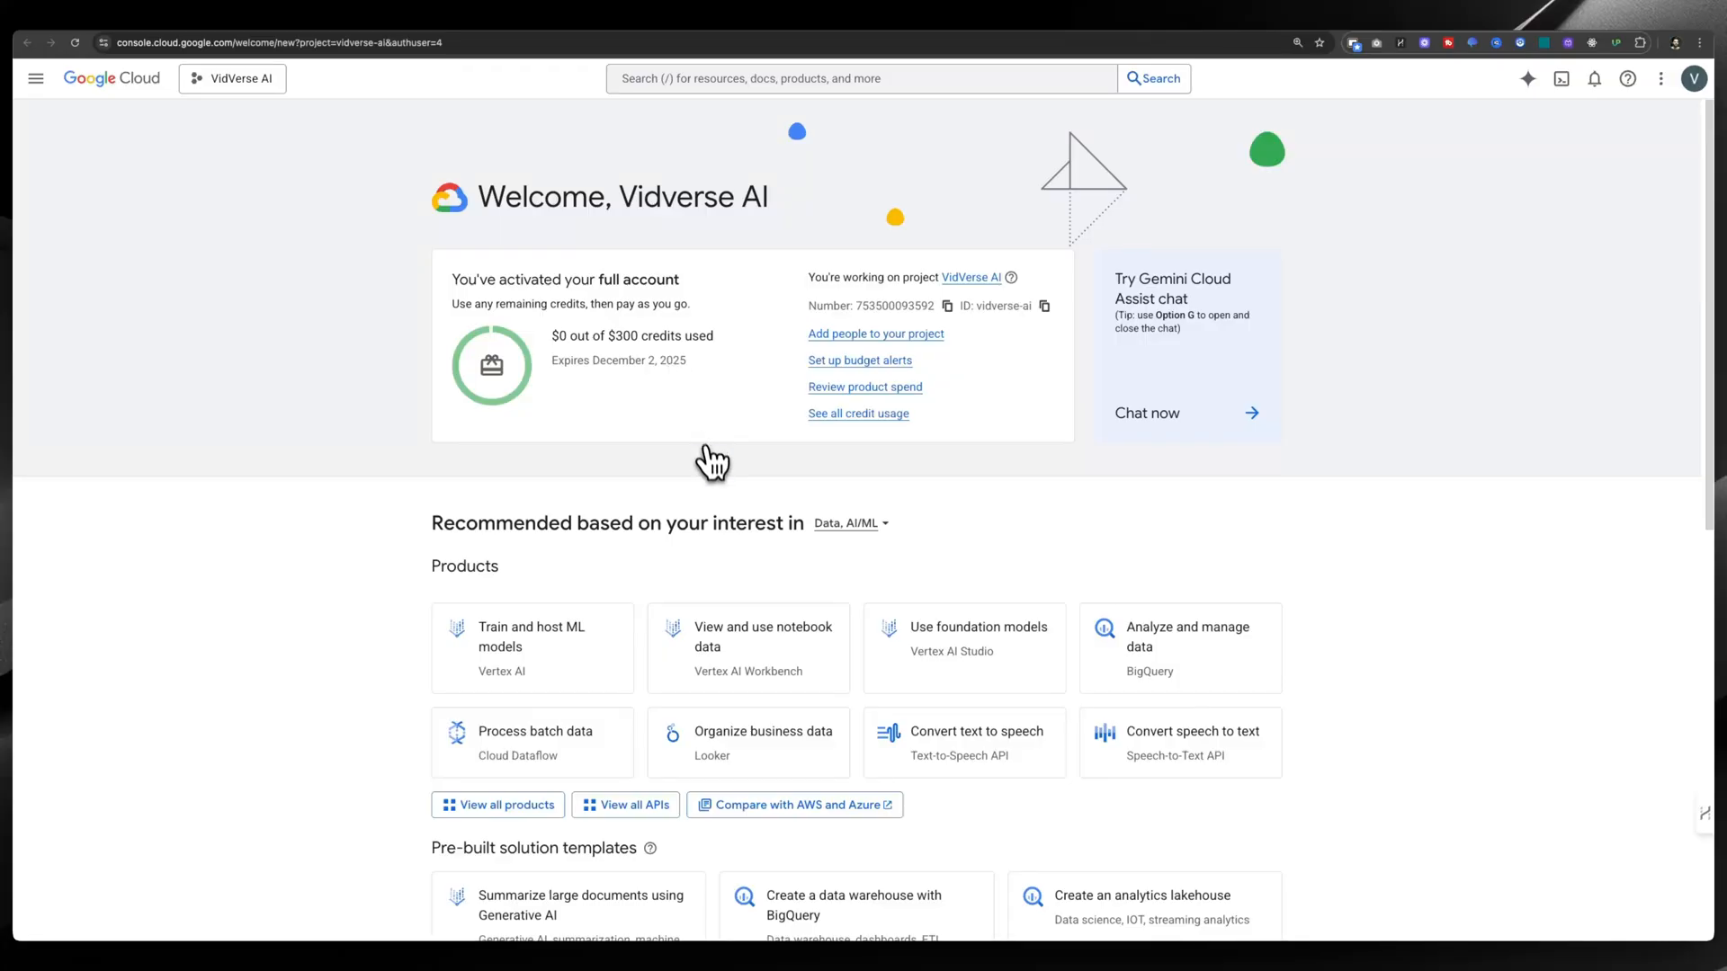
mouse_move(573, 358)
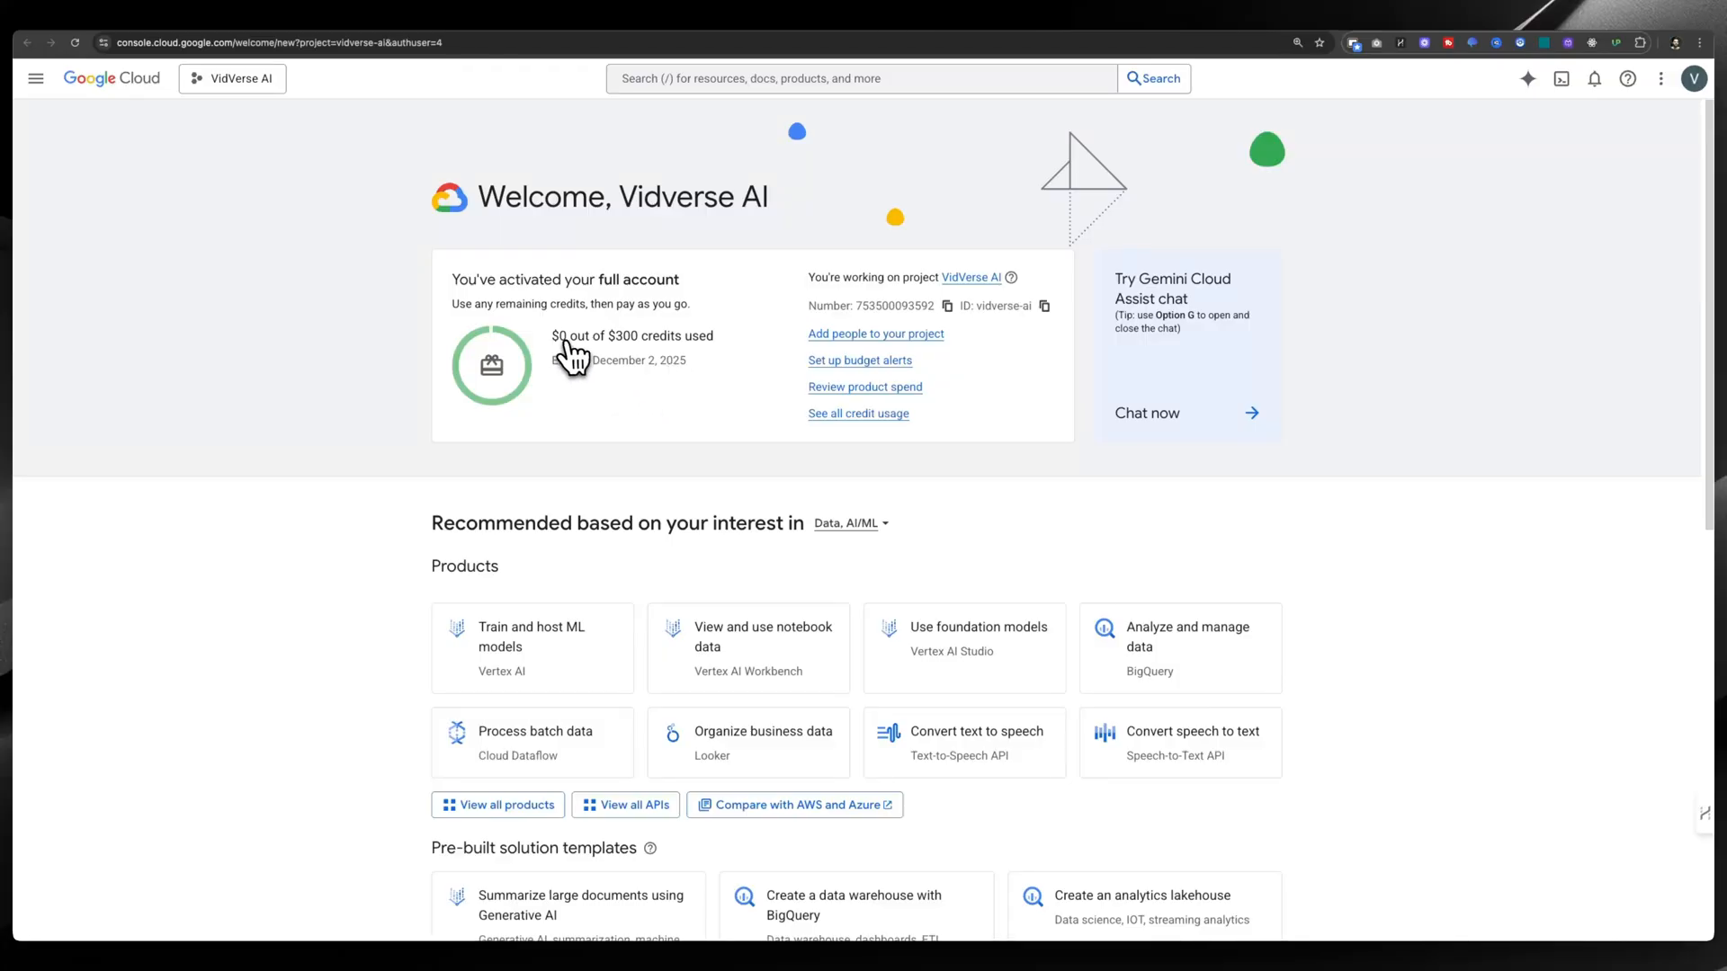
mouse_move(642, 369)
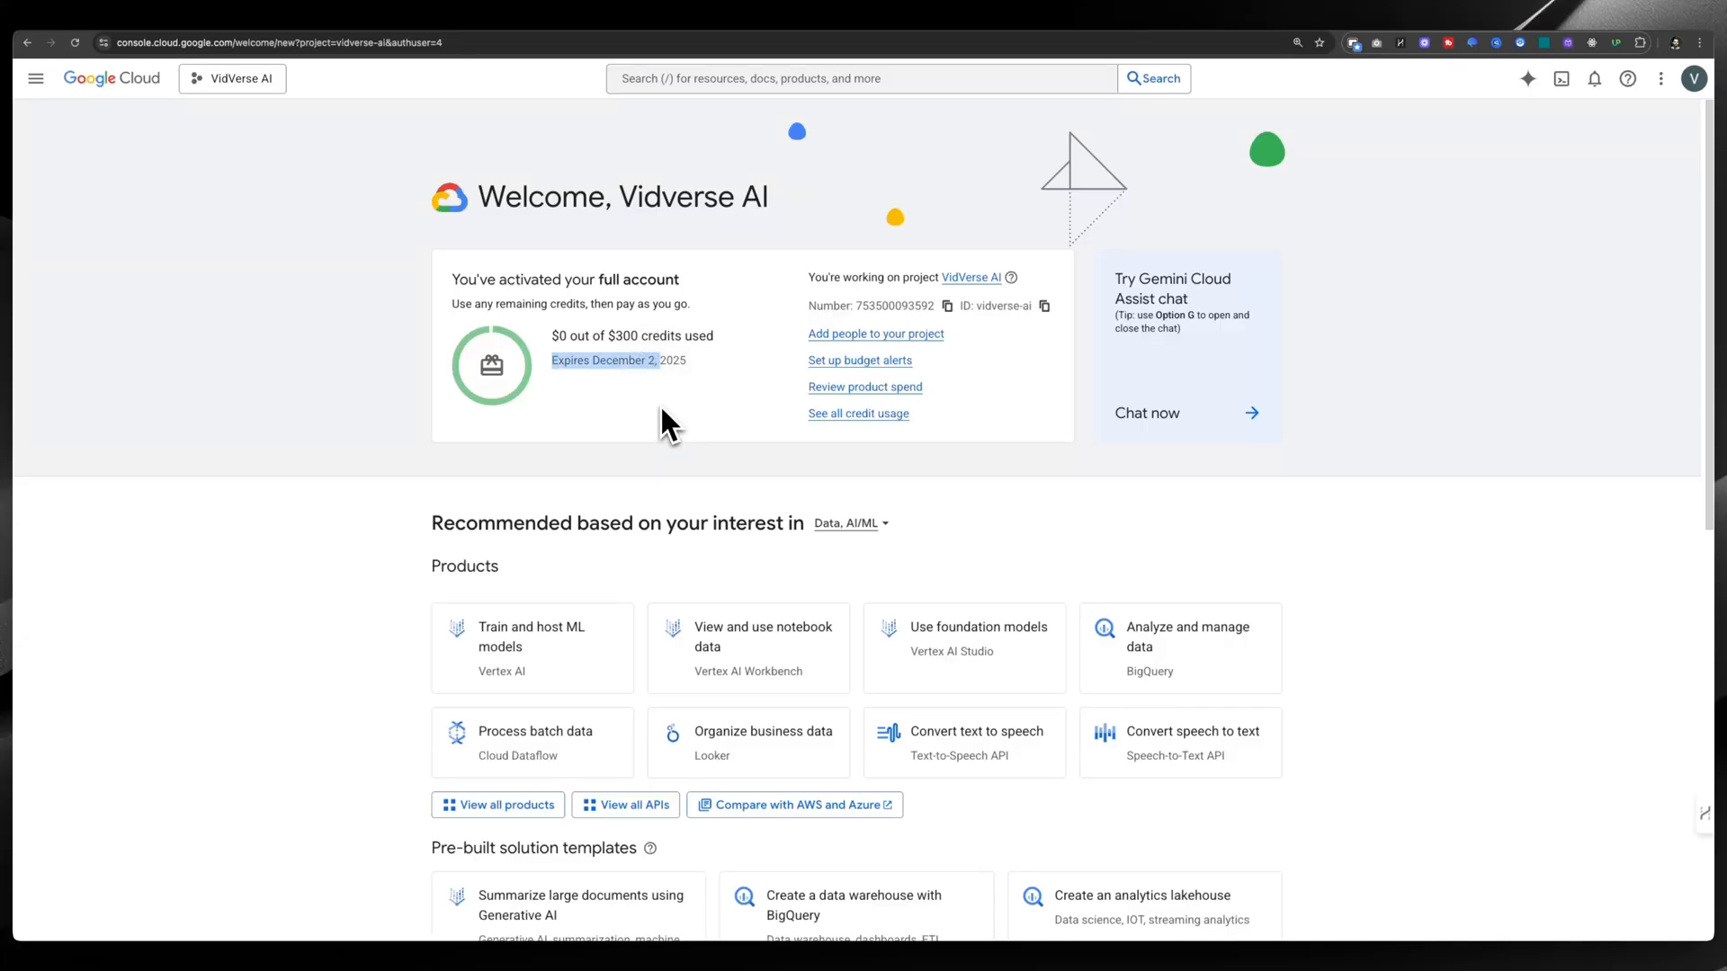
mouse_move(633, 551)
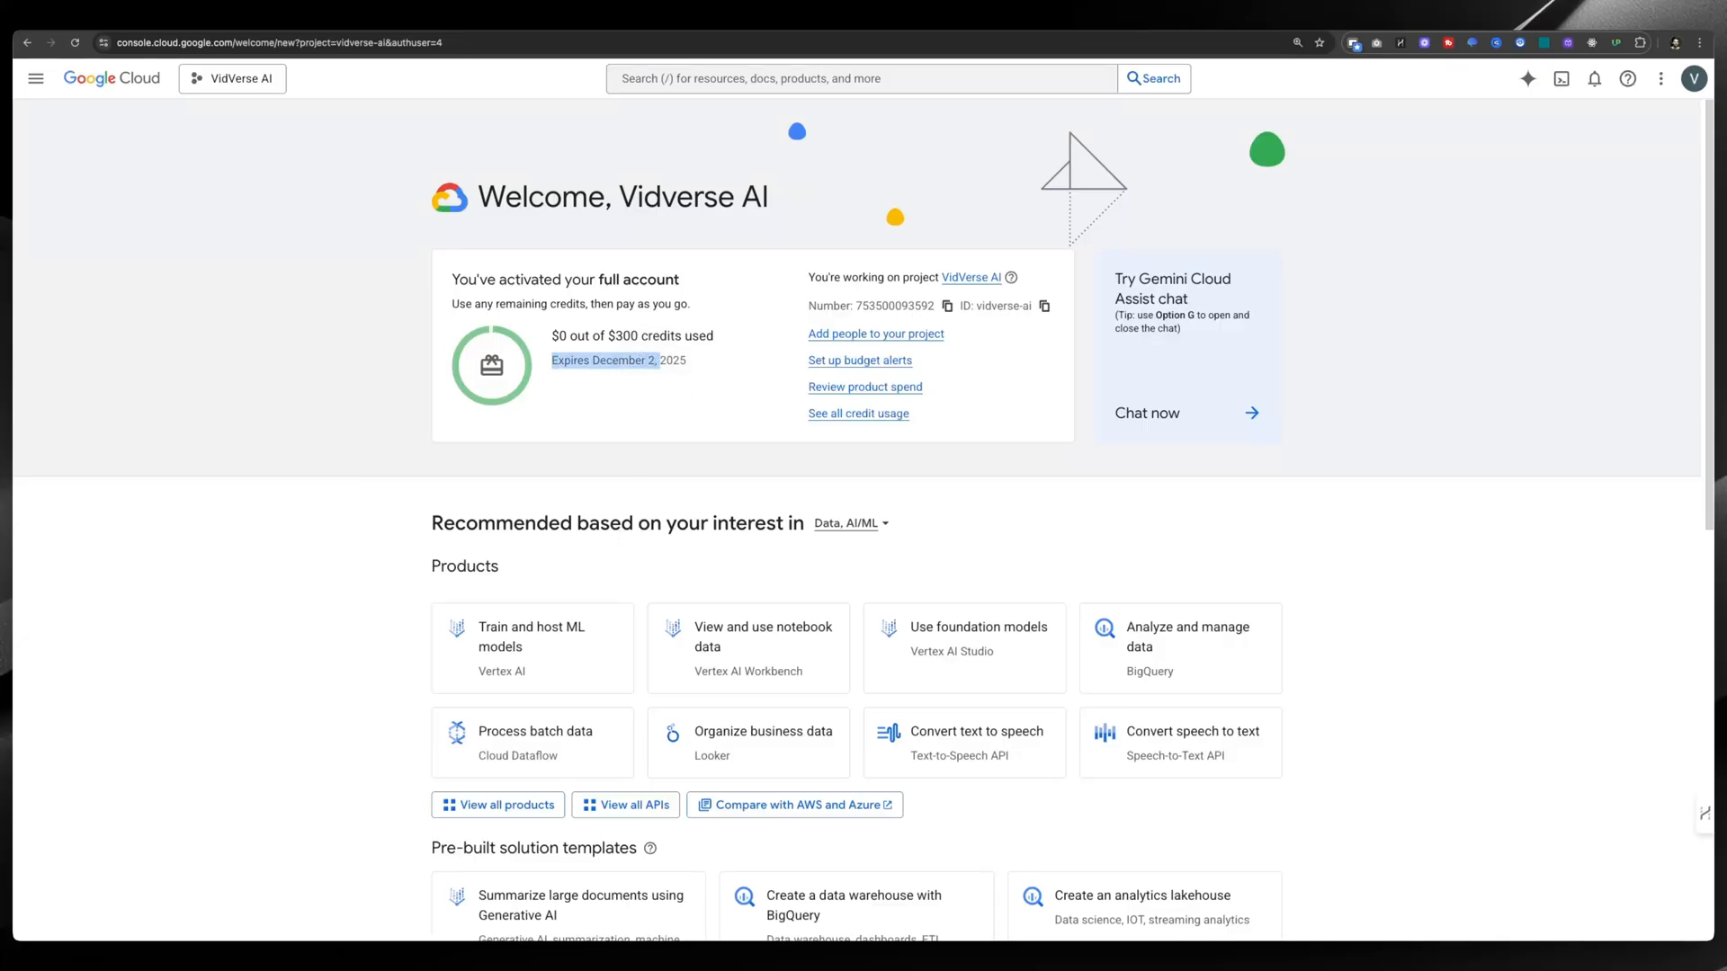
mouse_move(620, 544)
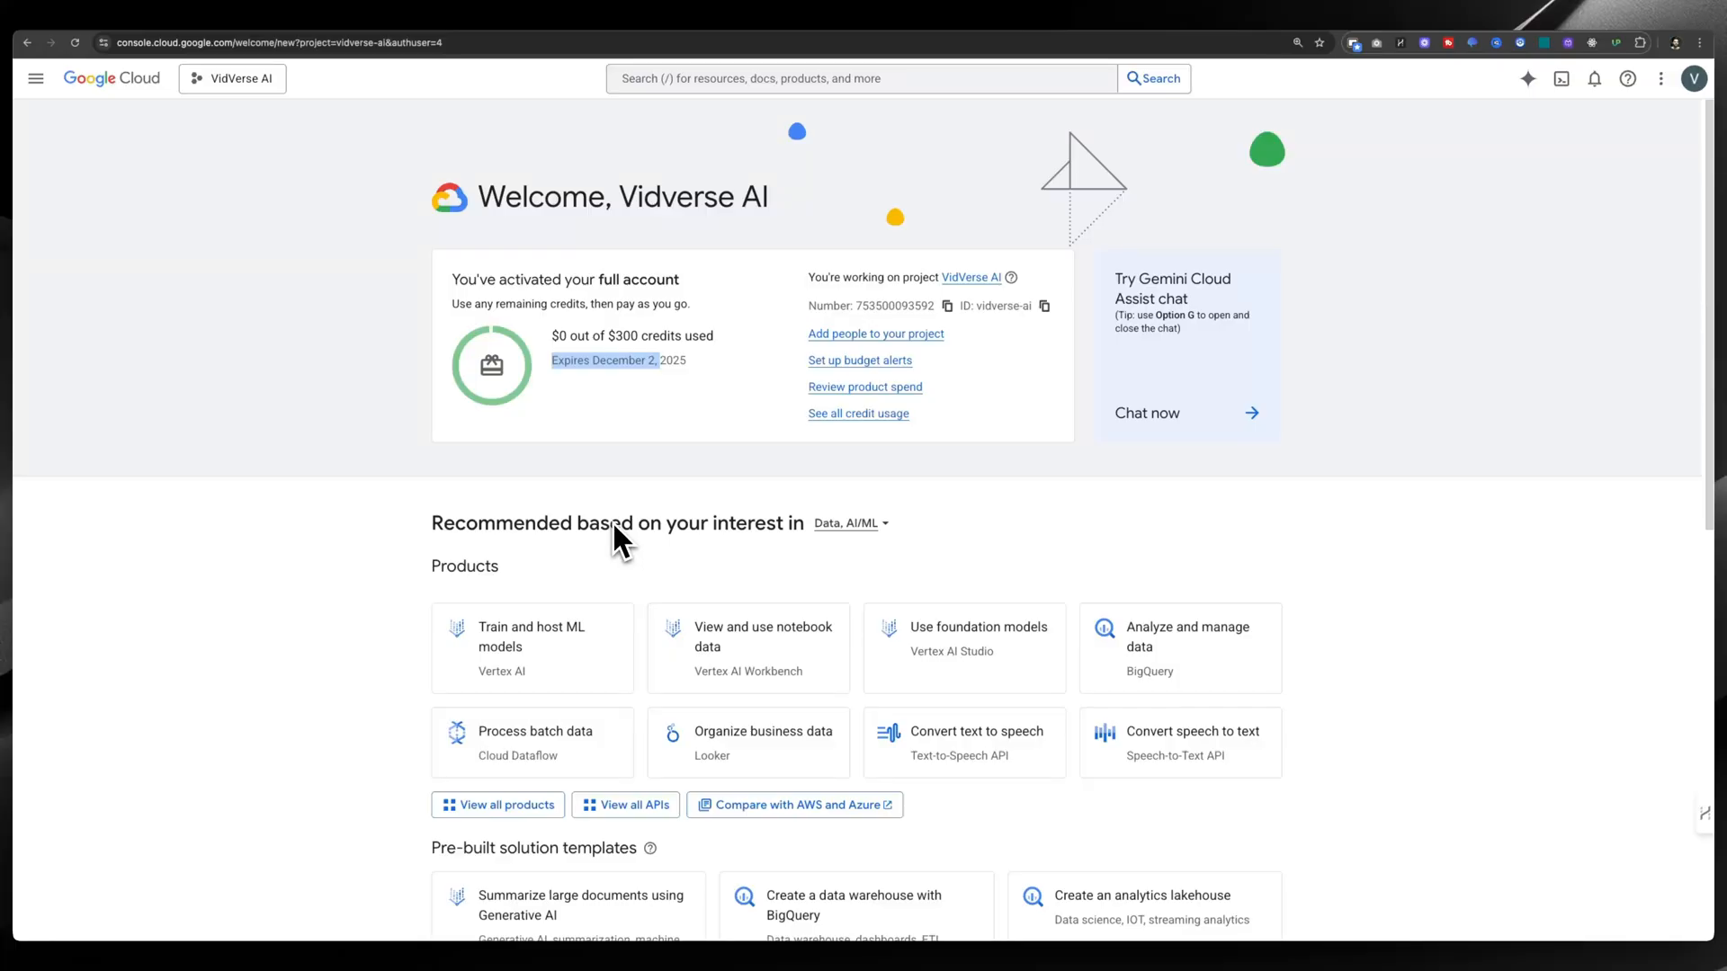
mouse_move(620, 548)
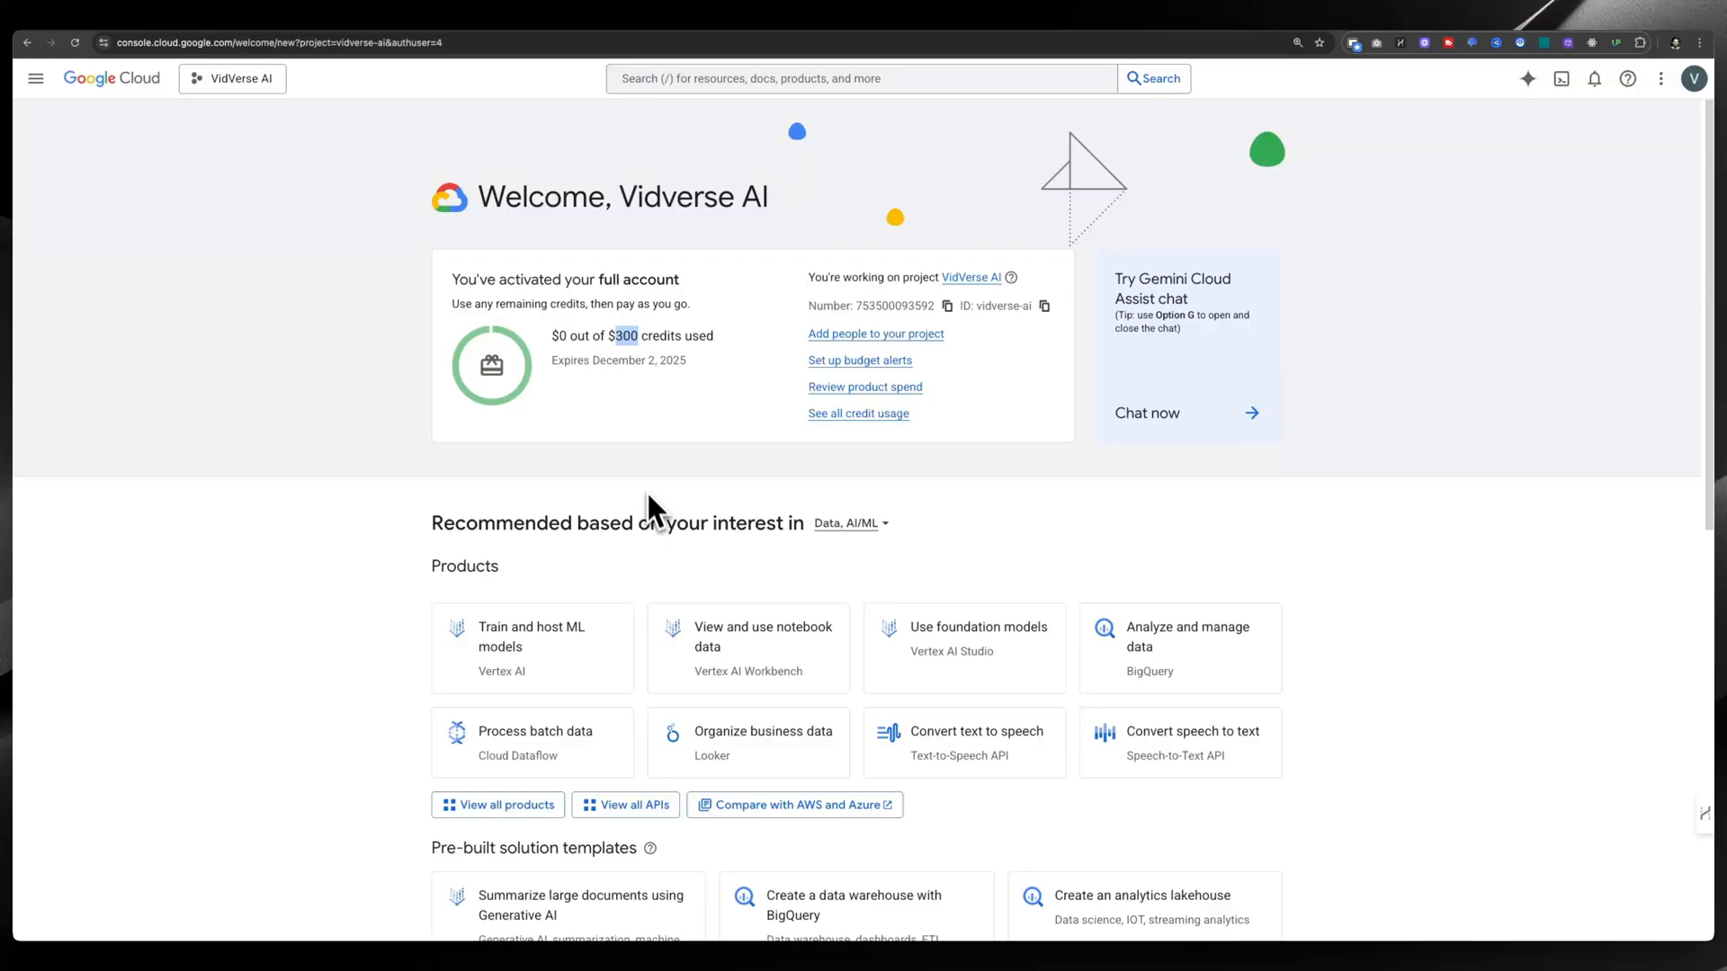
mouse_move(549, 322)
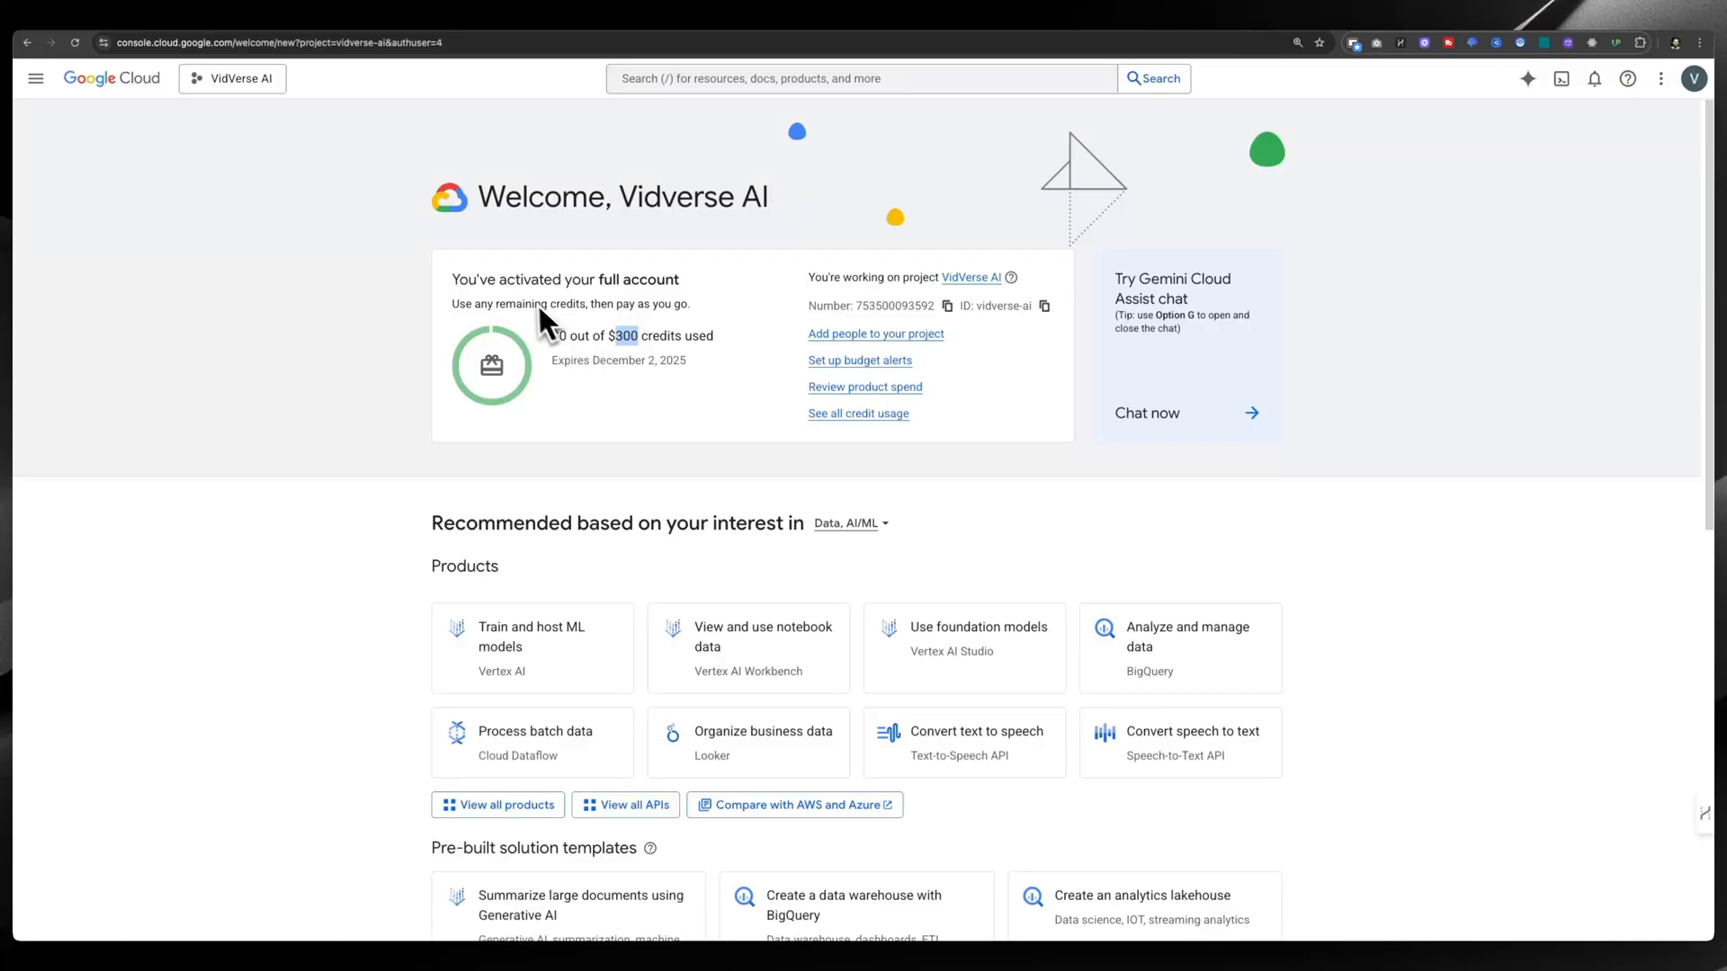
mouse_move(158, 174)
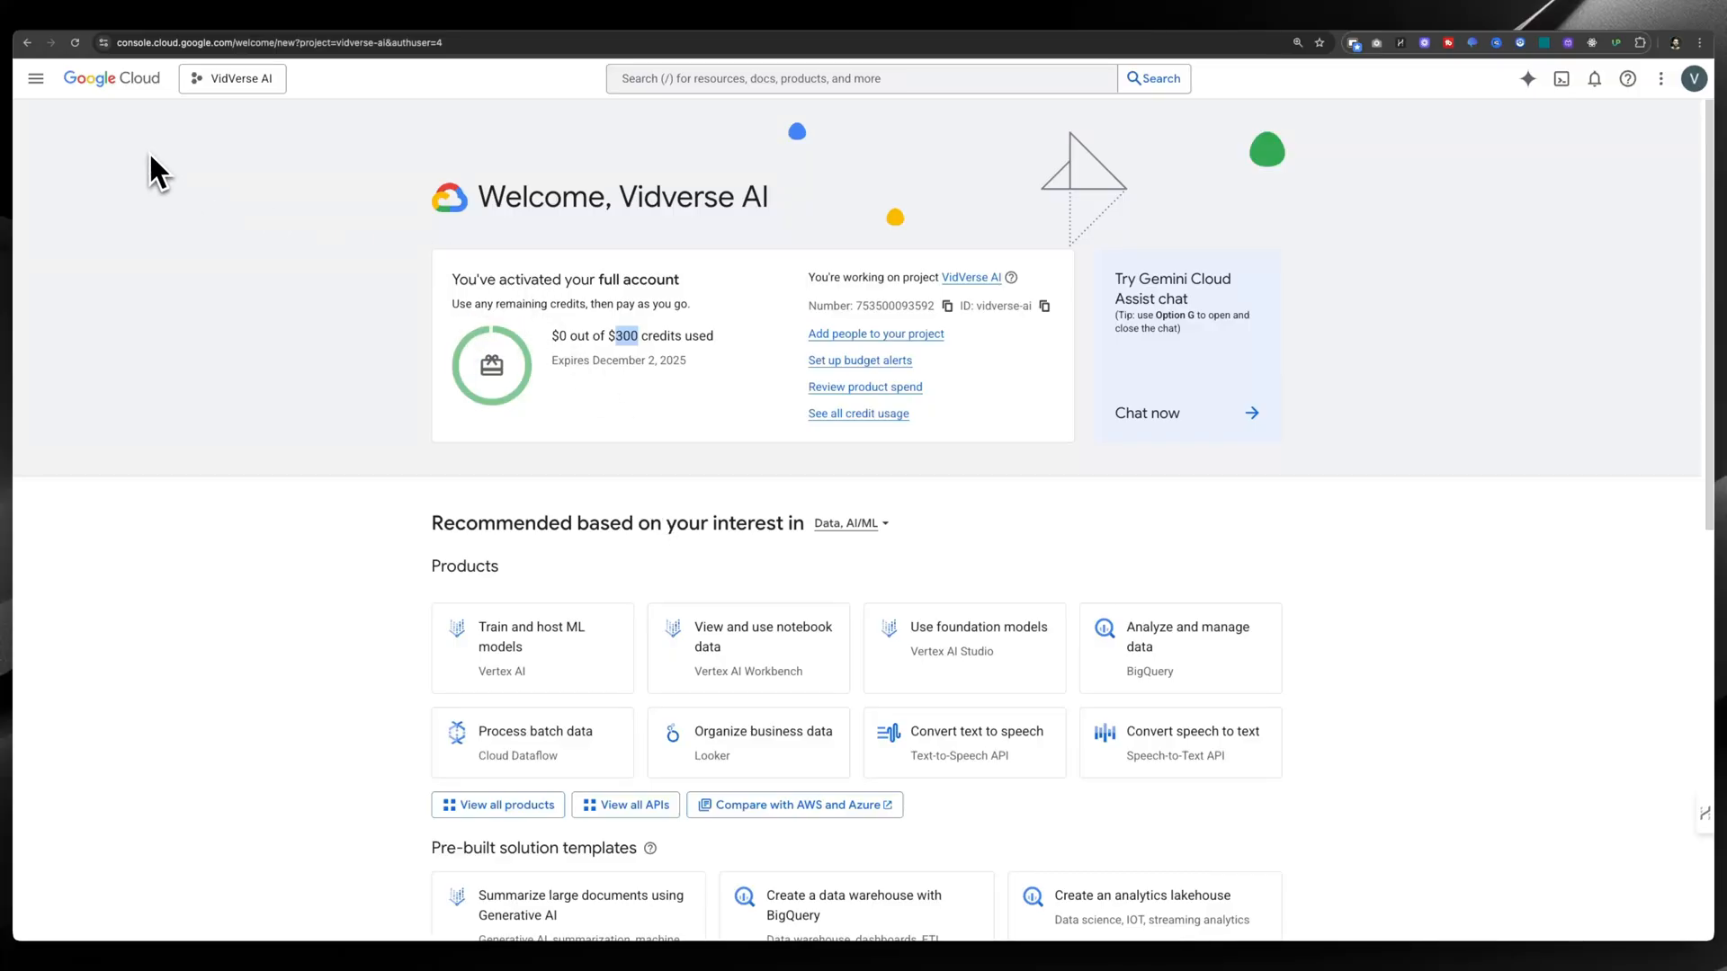
mouse_move(264, 133)
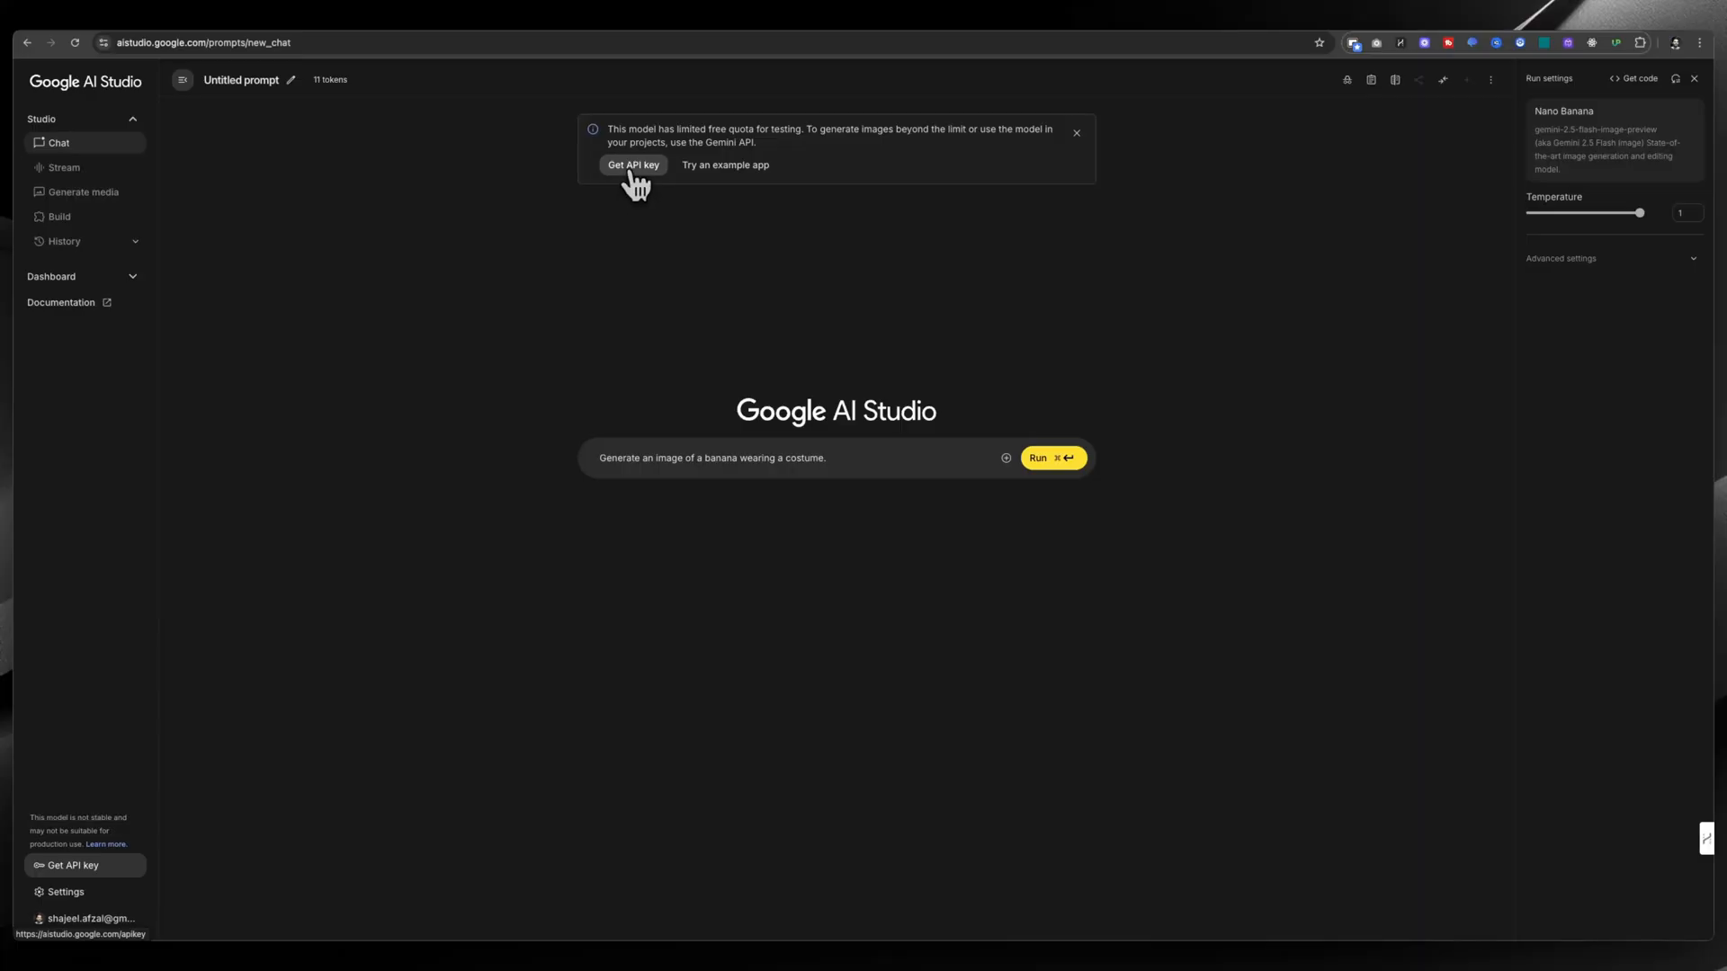
- Open the API Keys page via Get API key in the quota banner
left_click(632, 165)
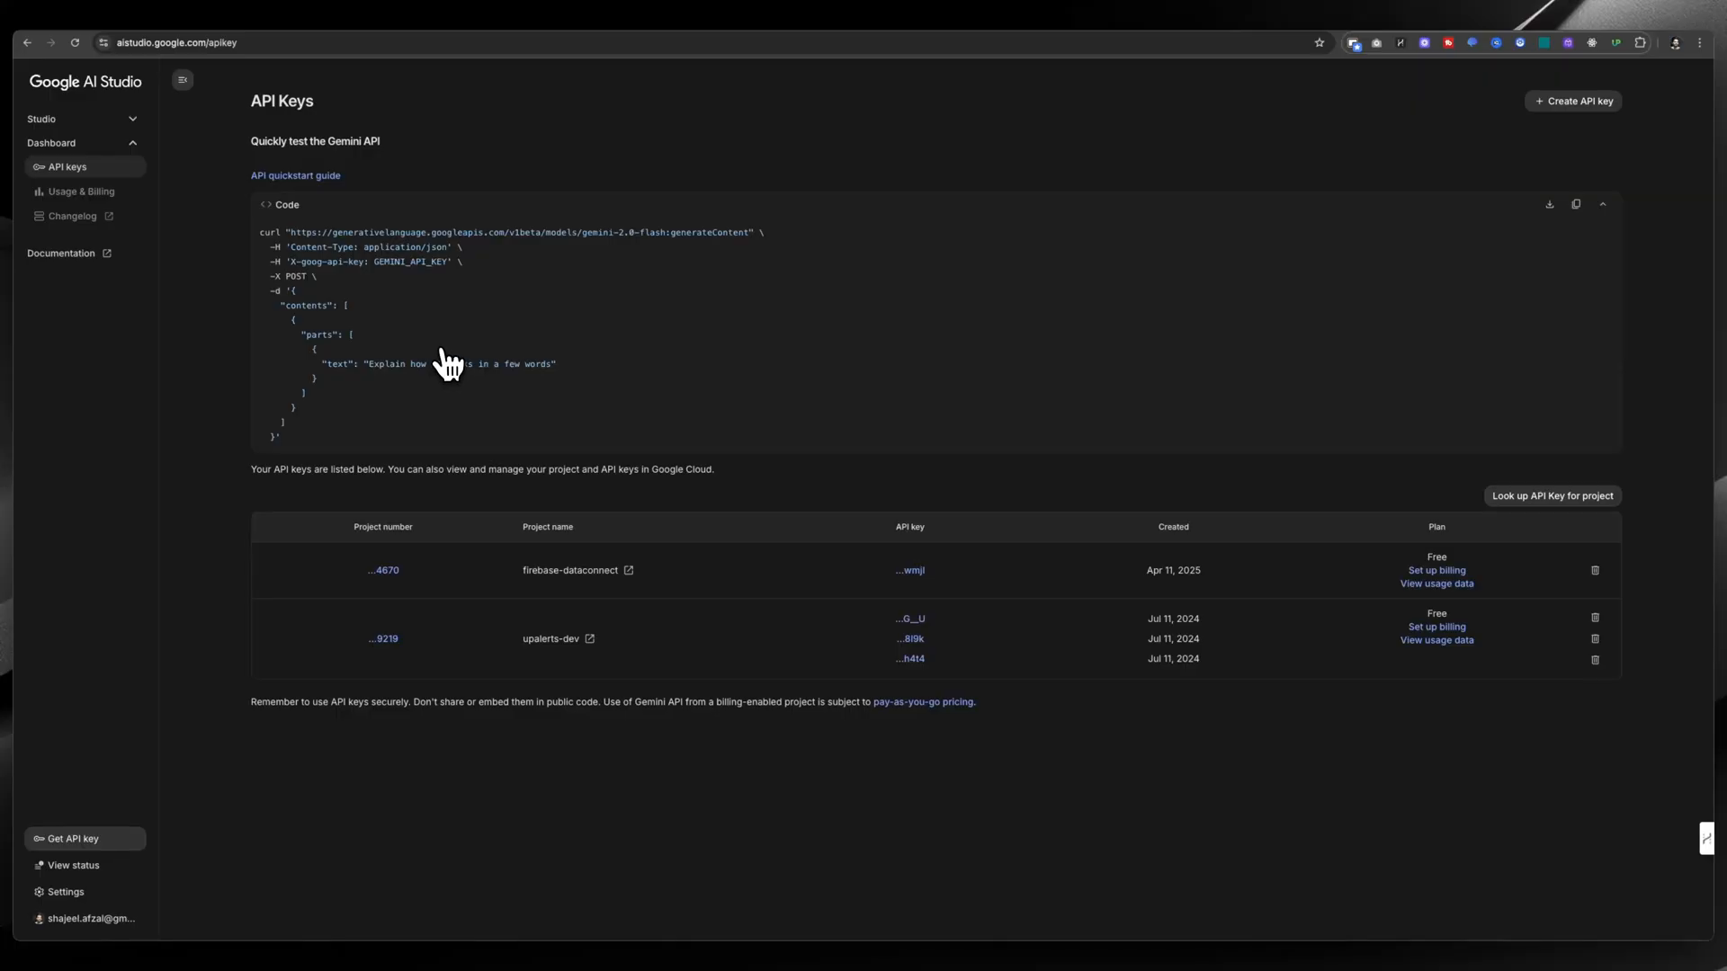
mouse_move(333, 44)
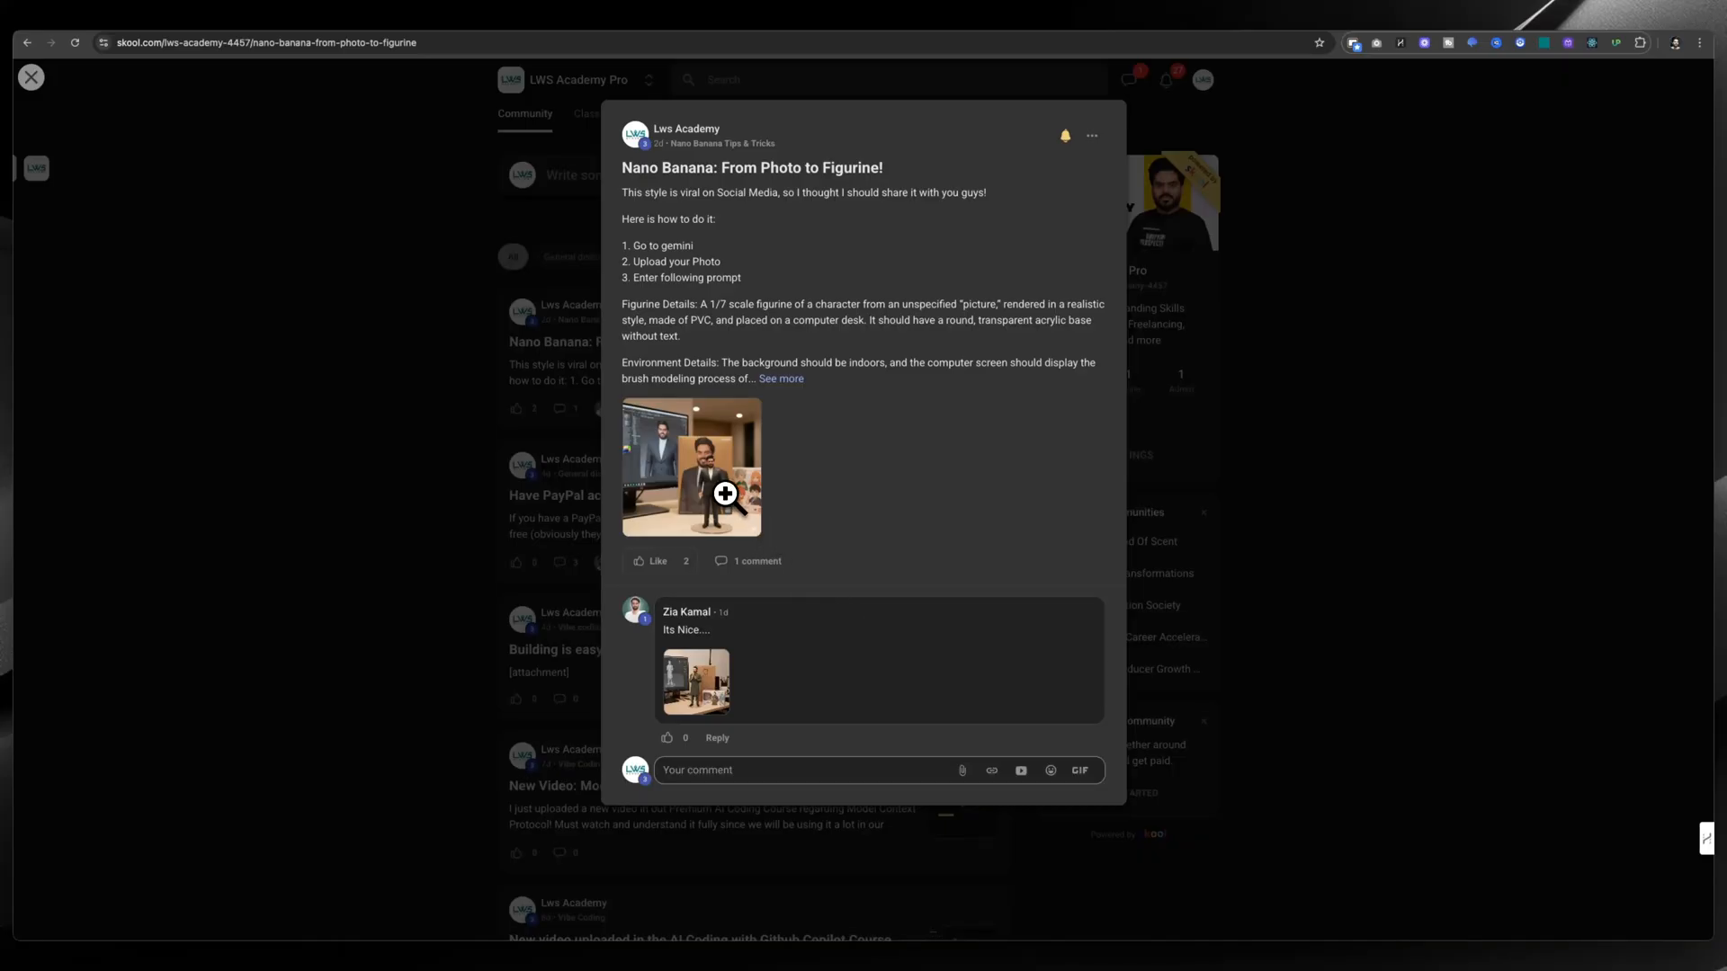
mouse_move(876, 406)
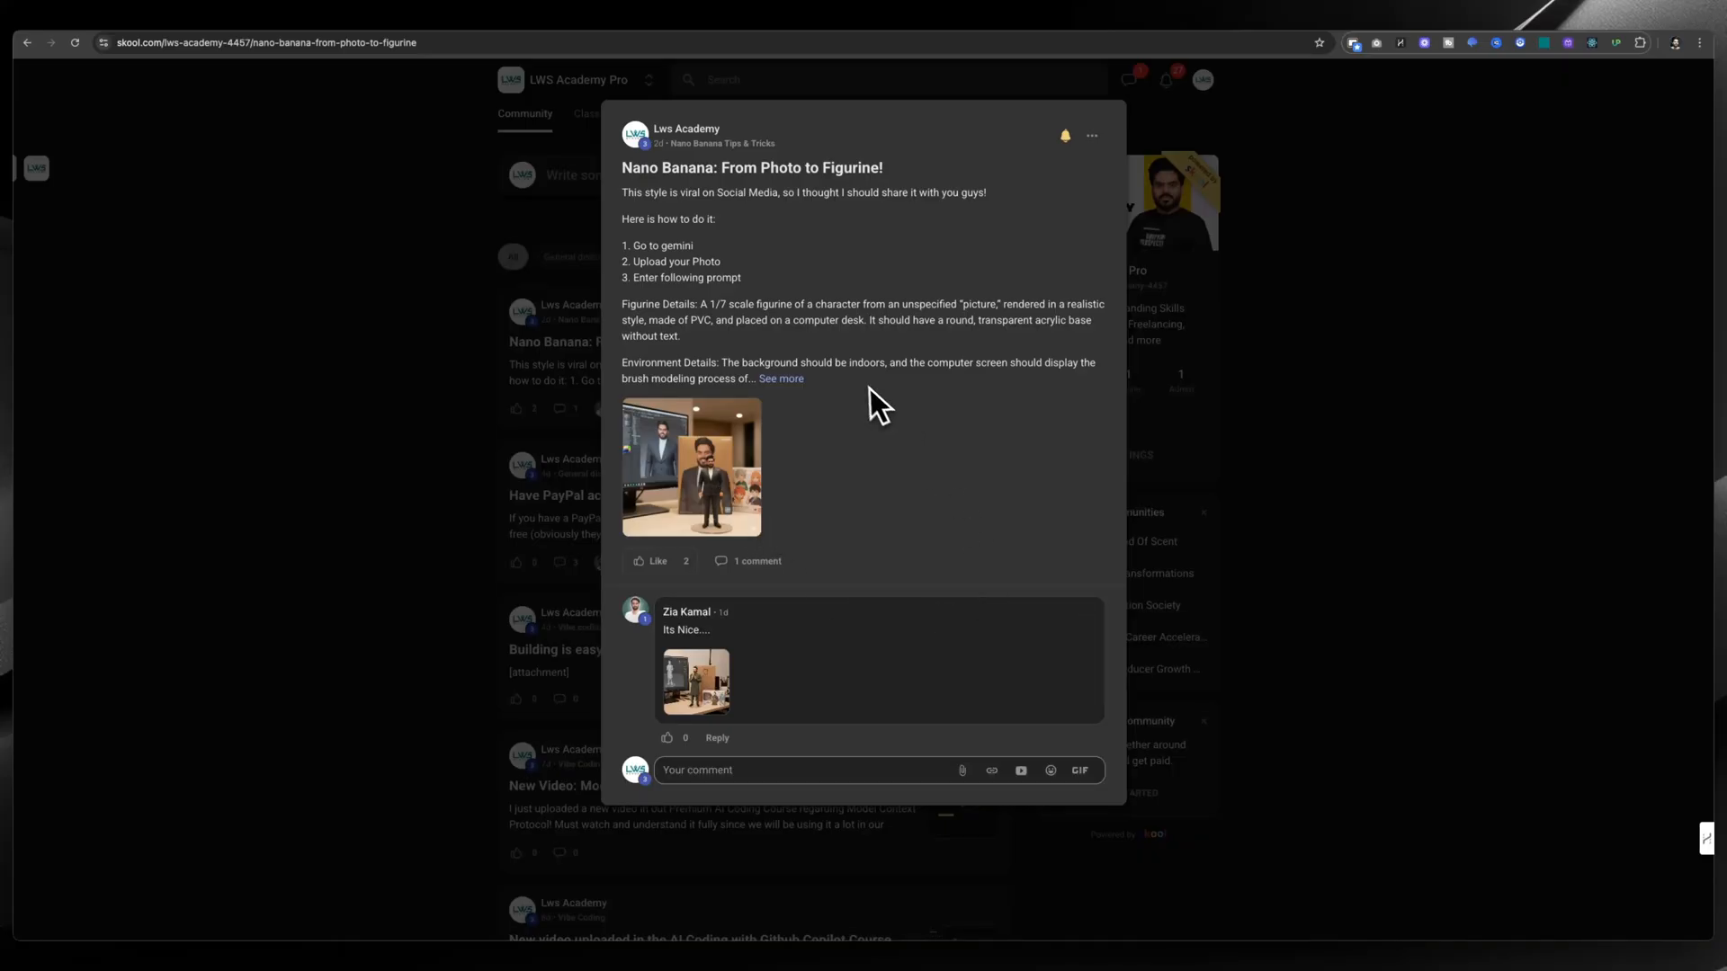
mouse_move(764, 496)
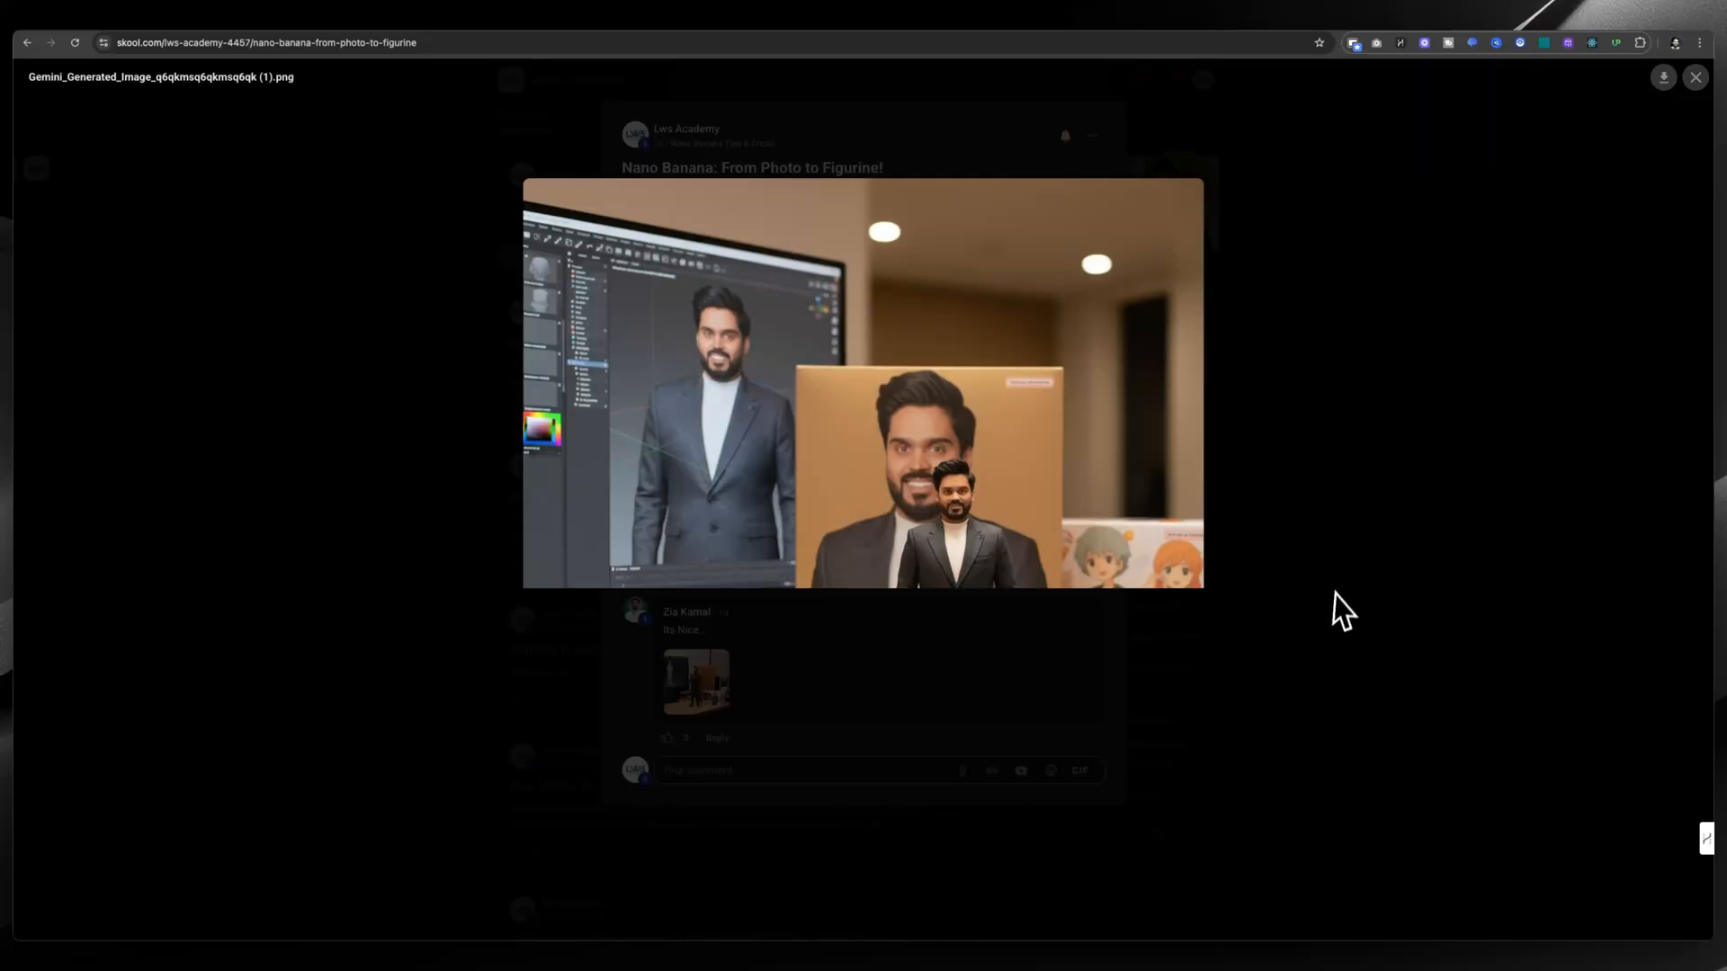
- Close the figurine image, expand the full prompt, highlight Upload your Photo, and close the post
left_click(1694, 77)
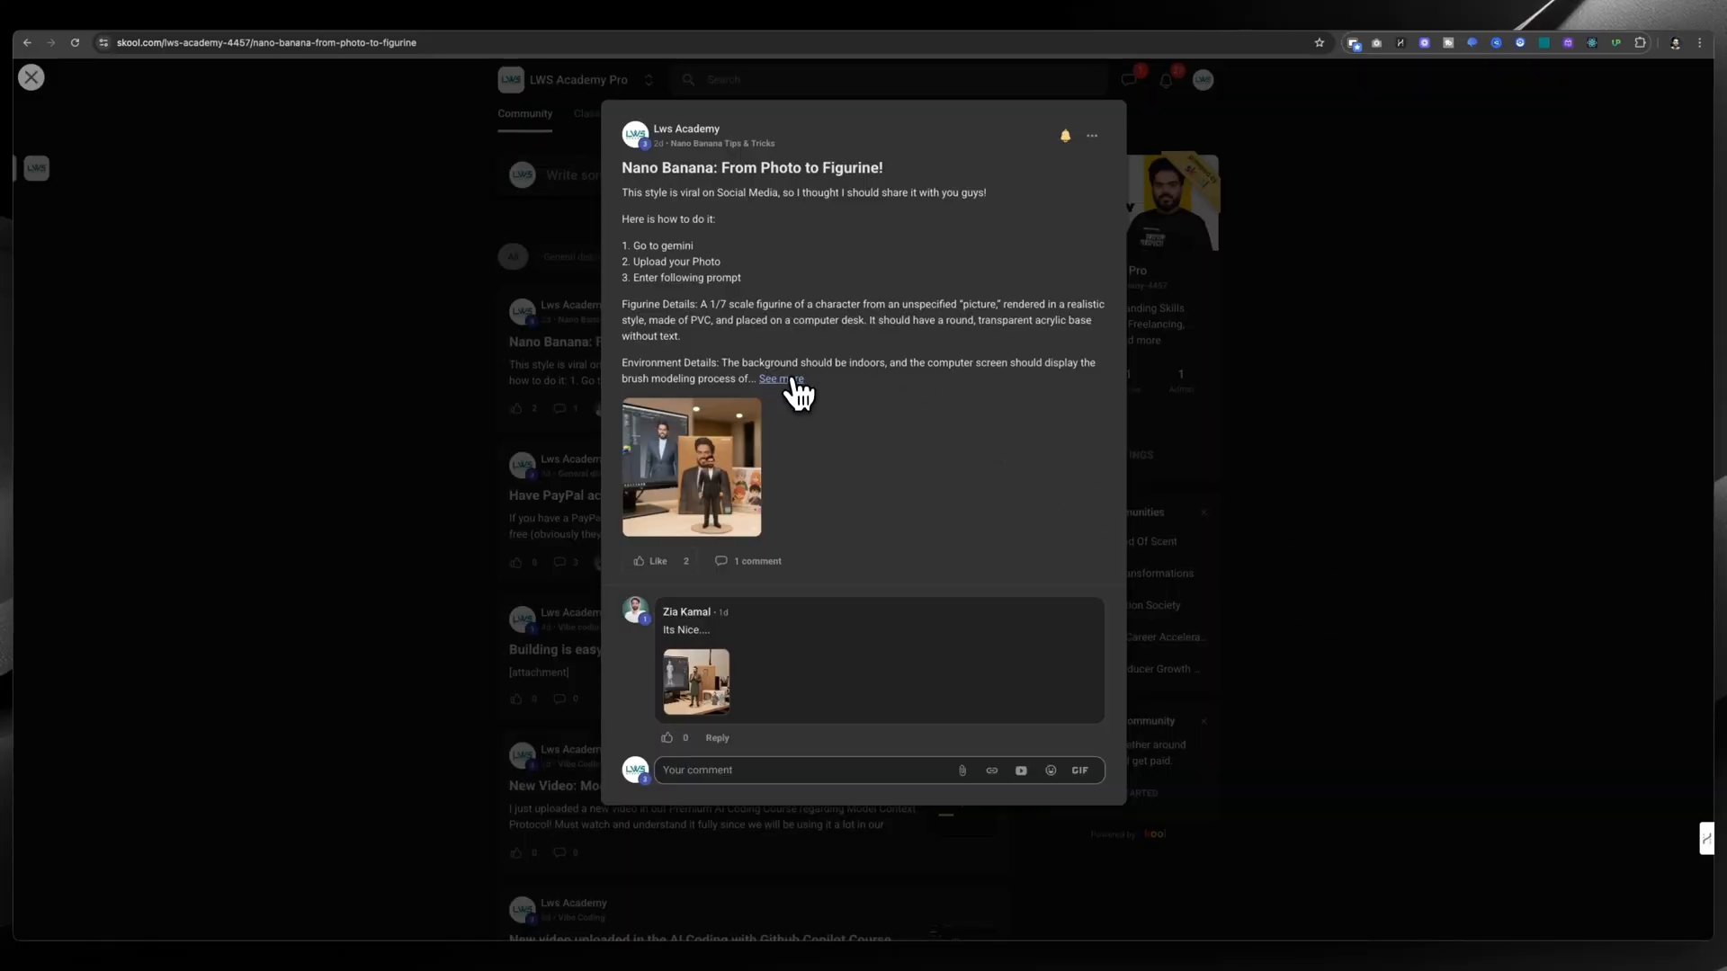
left_click(780, 378)
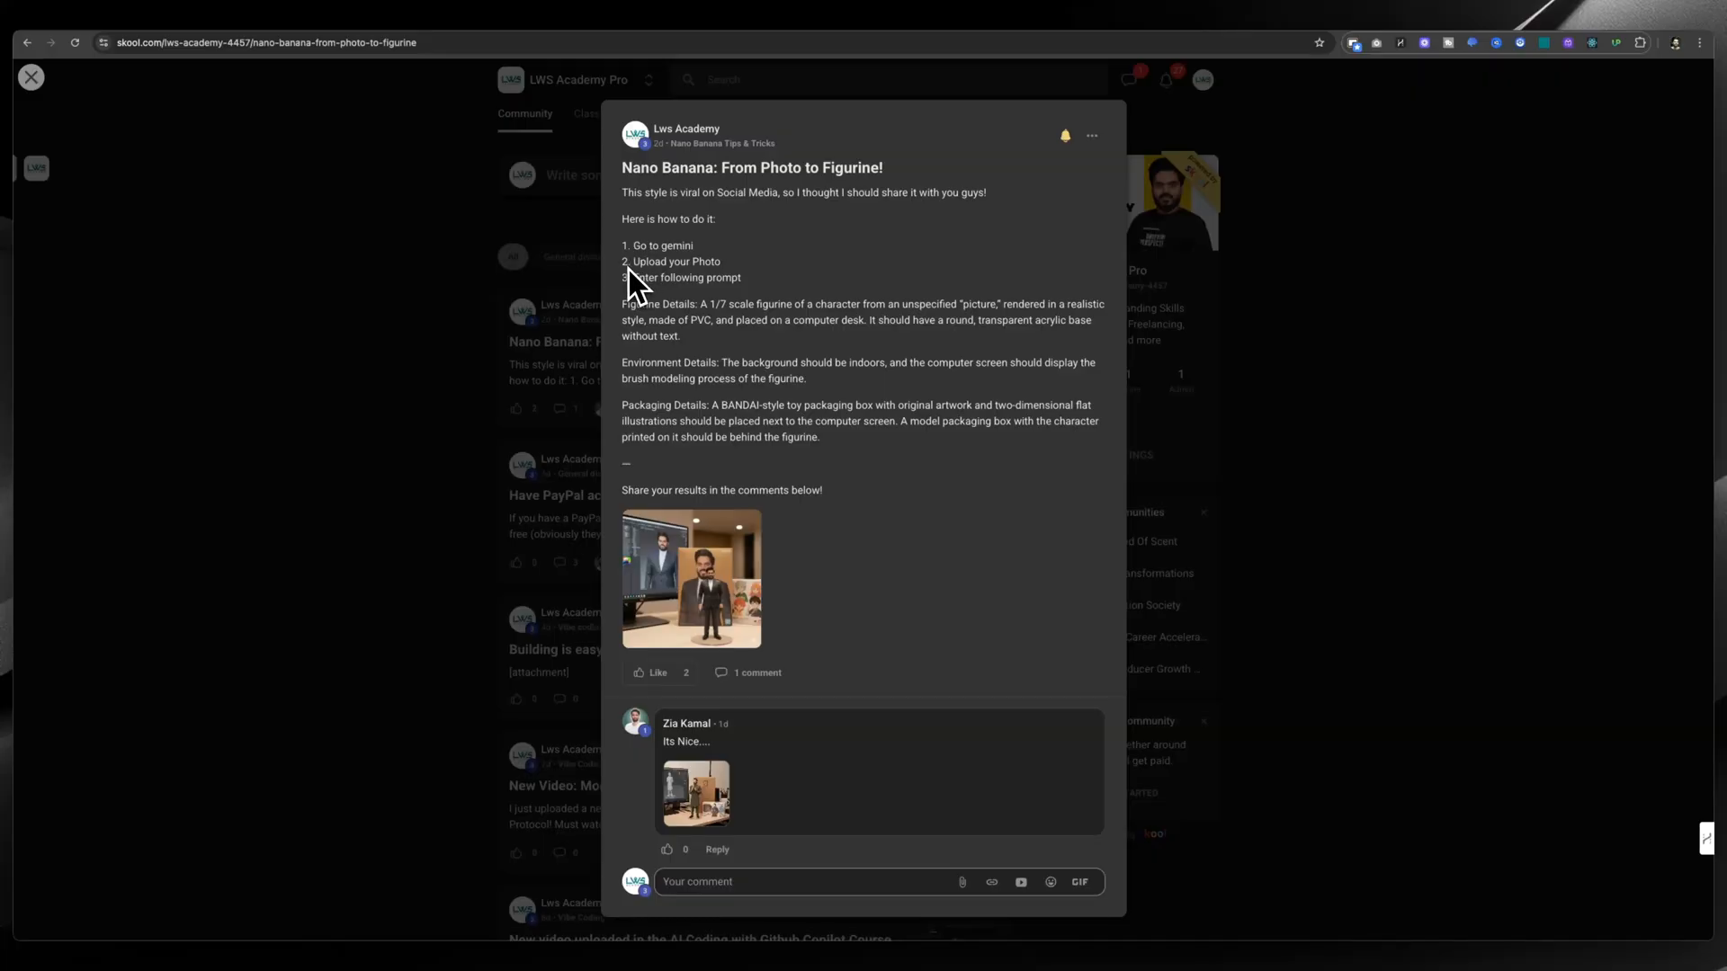
double_click(676, 261)
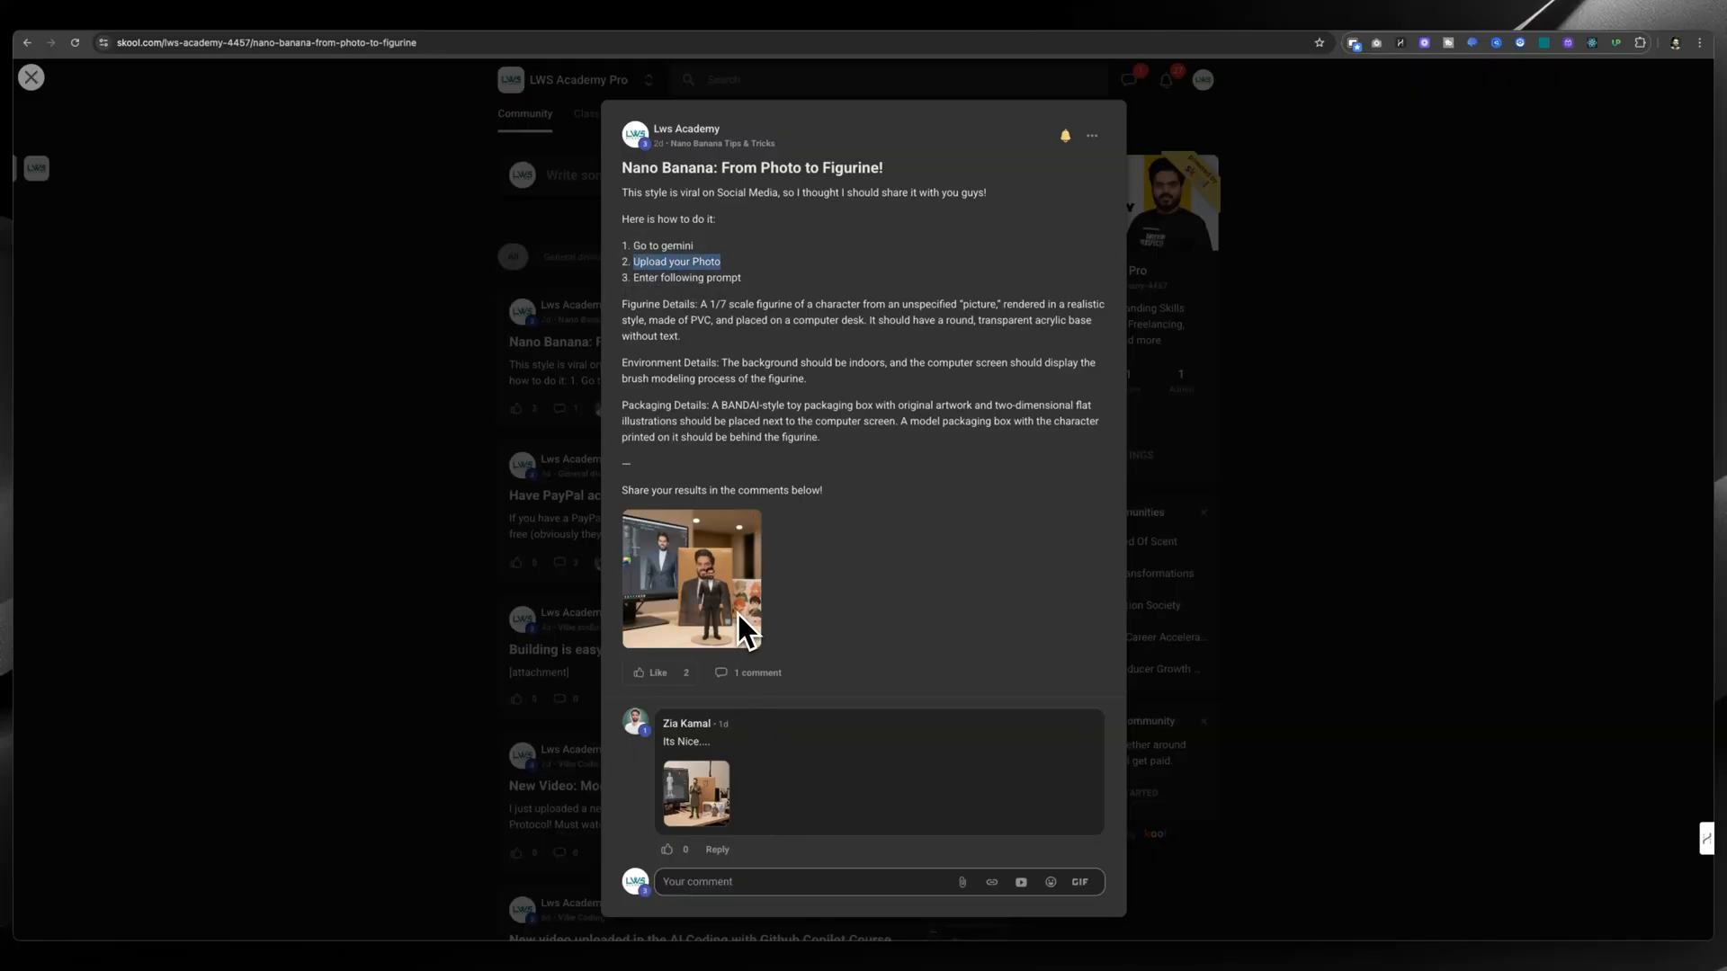
left_click(30, 75)
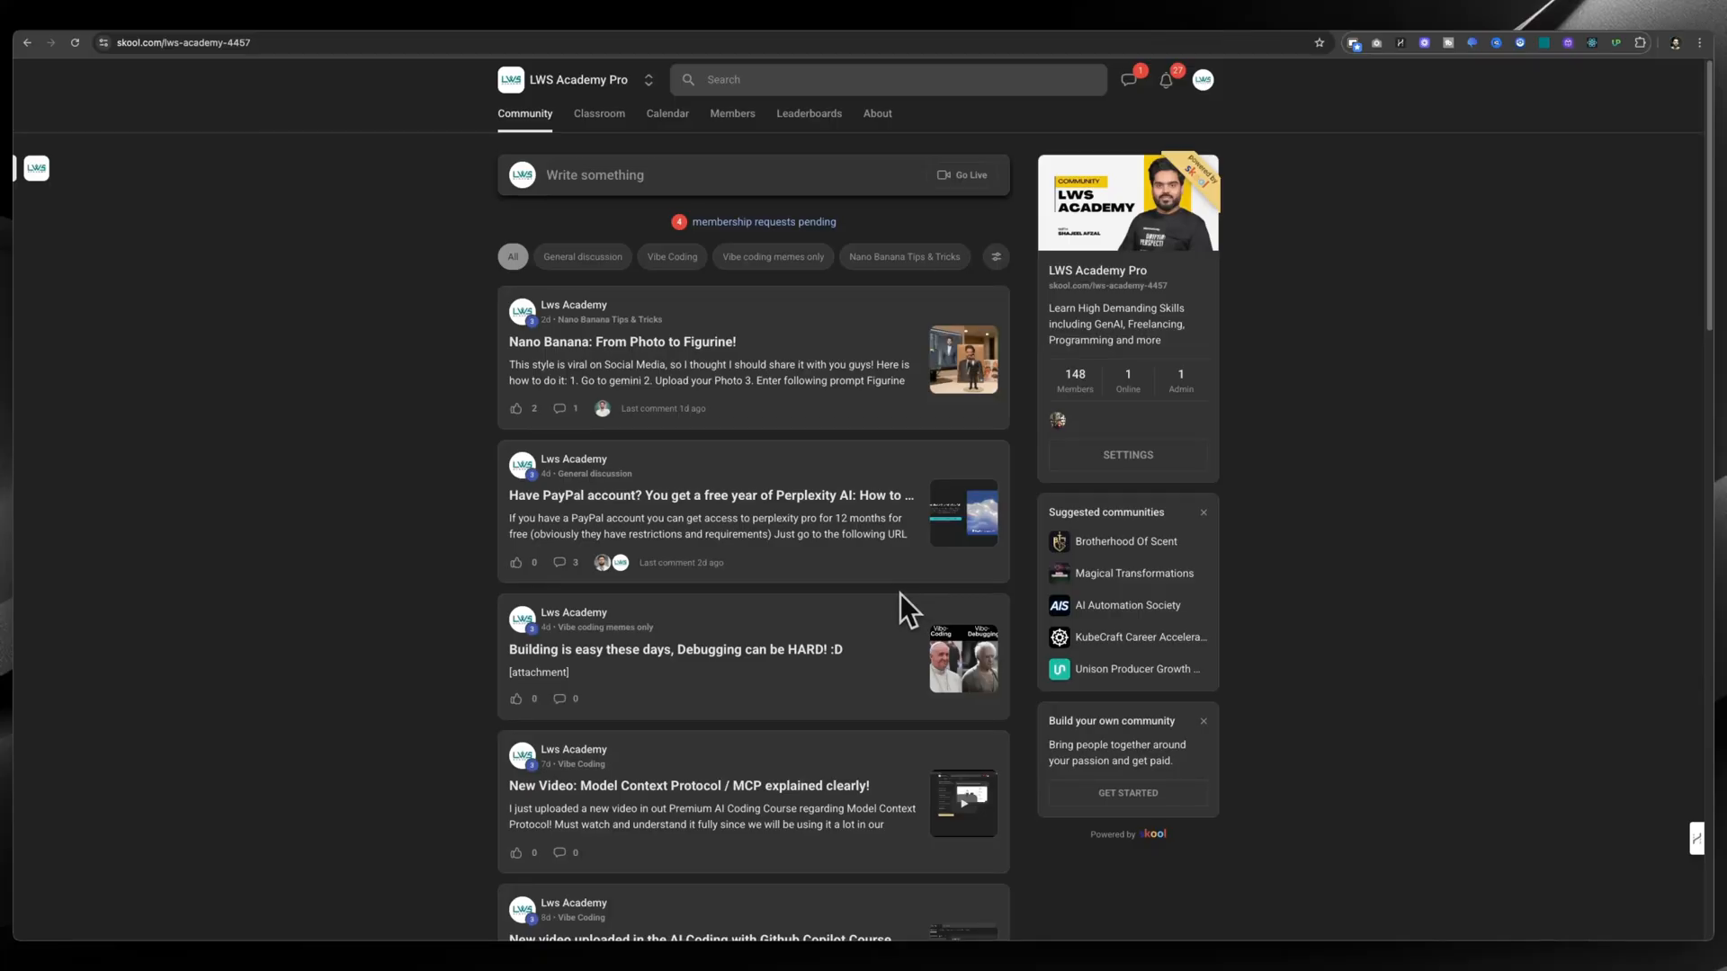
mouse_move(657, 179)
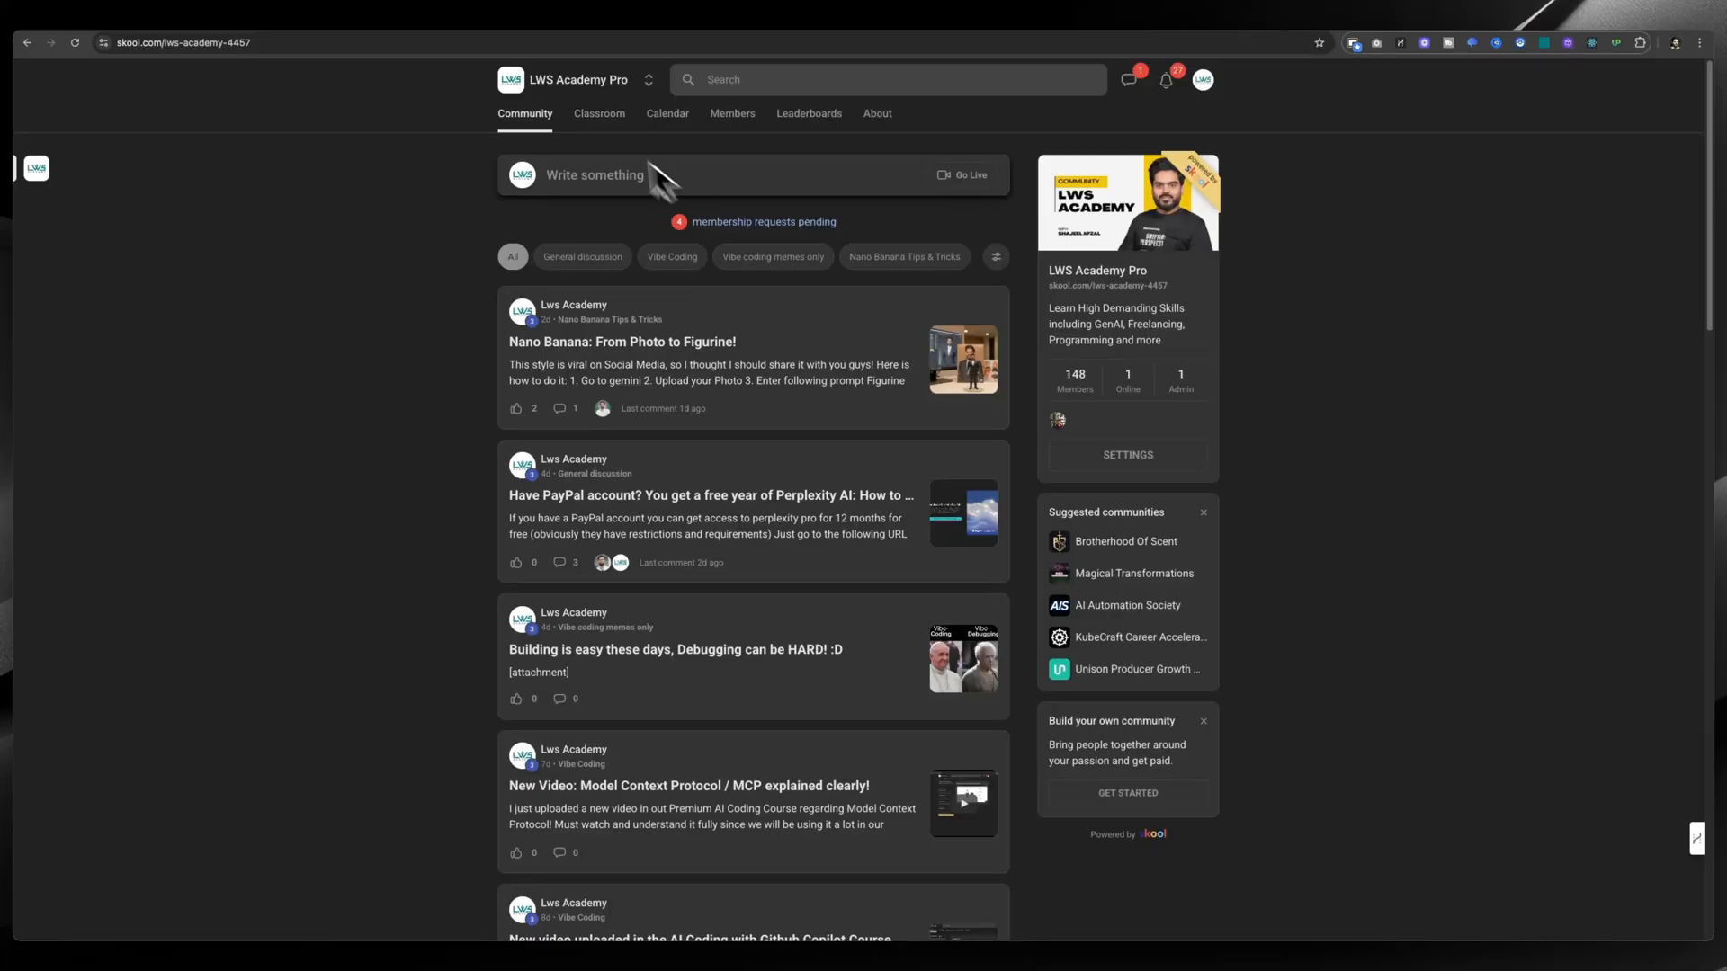